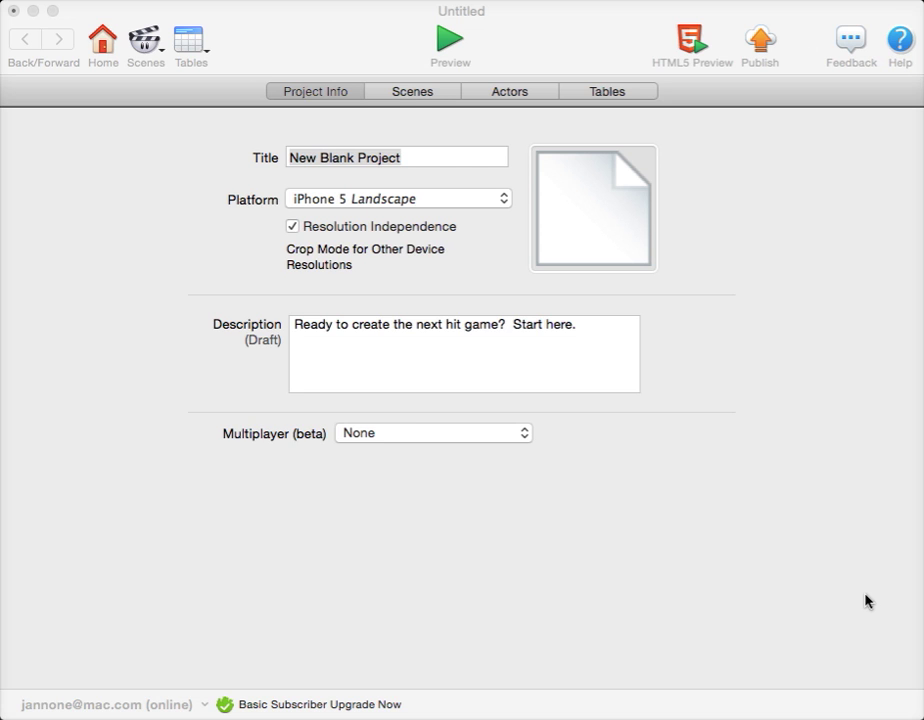
Step: Open the Initial Scene from the Scenes list for editing
click(412, 92)
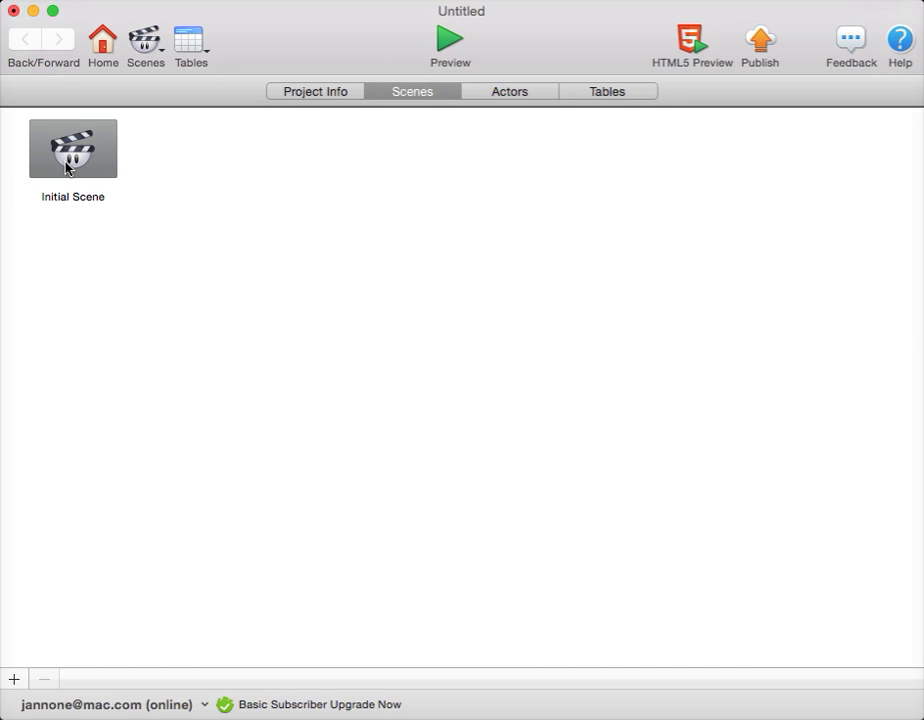
double_click(72, 148)
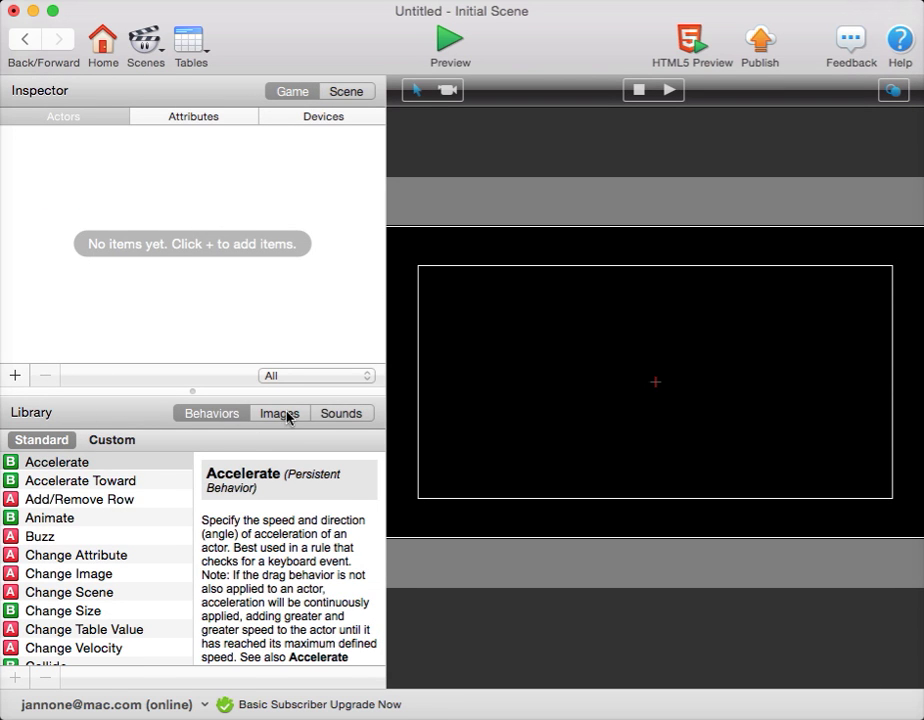
Step: Import backgroundDeep_1024x768.jpg into the image library
click(280, 412)
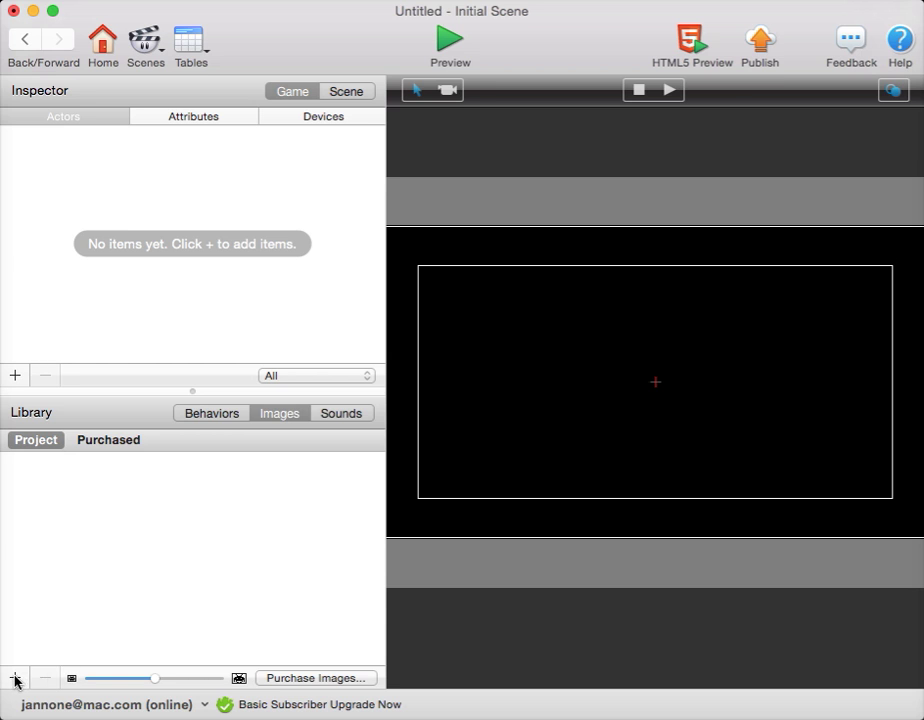
click(14, 678)
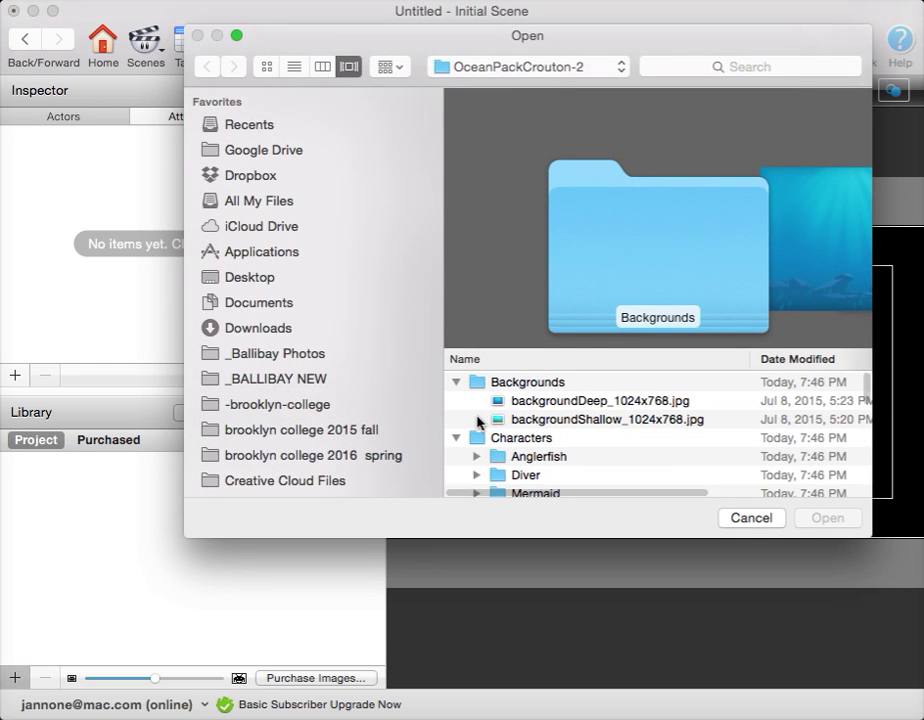
click(608, 400)
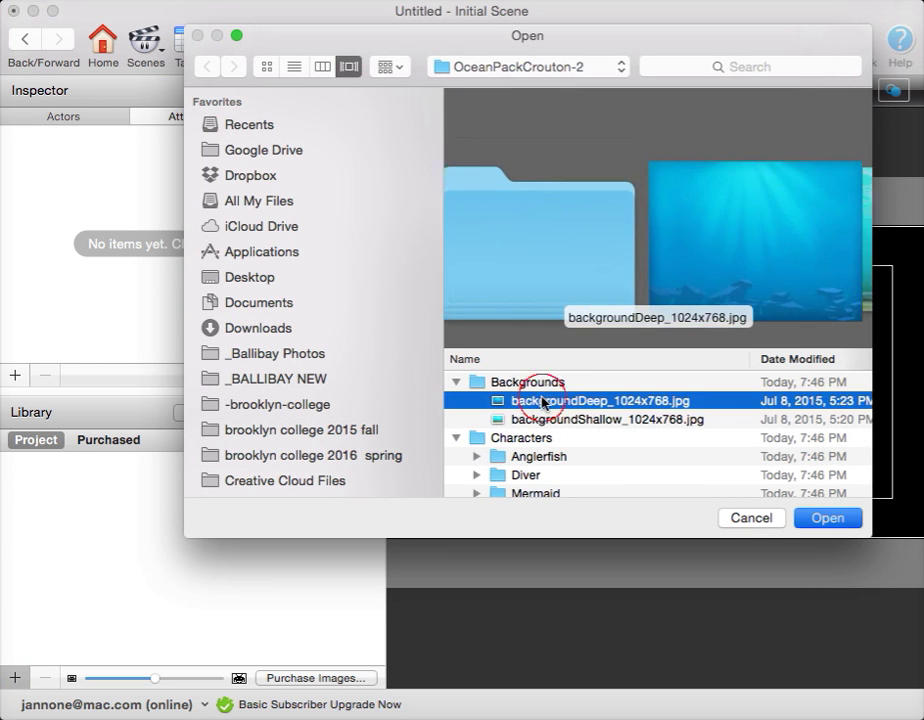
click(828, 516)
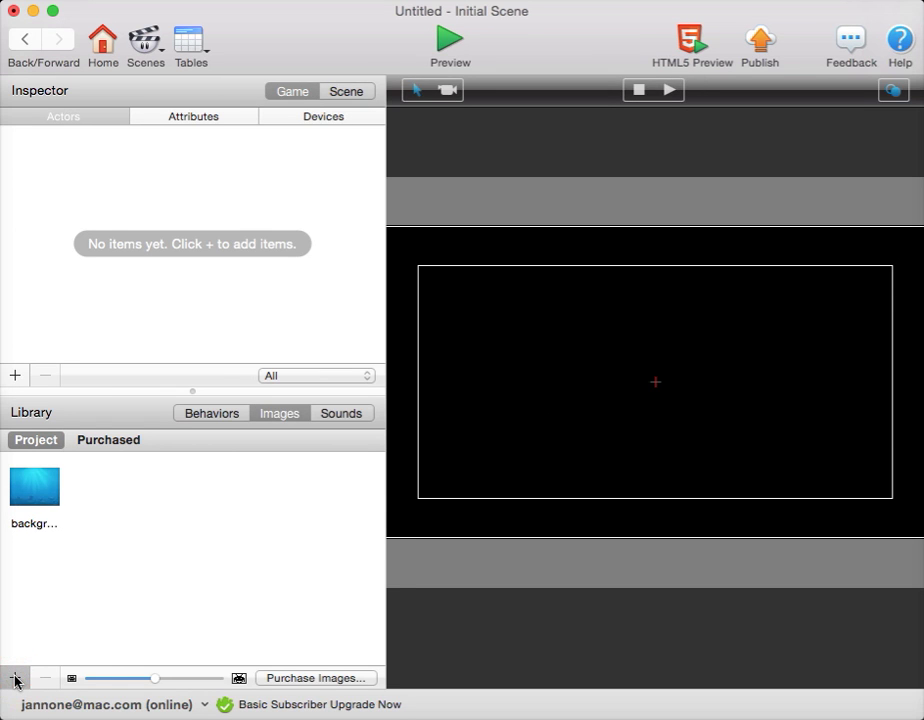
Step: Import the full set of anglerfish images from the Anglerfish folder
click(14, 678)
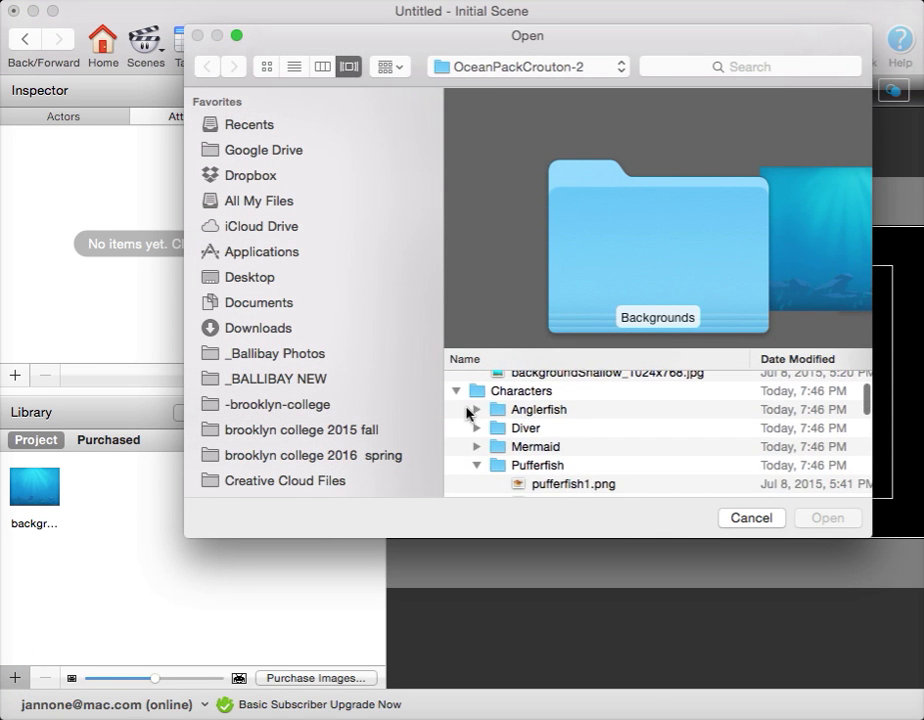
click(538, 408)
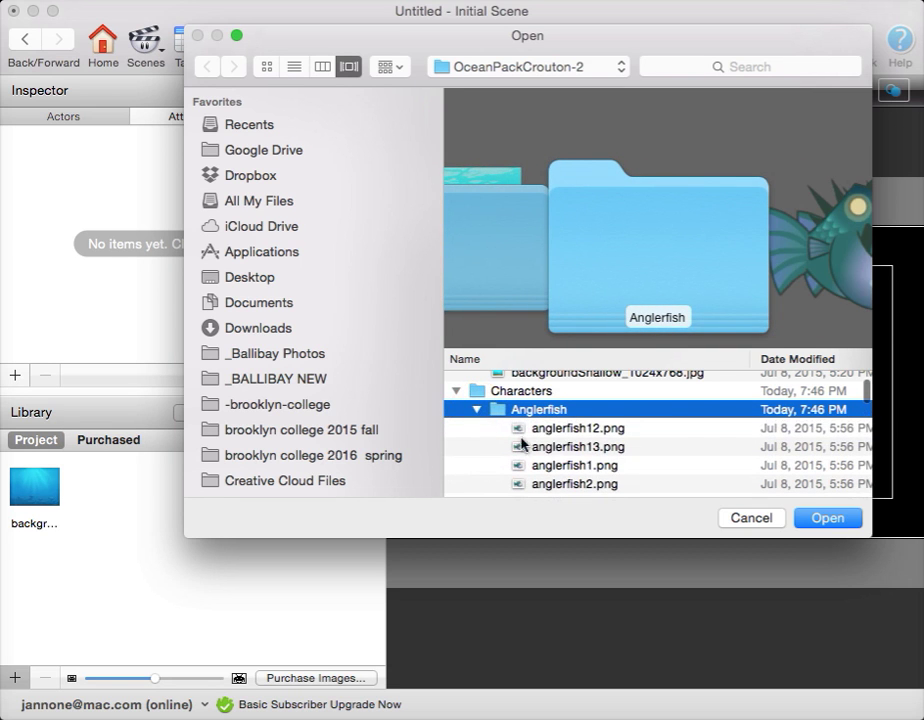
click(576, 414)
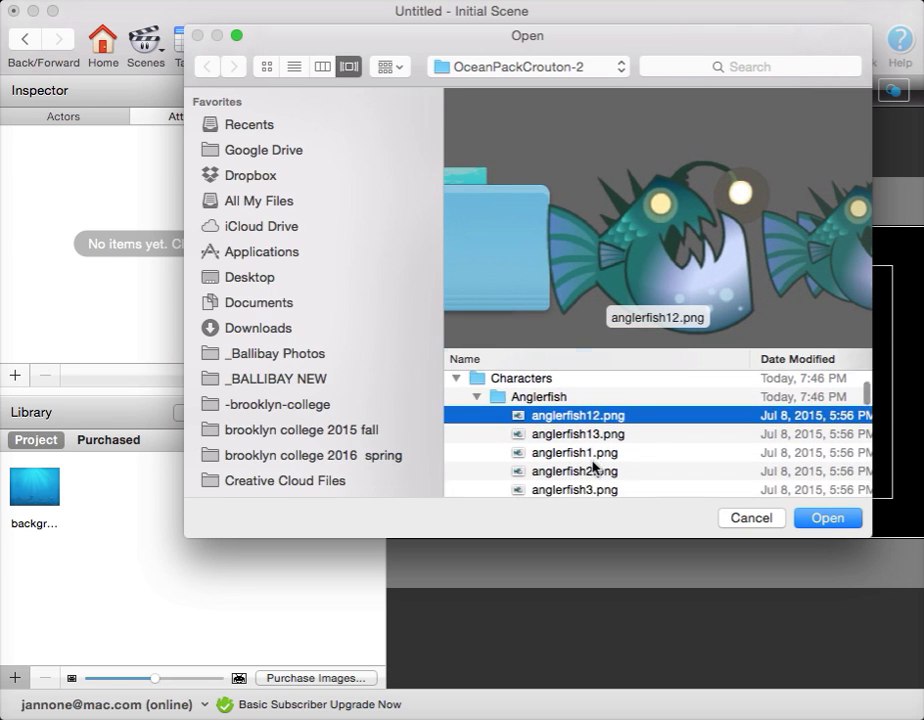
scroll(down, 3)
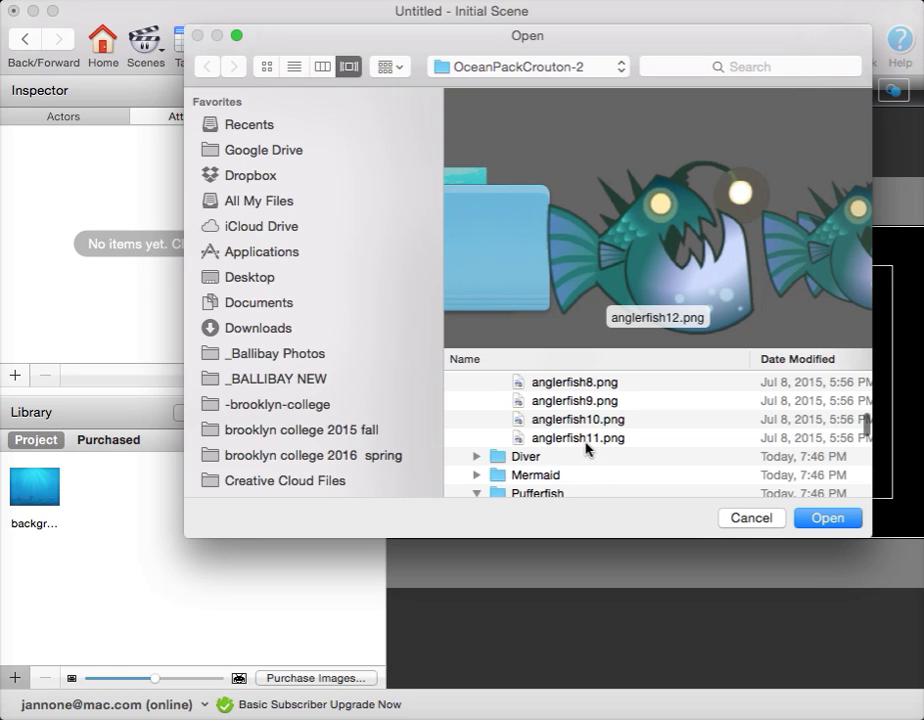
click(578, 436)
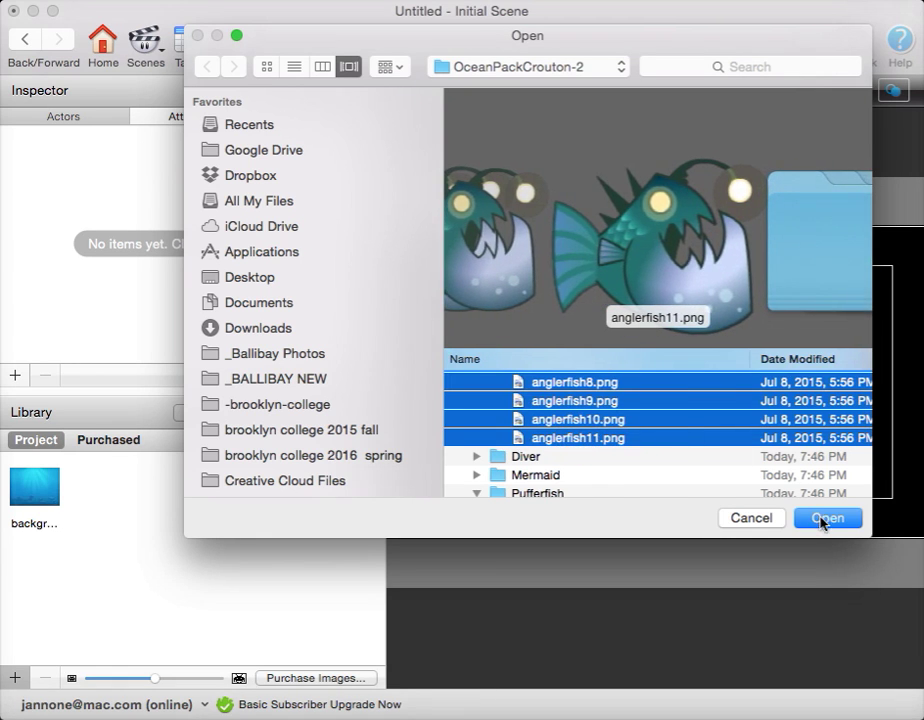
click(826, 518)
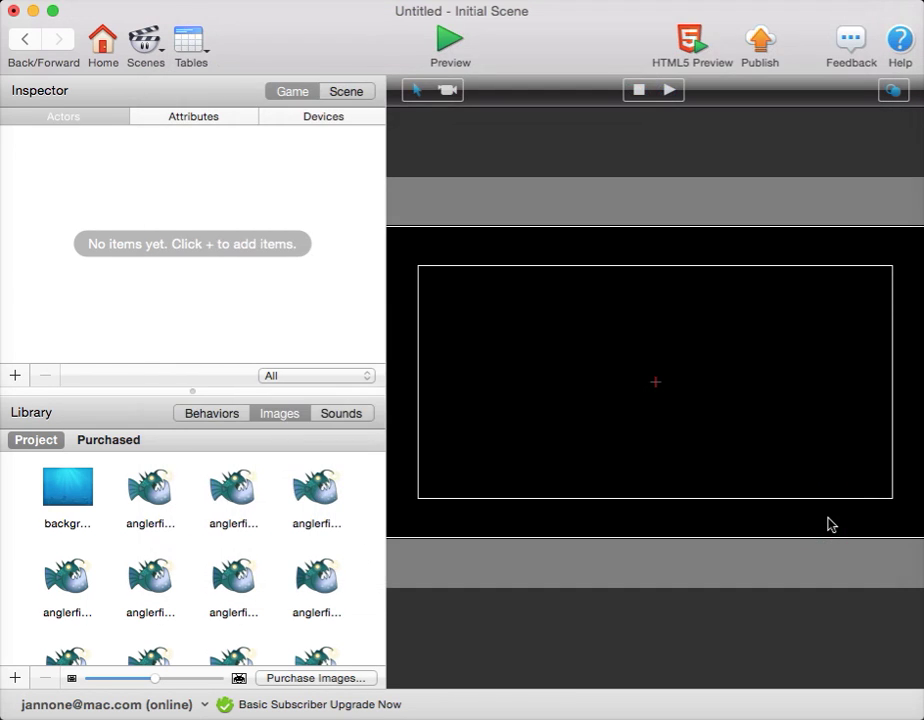
mouse_move(108, 322)
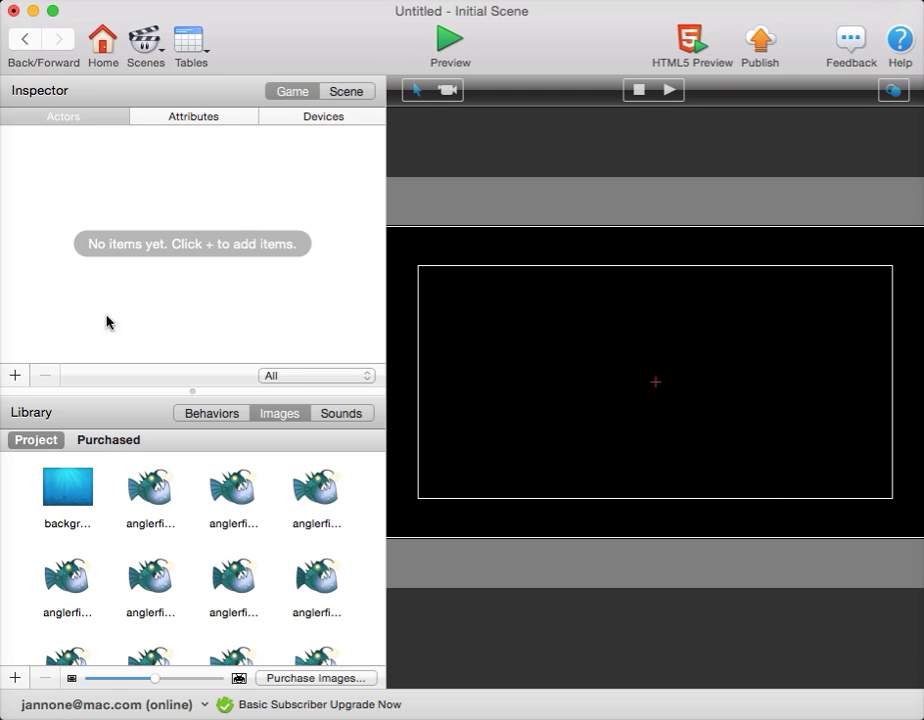
Step: Add actors named BKG, FISH 1 and FISH 2
click(14, 376)
text(BKG)
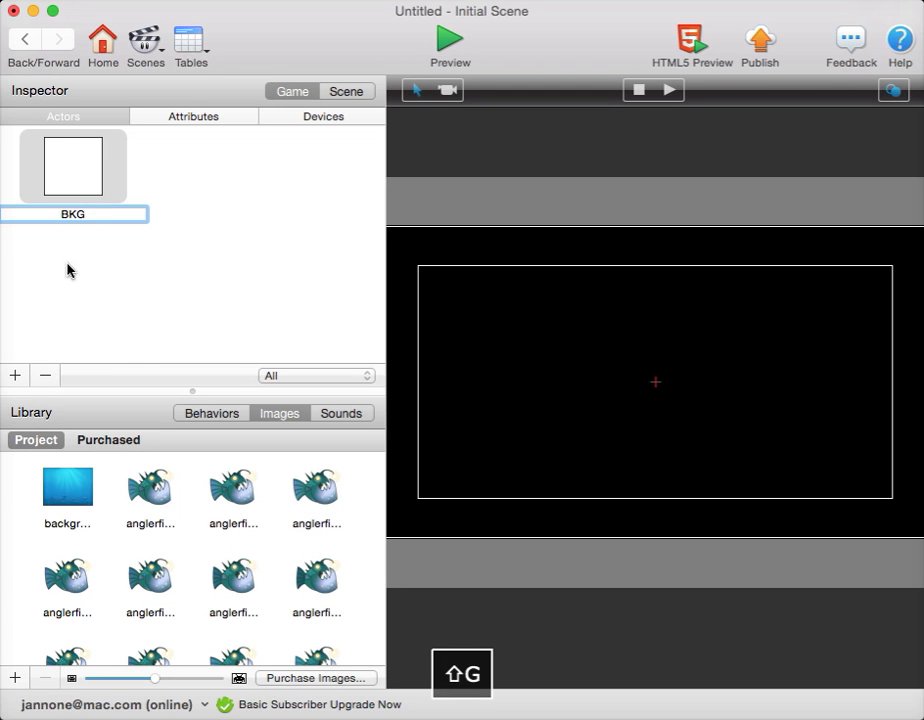
click(14, 376)
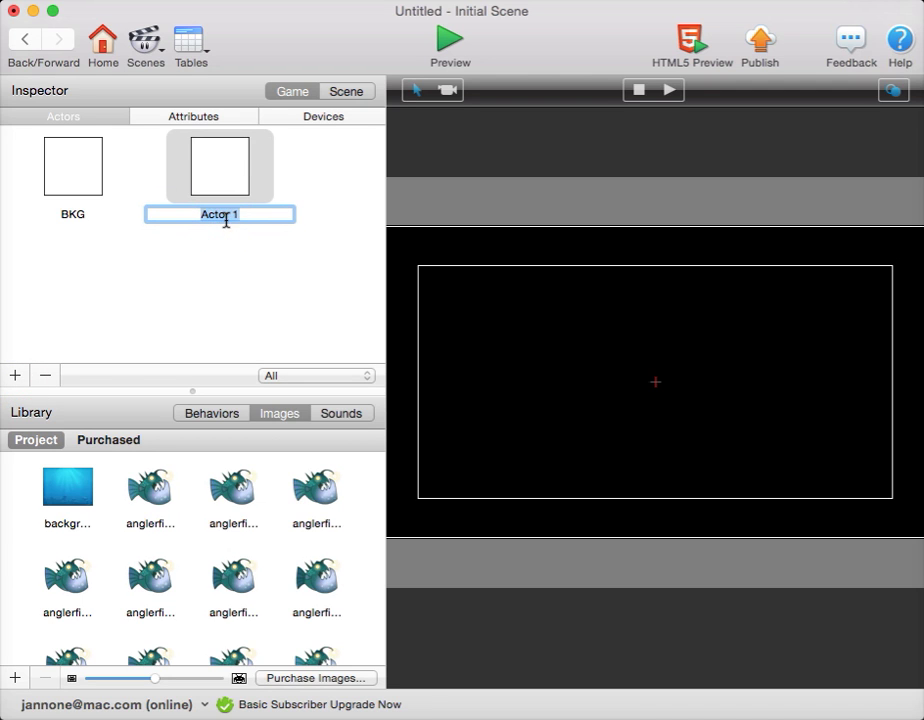
text(FISH 1)
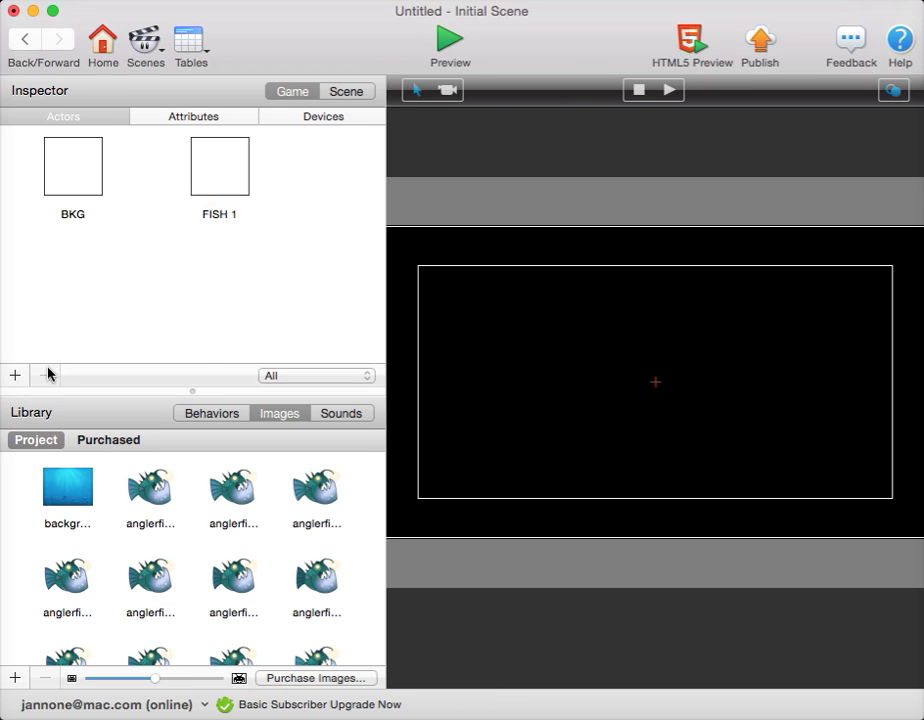
click(14, 376)
text(WALL)
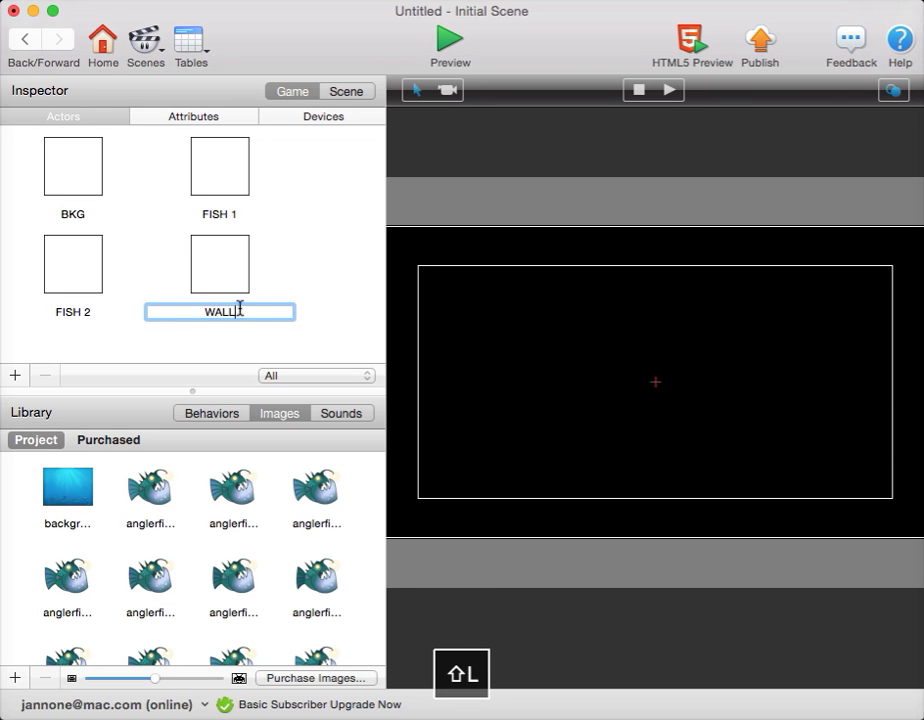
Step: Add actors named WALL, FLOOR and CEILING
click(14, 376)
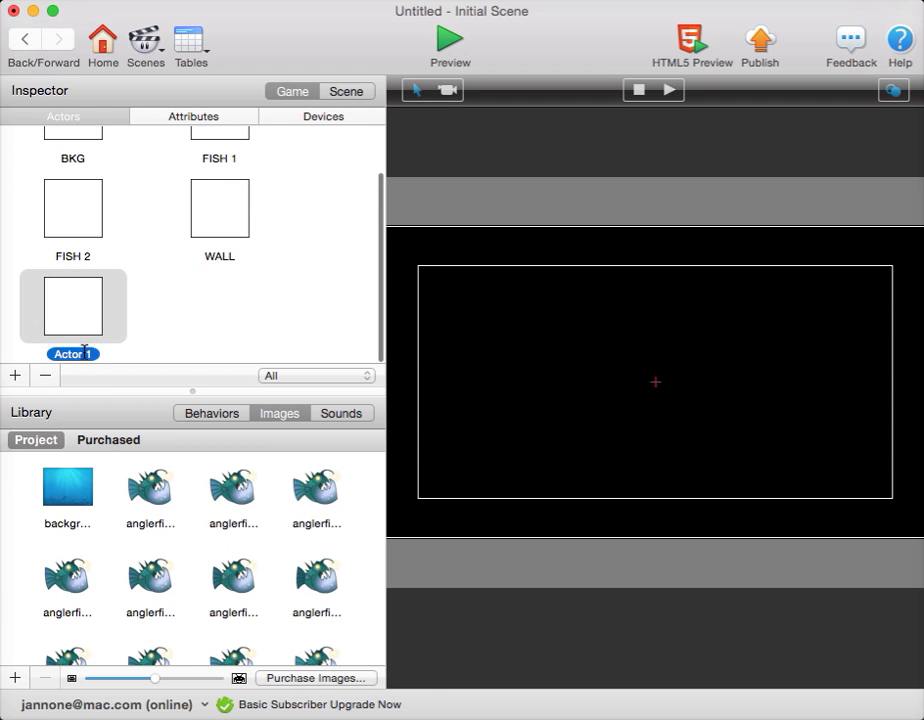
text(FLOOR)
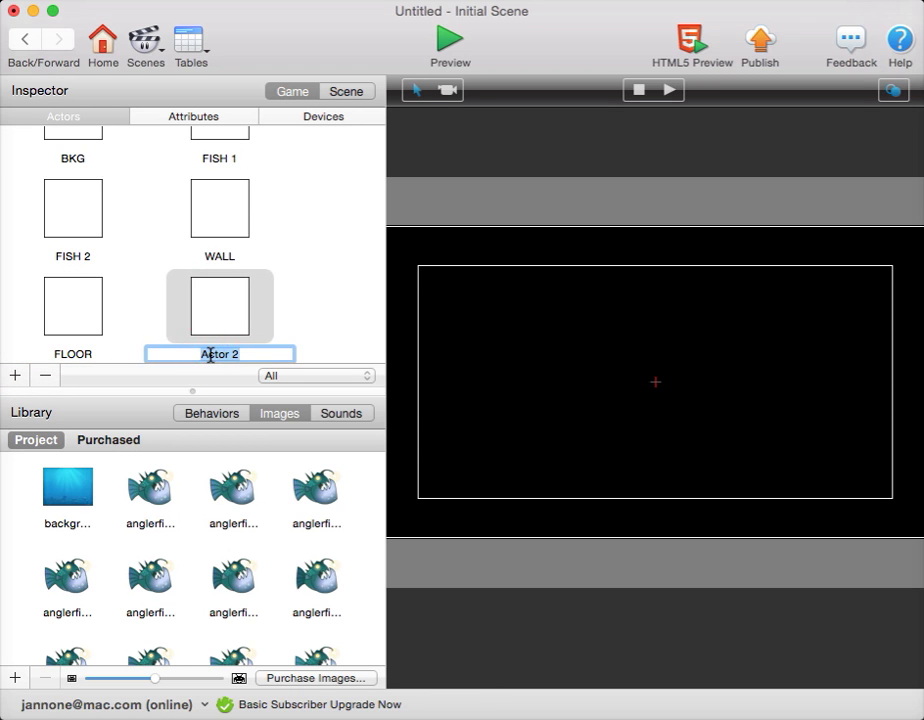
text(CEILING)
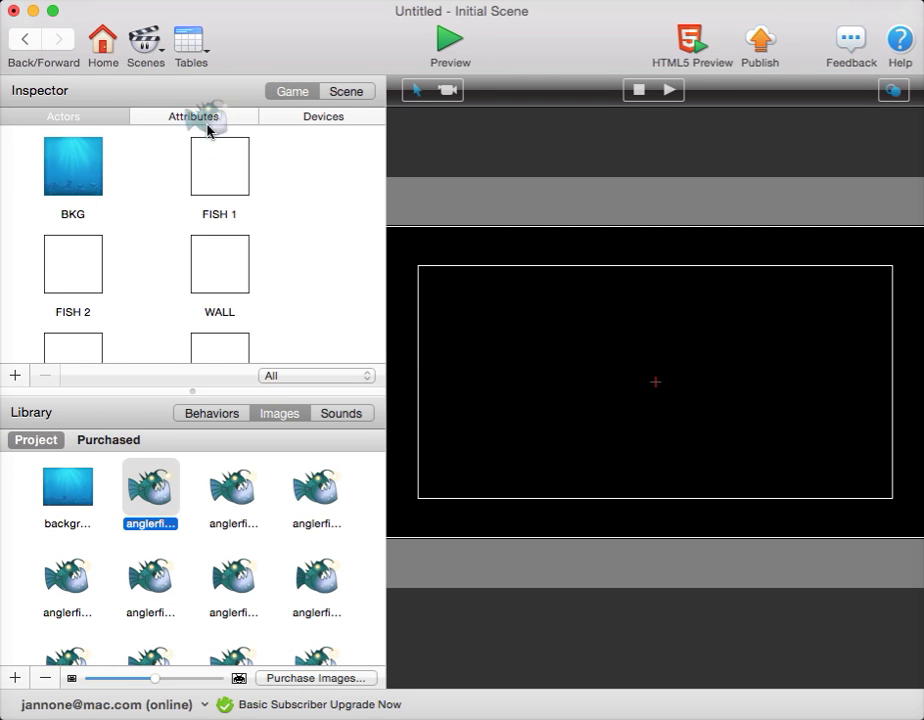
Step: Give FISH 1 the anglerfish image and colour the WALL actor green
drag(150, 490, 218, 166)
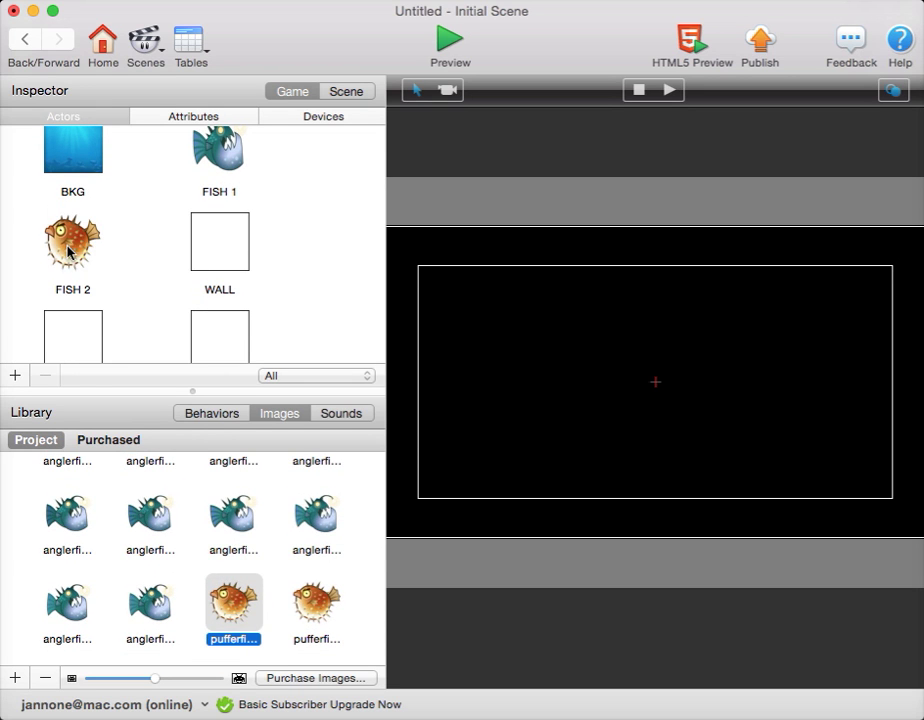
mouse_move(228, 244)
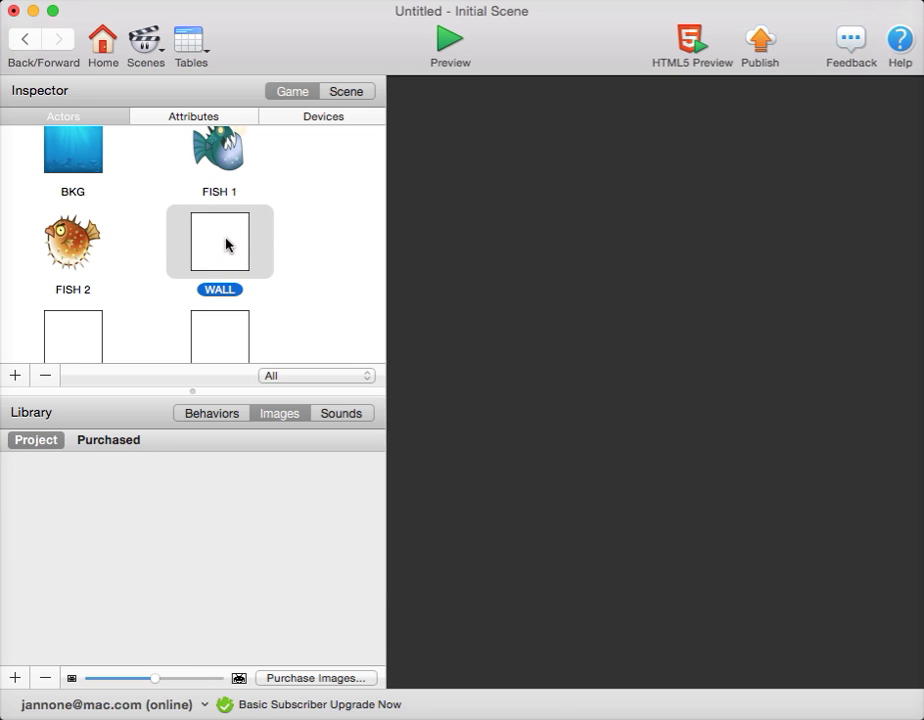
double_click(220, 240)
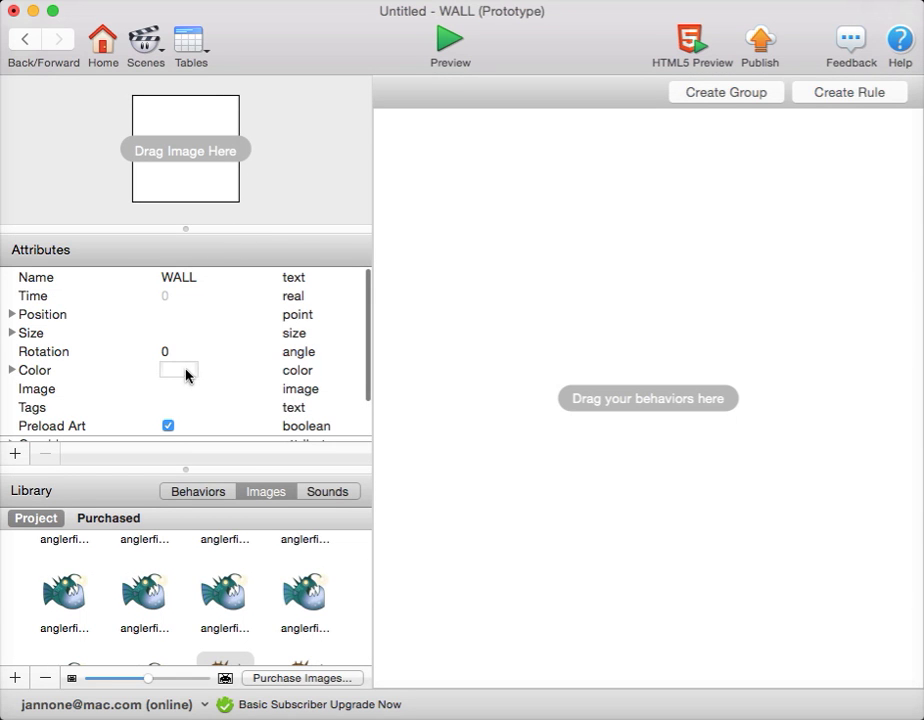
click(180, 370)
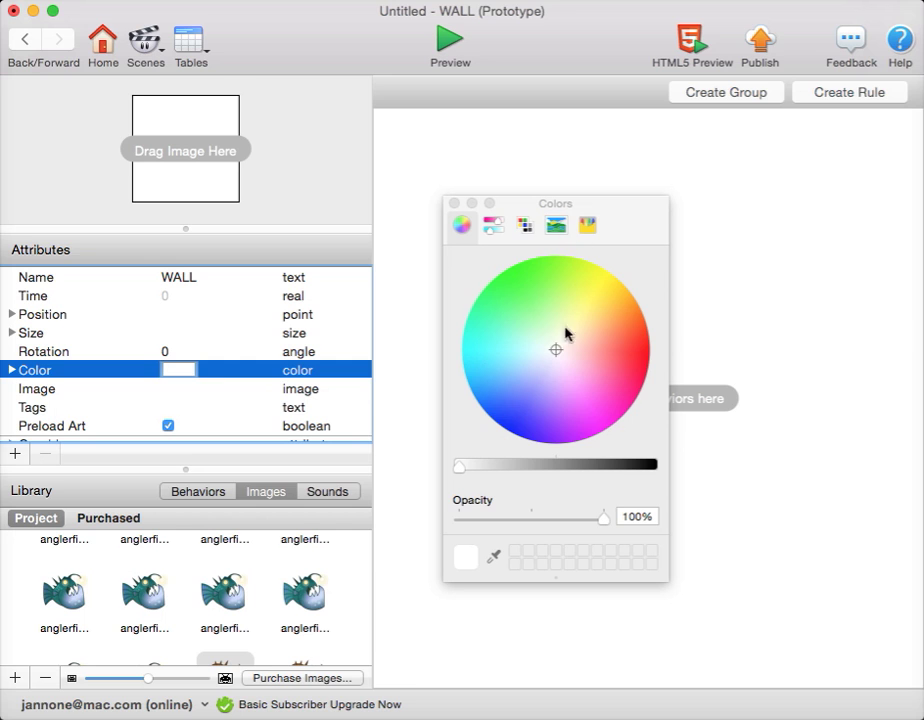
click(508, 270)
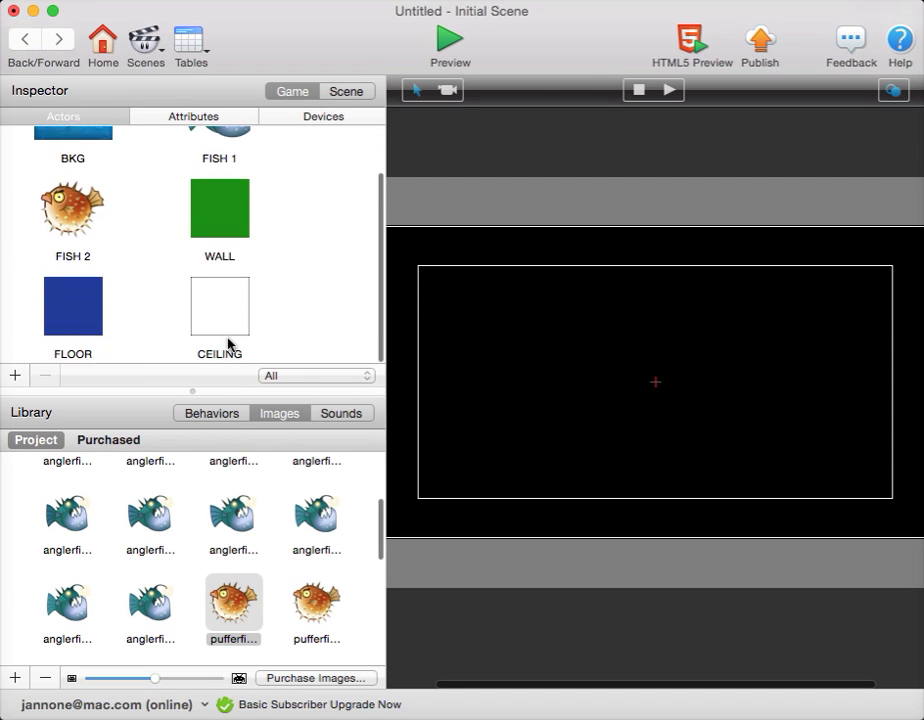
Step: Colour the CEILING actor red
double_click(220, 308)
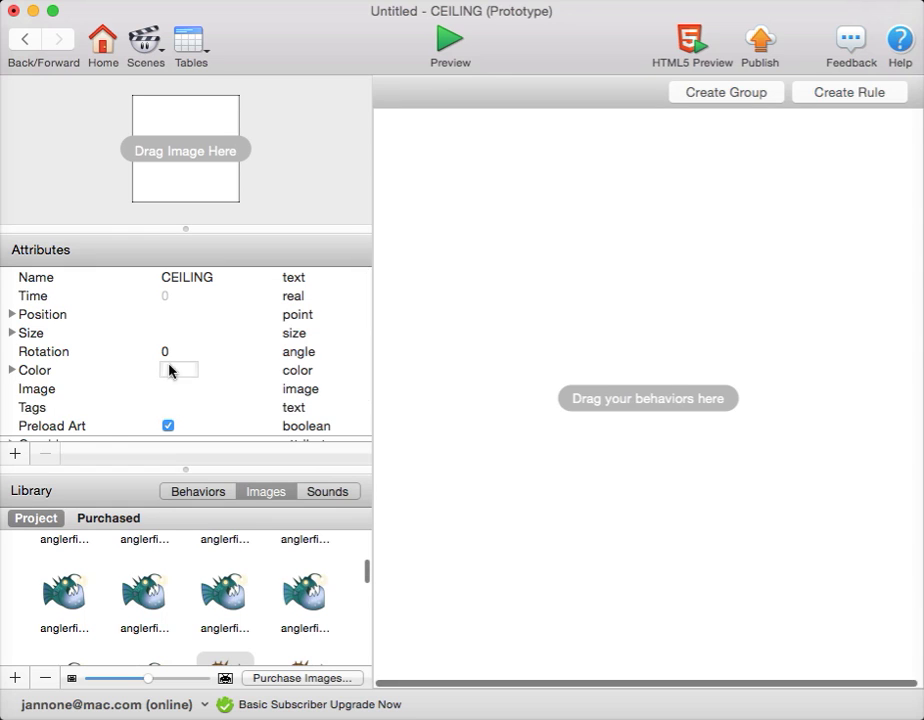
click(180, 368)
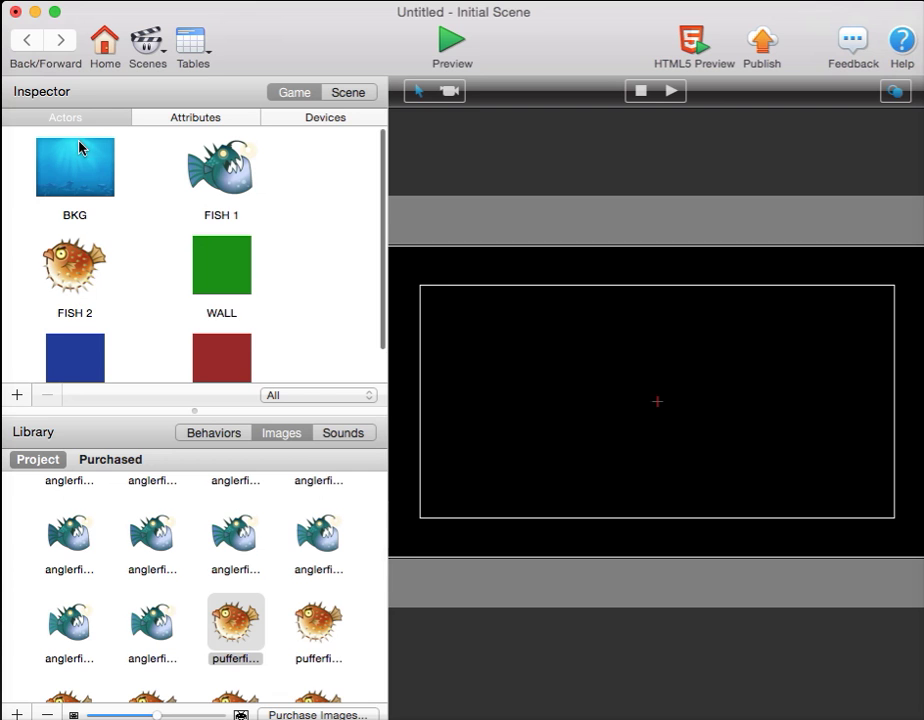
Step: Place the pufferfish in the scene and the green wall at its right edge
click(74, 166)
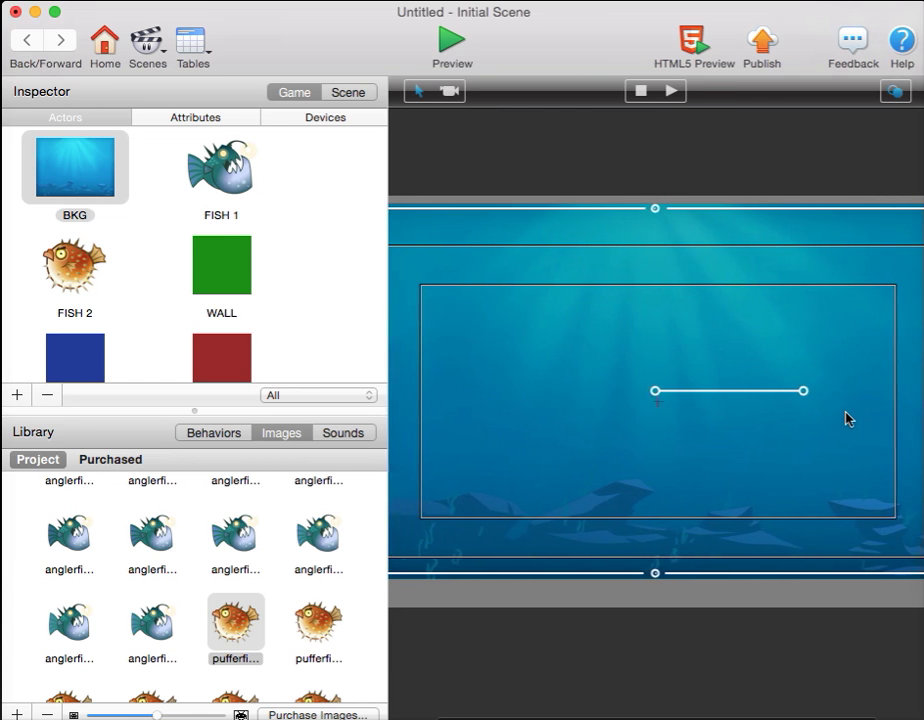
drag(220, 168, 548, 384)
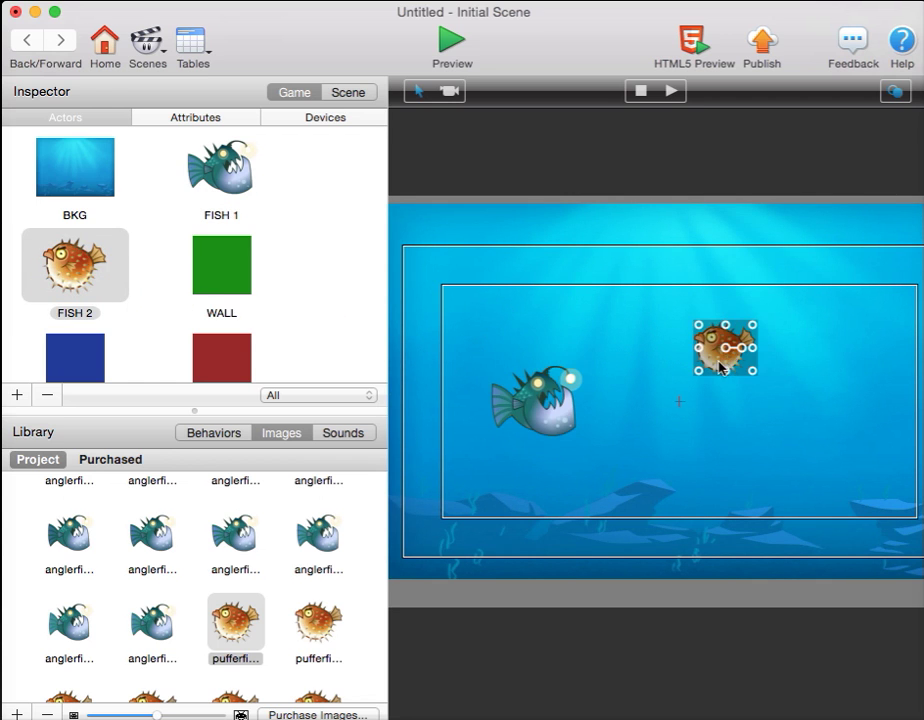
mouse_move(452, 212)
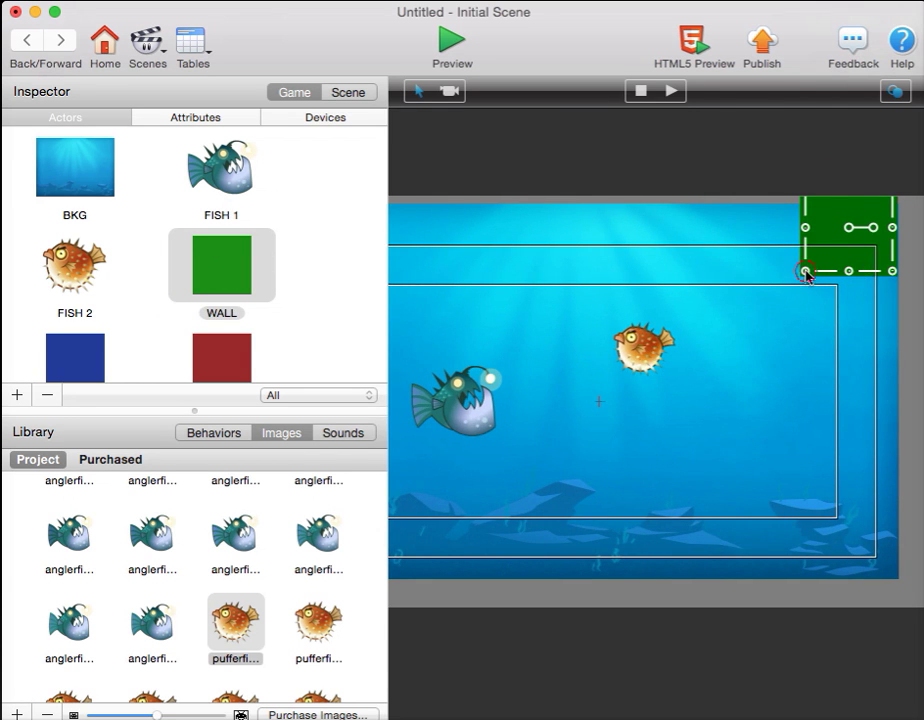
drag(808, 272, 888, 604)
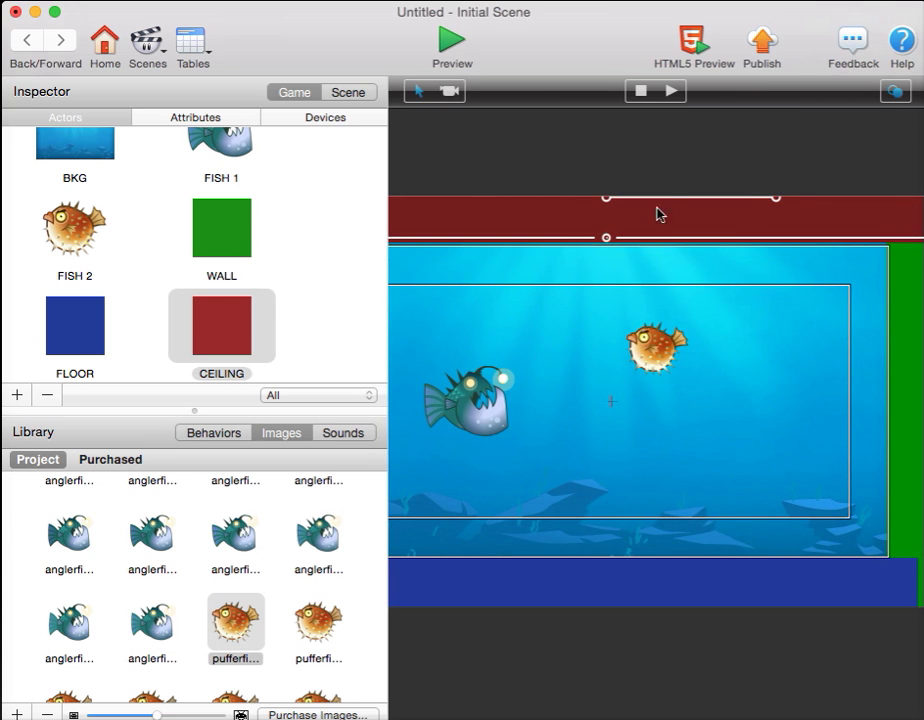
mouse_move(672, 212)
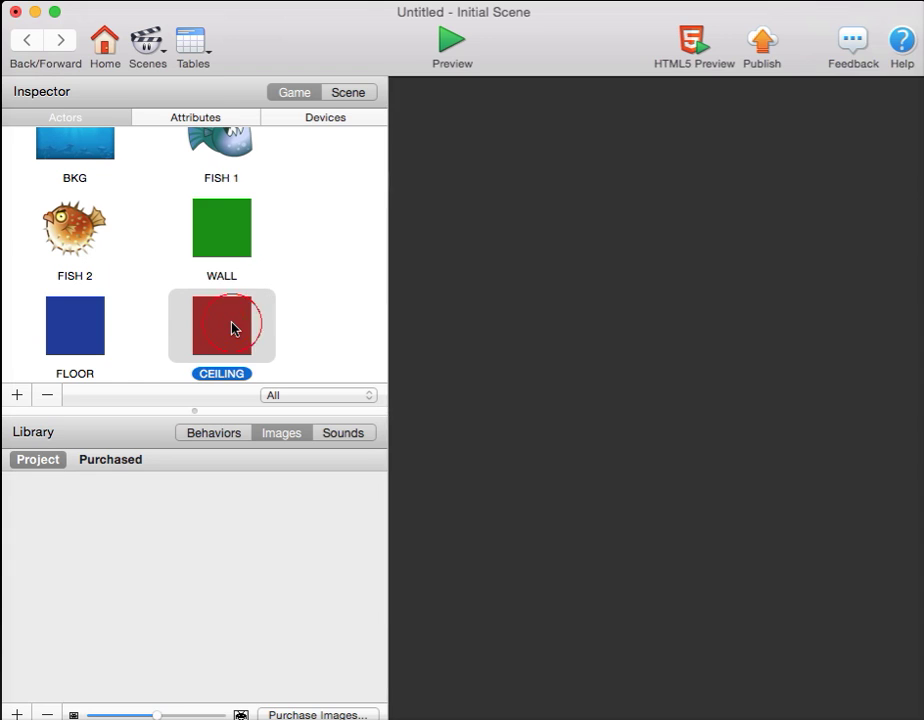
Step: Switch off Movable on the CEILING actor and return to the scene
double_click(220, 324)
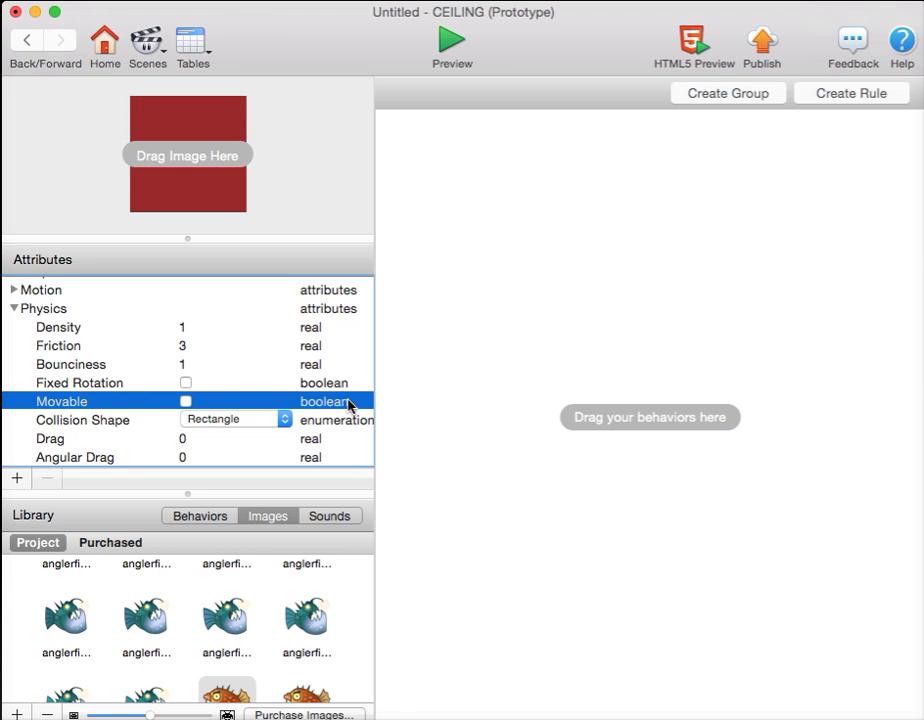
mouse_move(44, 312)
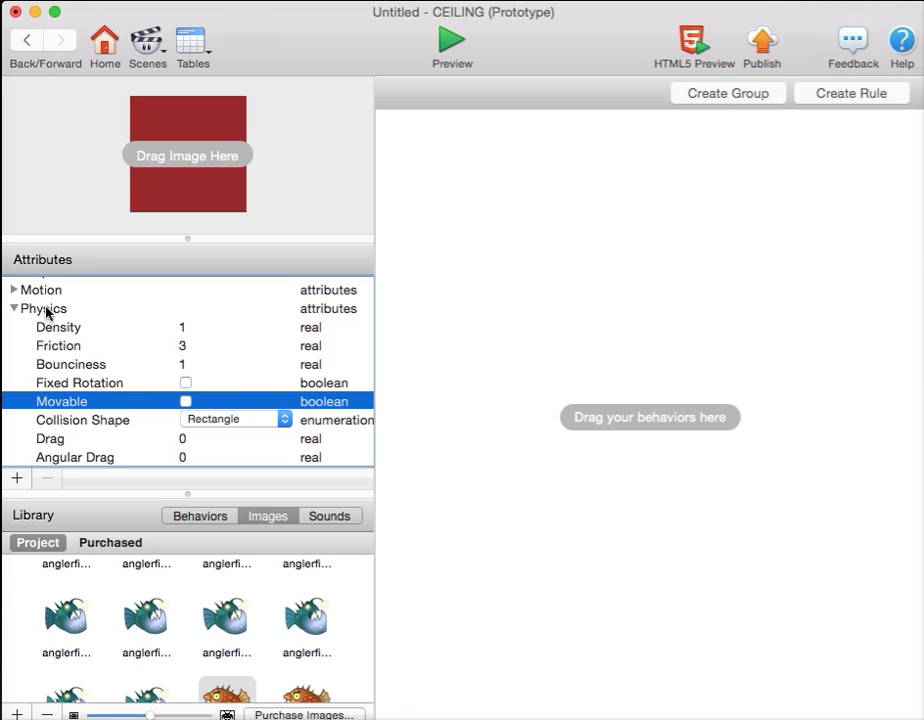
click(26, 40)
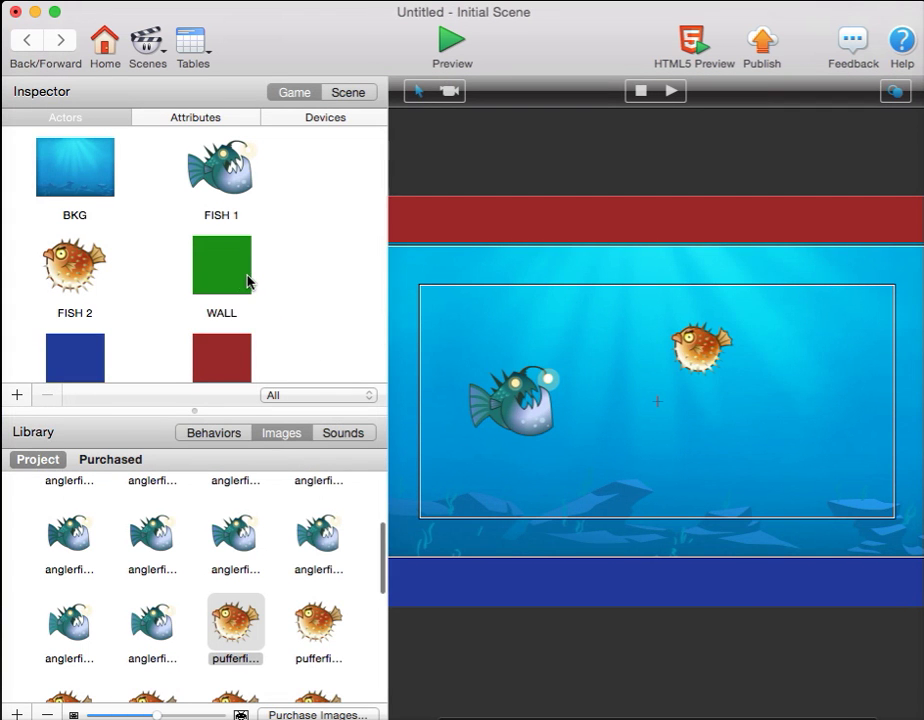
mouse_move(250, 276)
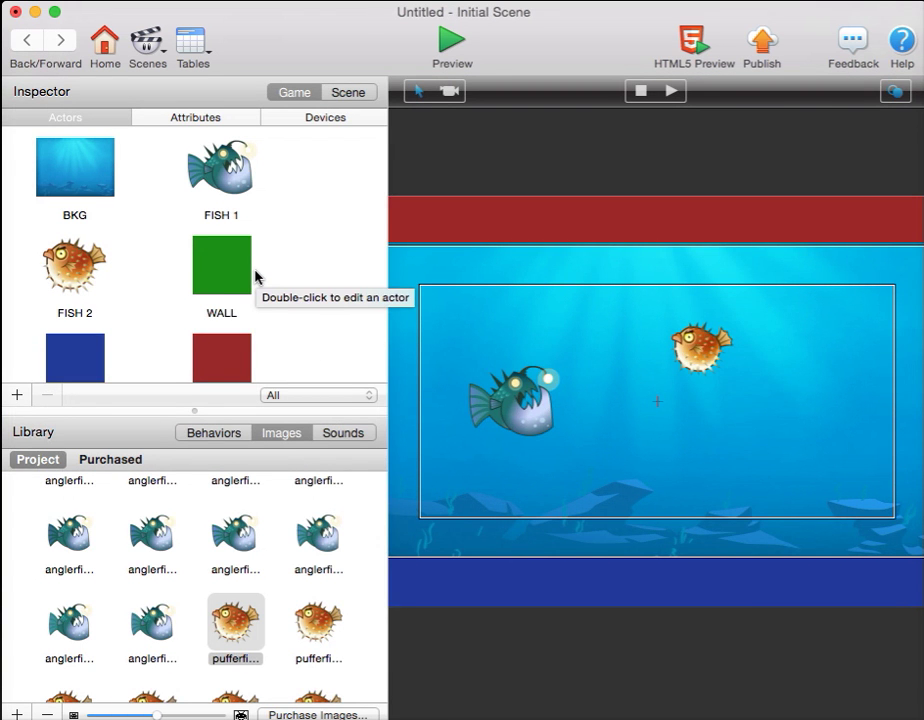
mouse_move(216, 176)
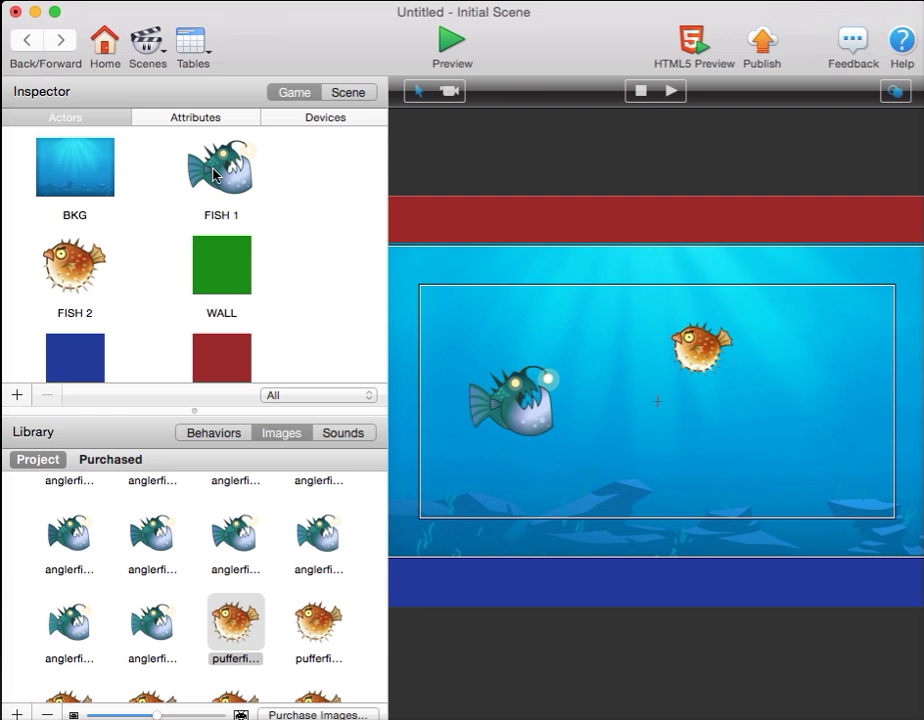
Step: Switch on Fixed Rotation in FISH 1's physics attributes
double_click(220, 168)
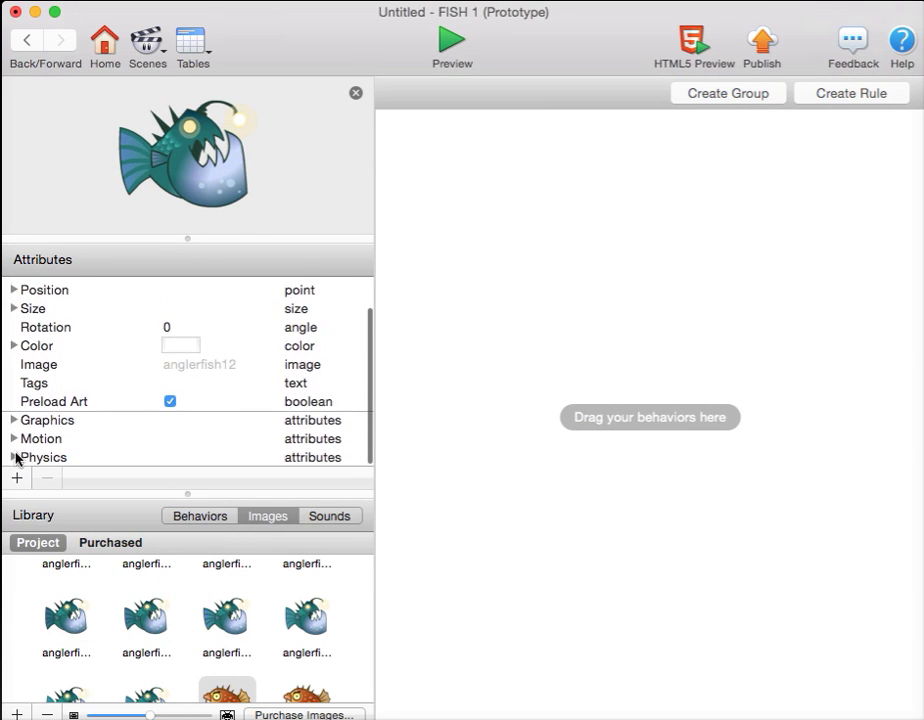
click(14, 456)
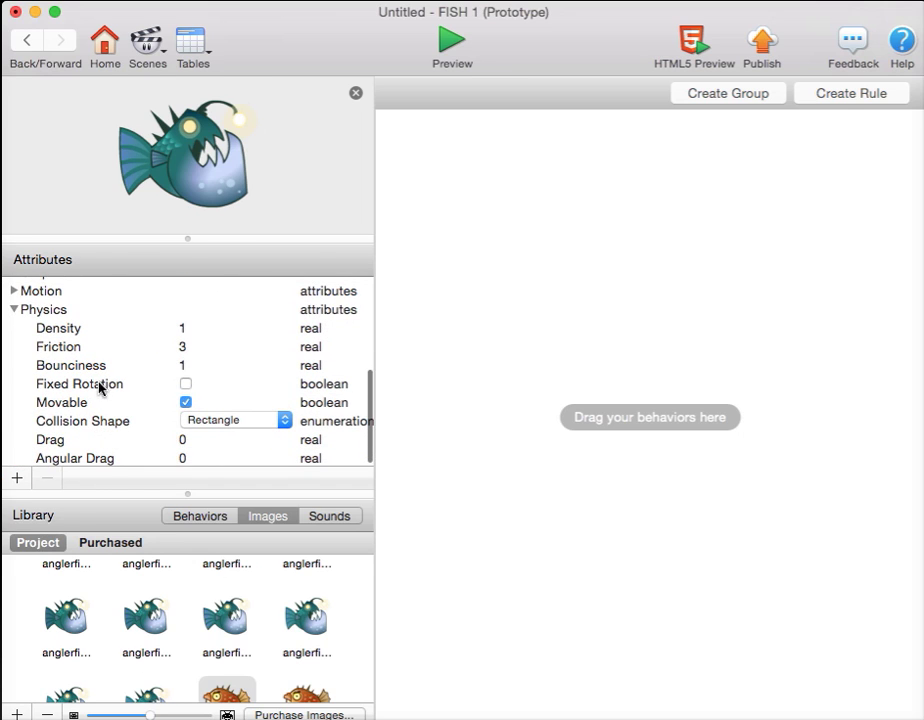
click(184, 384)
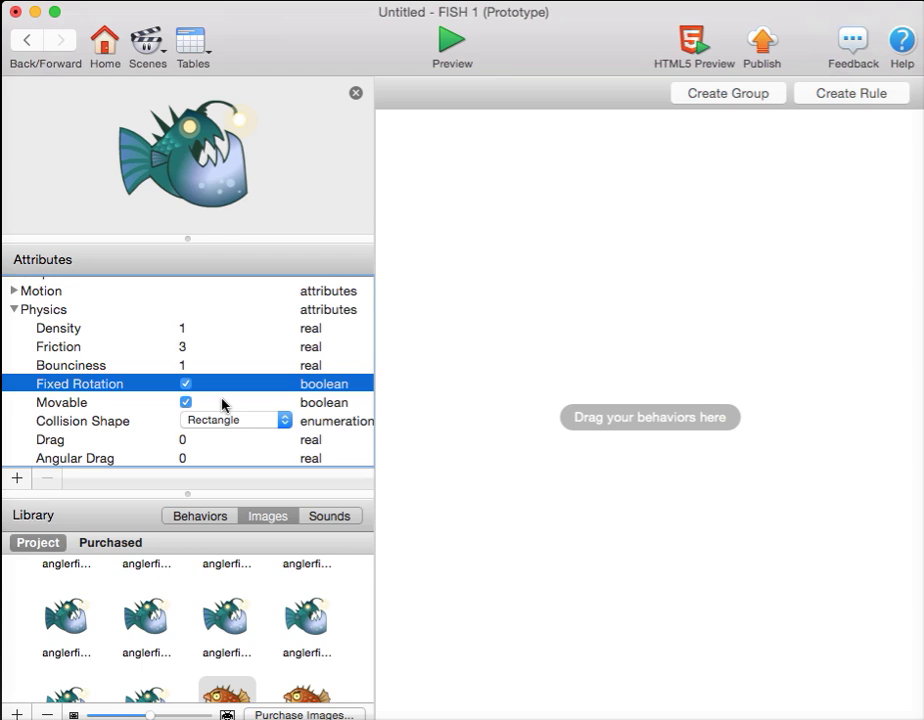
mouse_move(178, 308)
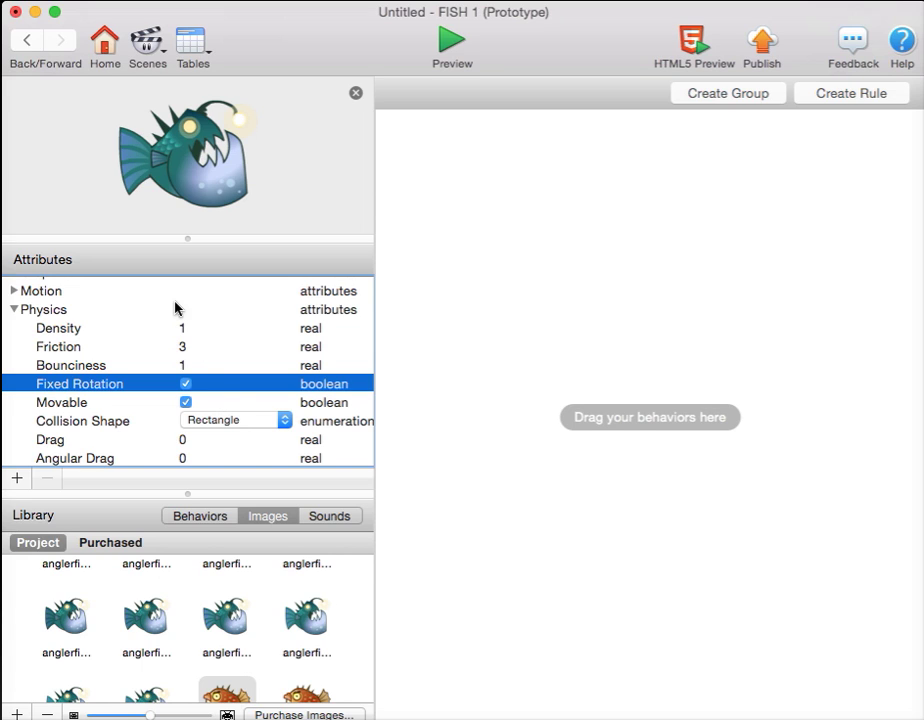
mouse_move(30, 48)
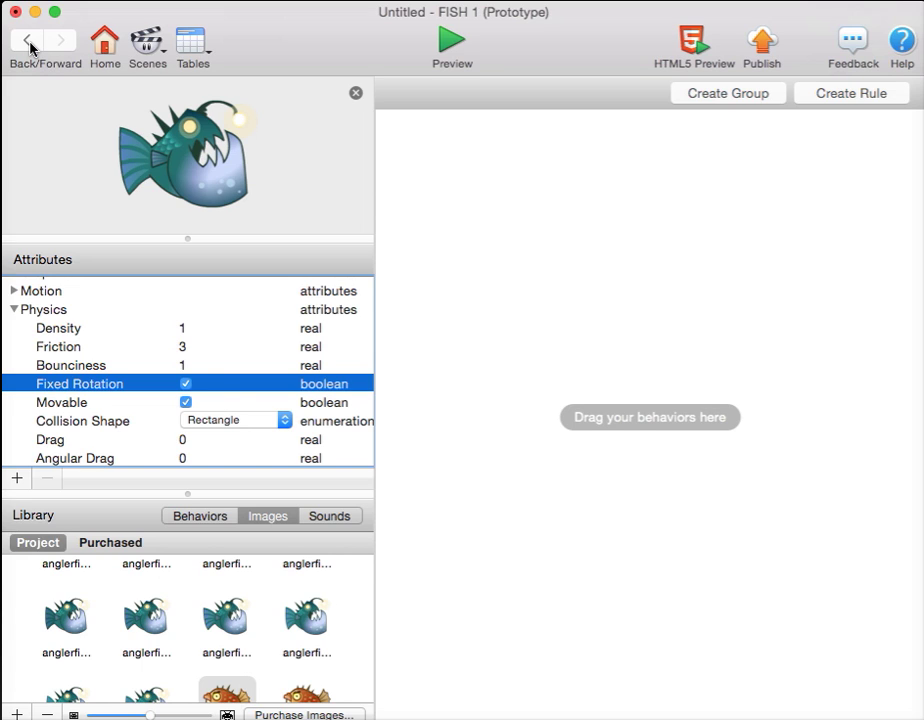
mouse_move(30, 40)
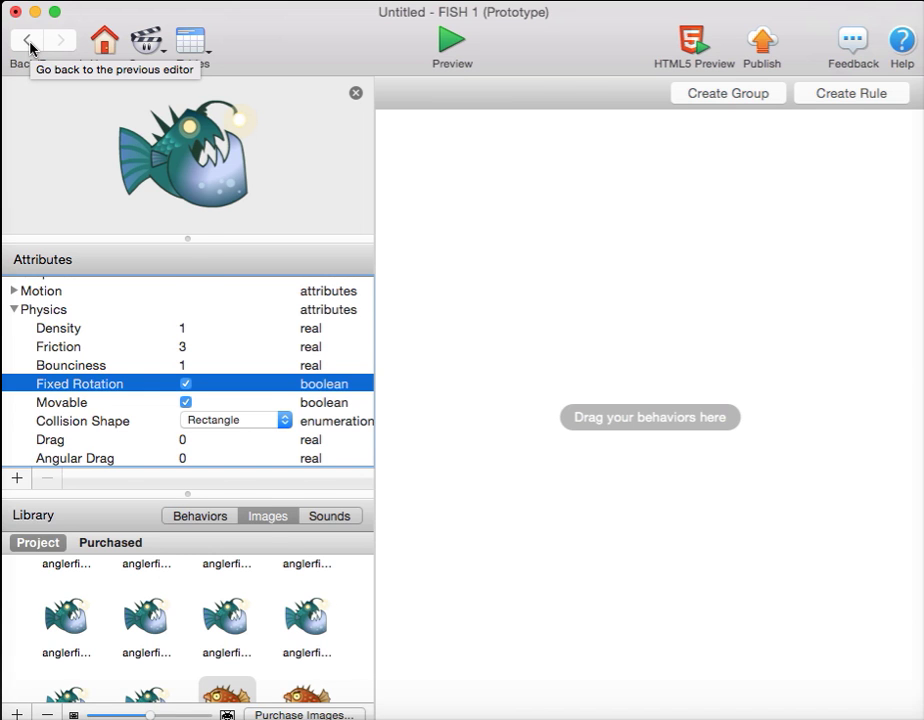
click(28, 40)
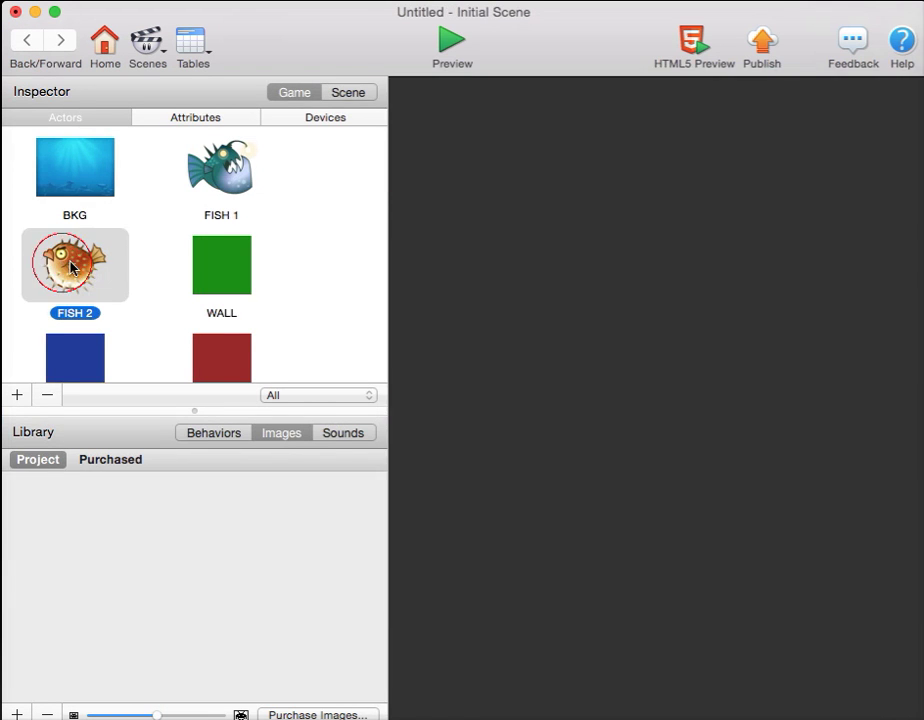
Step: Switch on Fixed Rotation in FISH 2's physics attributes
double_click(76, 264)
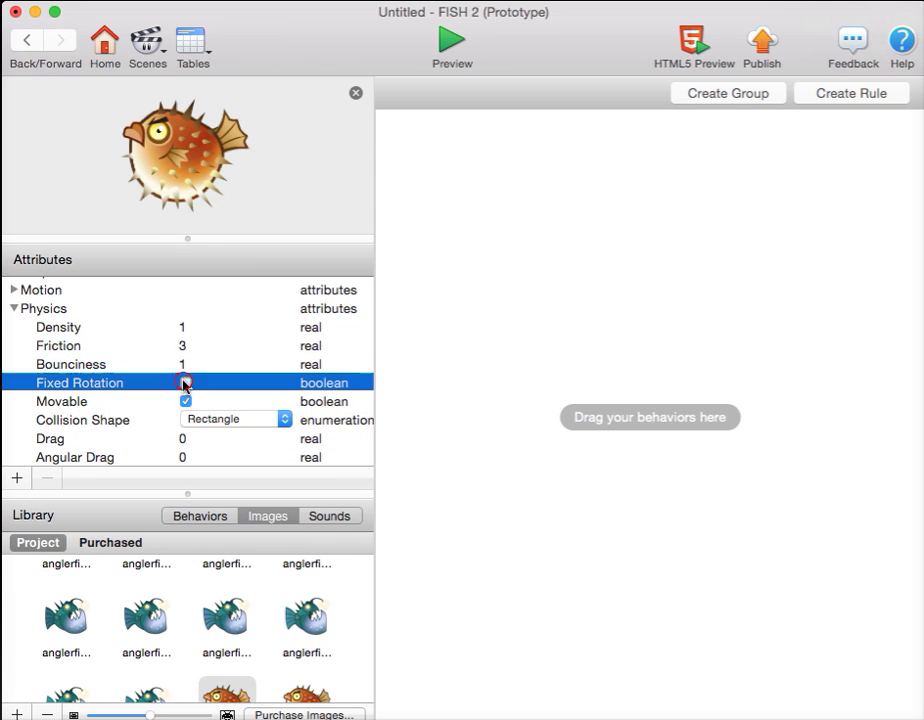
click(184, 382)
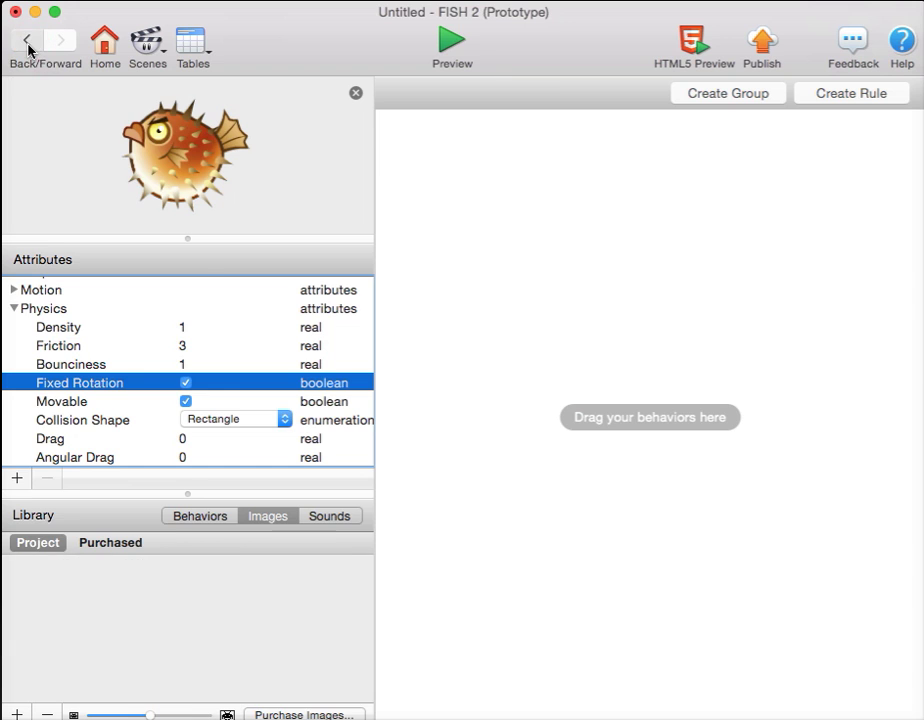
click(28, 40)
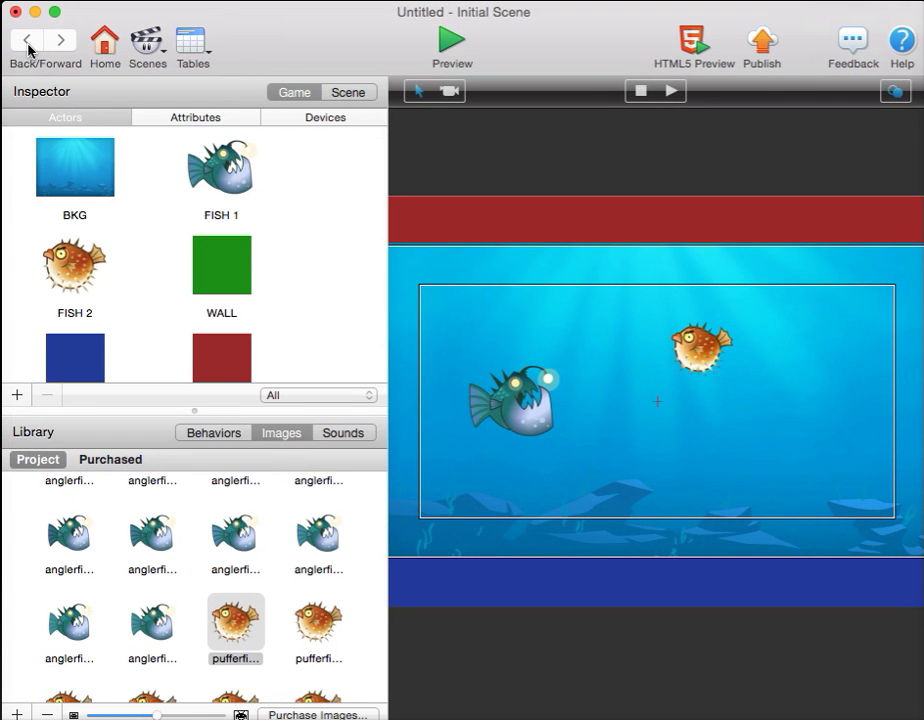
mouse_move(310, 260)
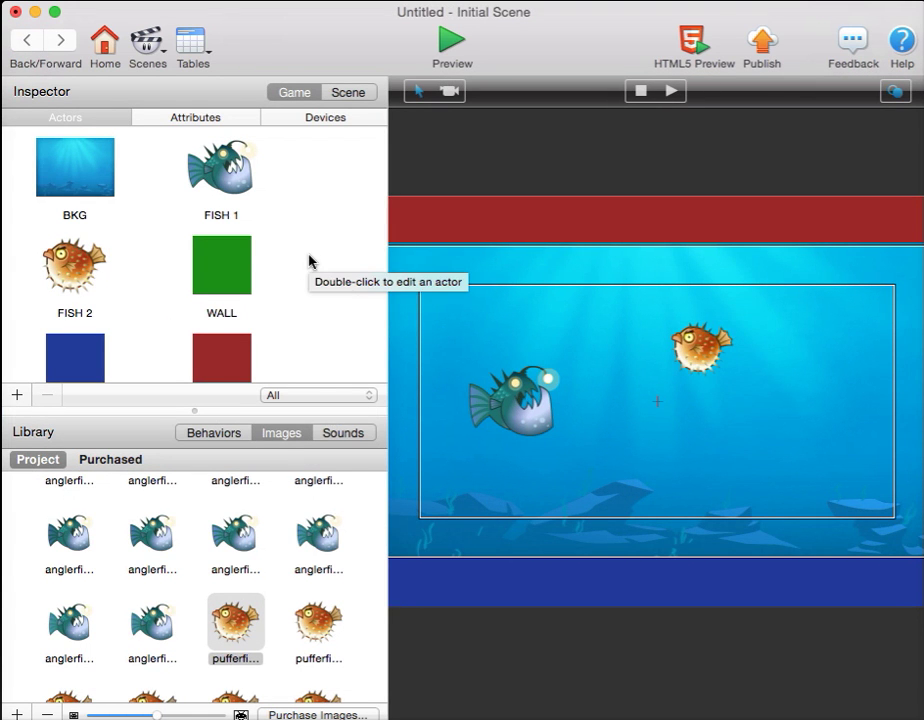
mouse_move(258, 172)
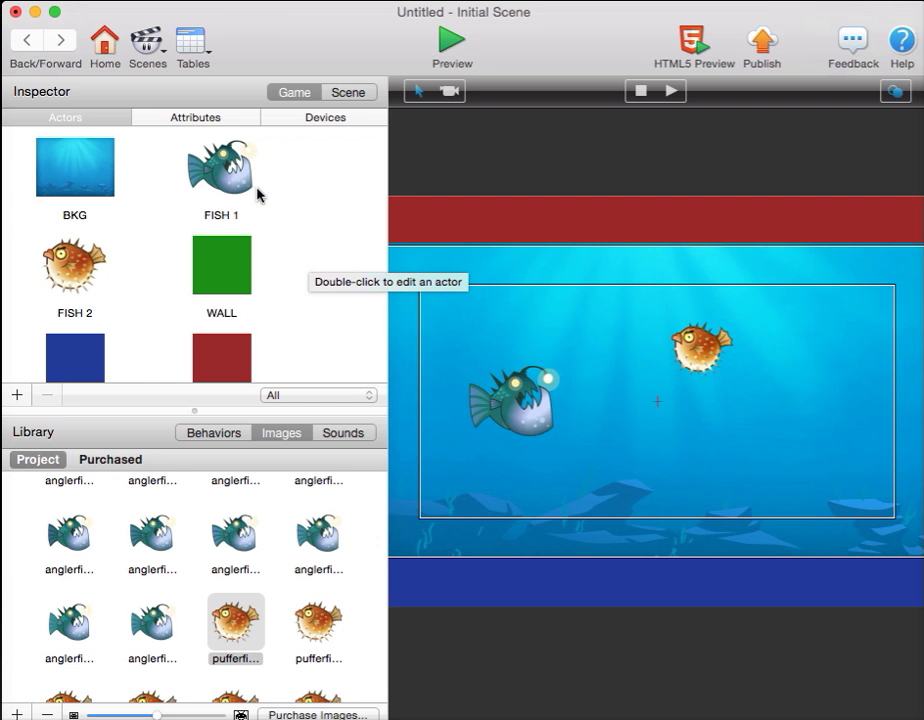
Step: Add an Animate behavior to FISH 1 using the anglerfish images as a sequence
double_click(220, 168)
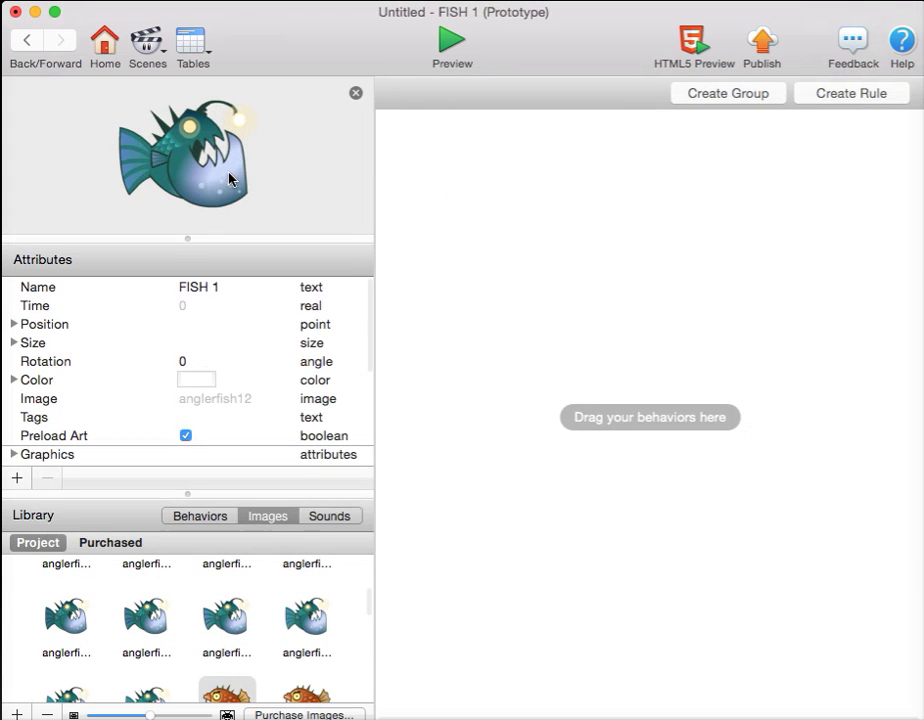
click(200, 516)
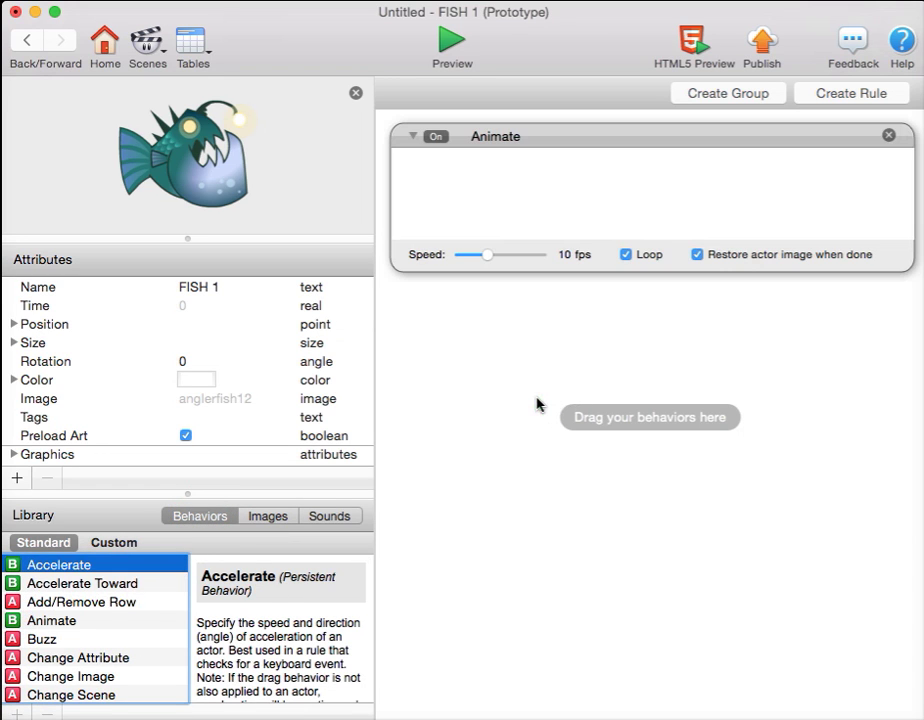
click(268, 516)
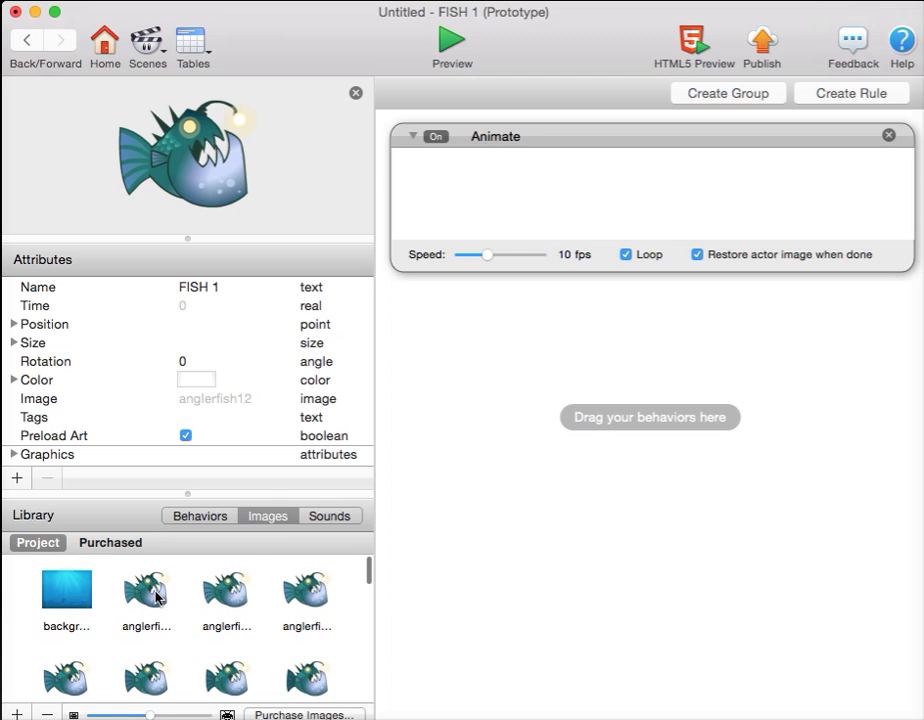
scroll(down, 3)
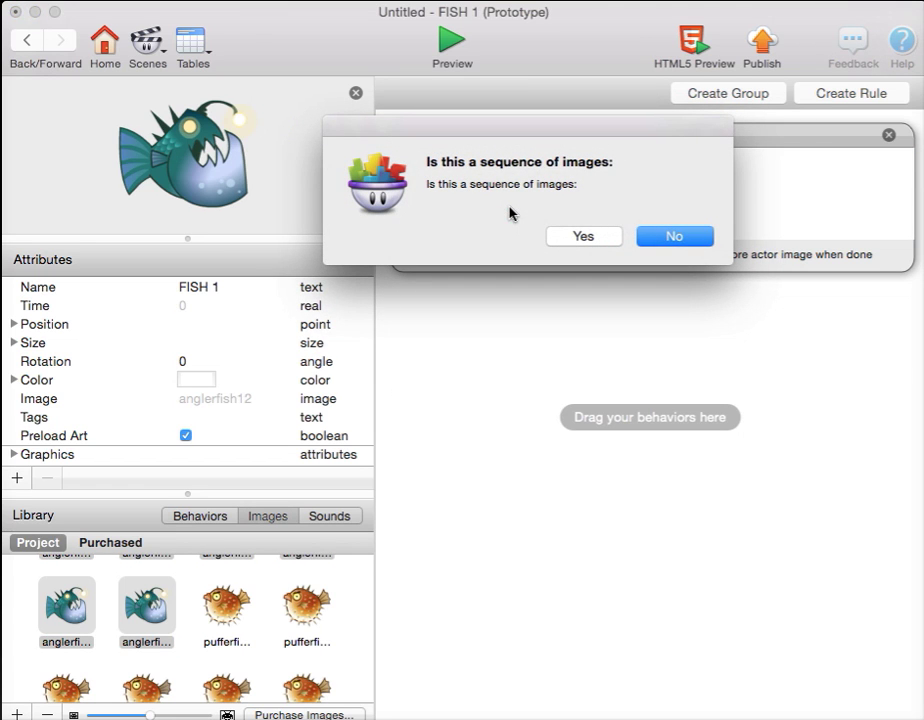
click(584, 236)
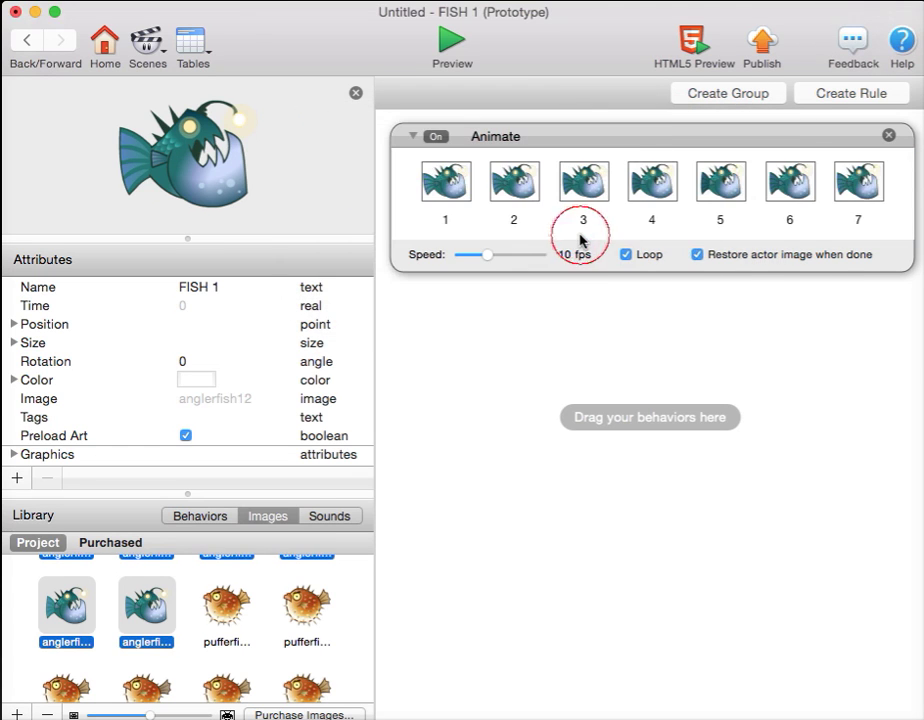
click(26, 40)
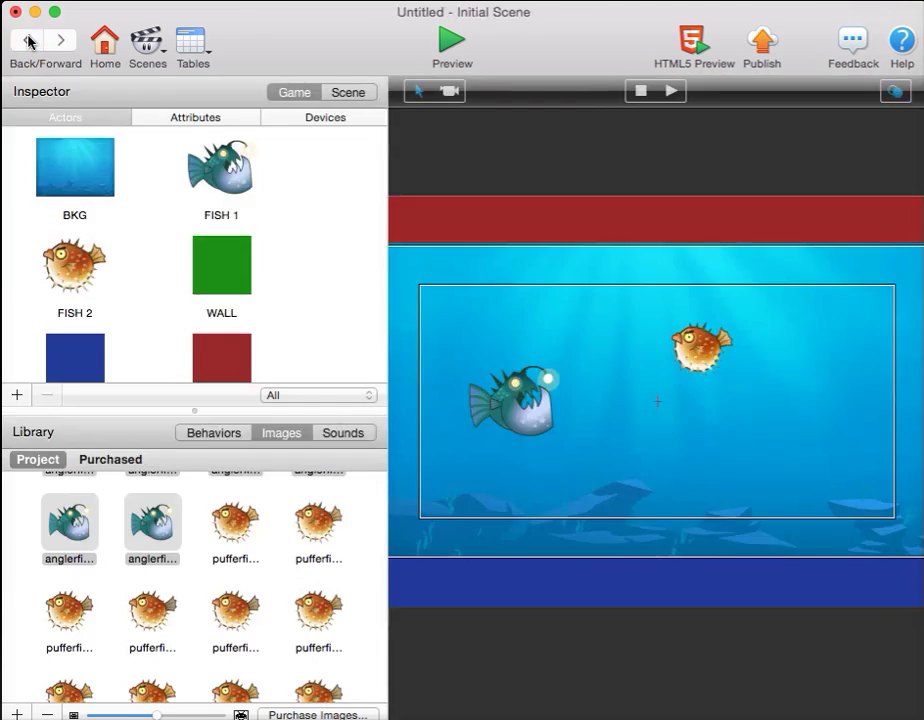
mouse_move(70, 270)
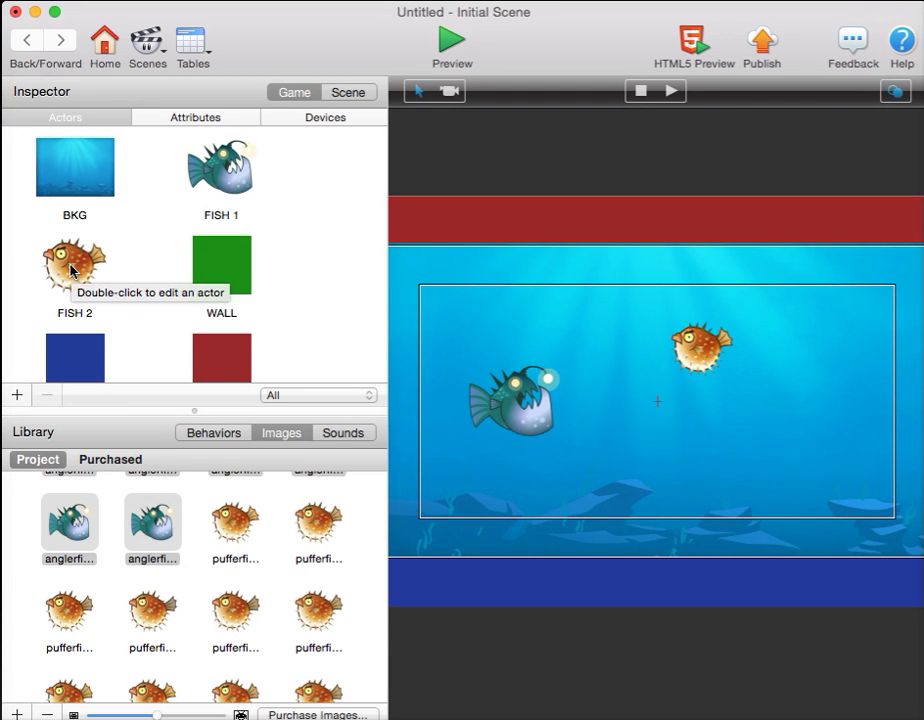
Step: Add an Animate behavior to FISH 2 with the pufferfish images as frames
double_click(74, 264)
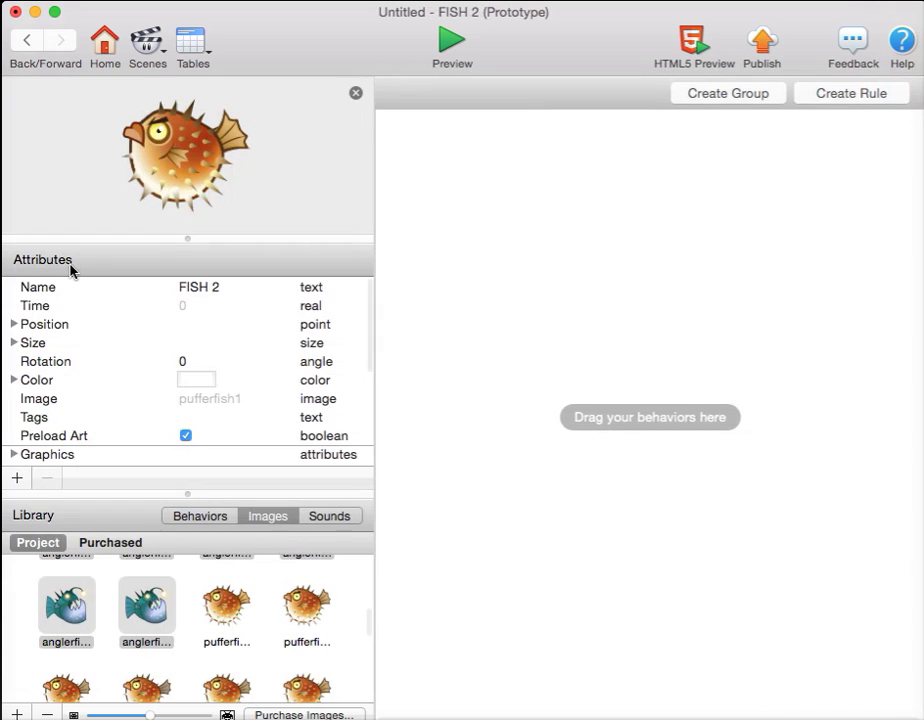
click(200, 516)
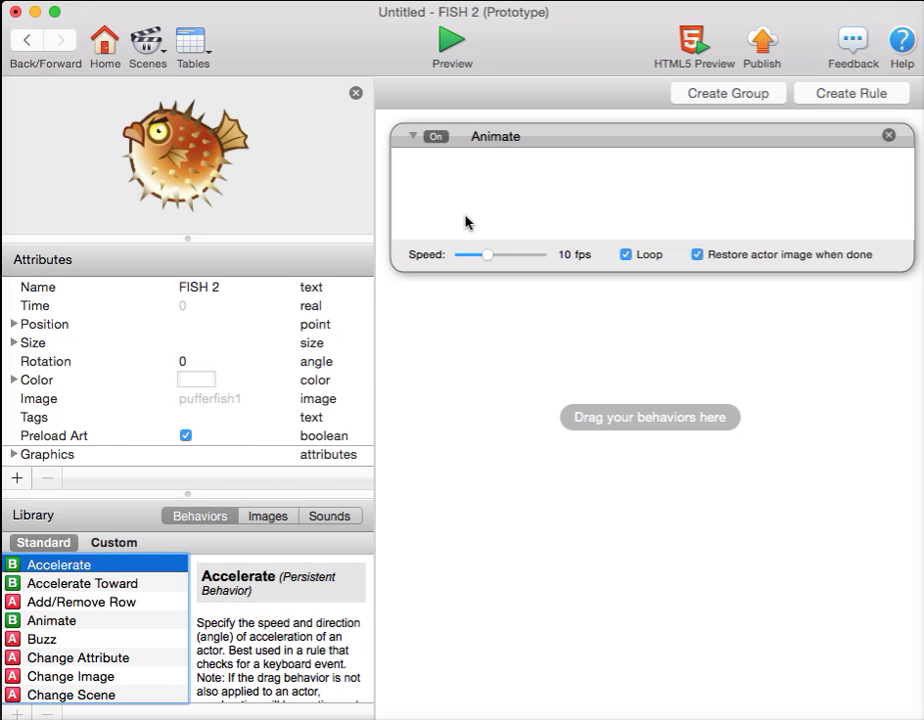
click(268, 516)
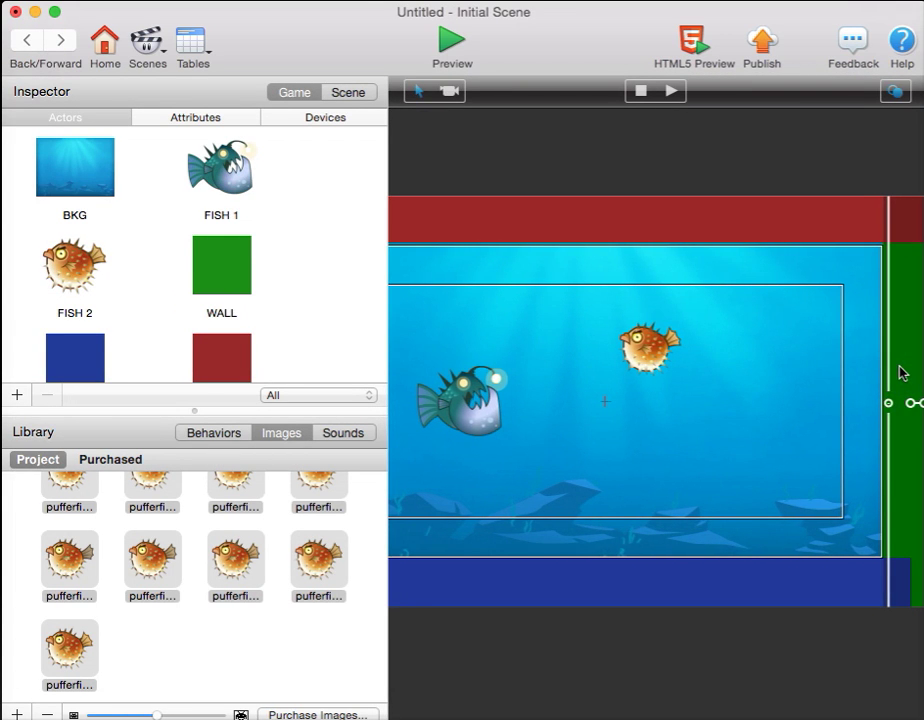
mouse_move(304, 502)
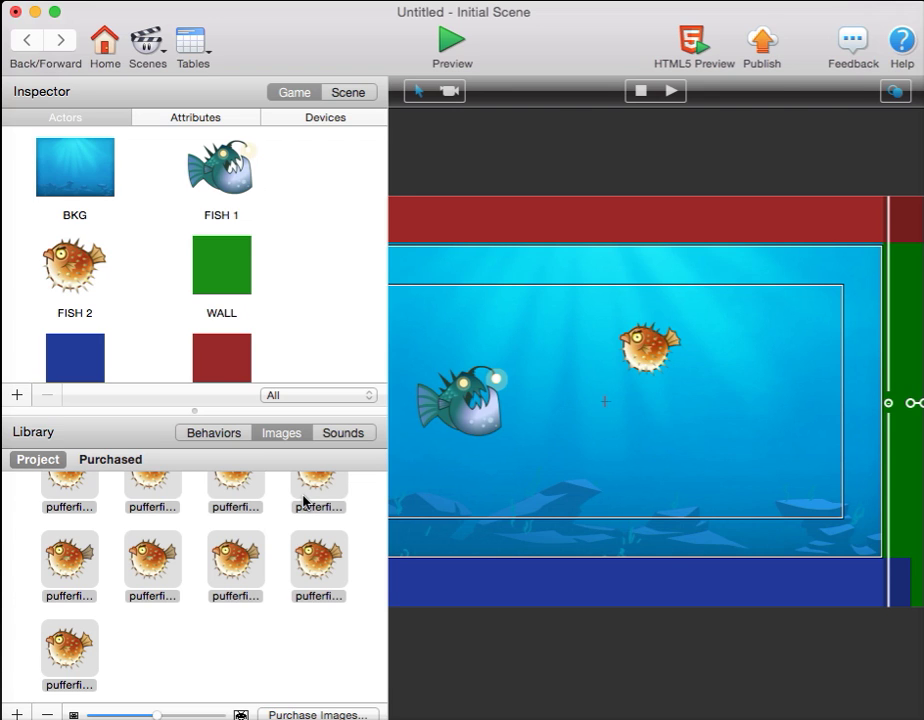
mouse_move(192, 208)
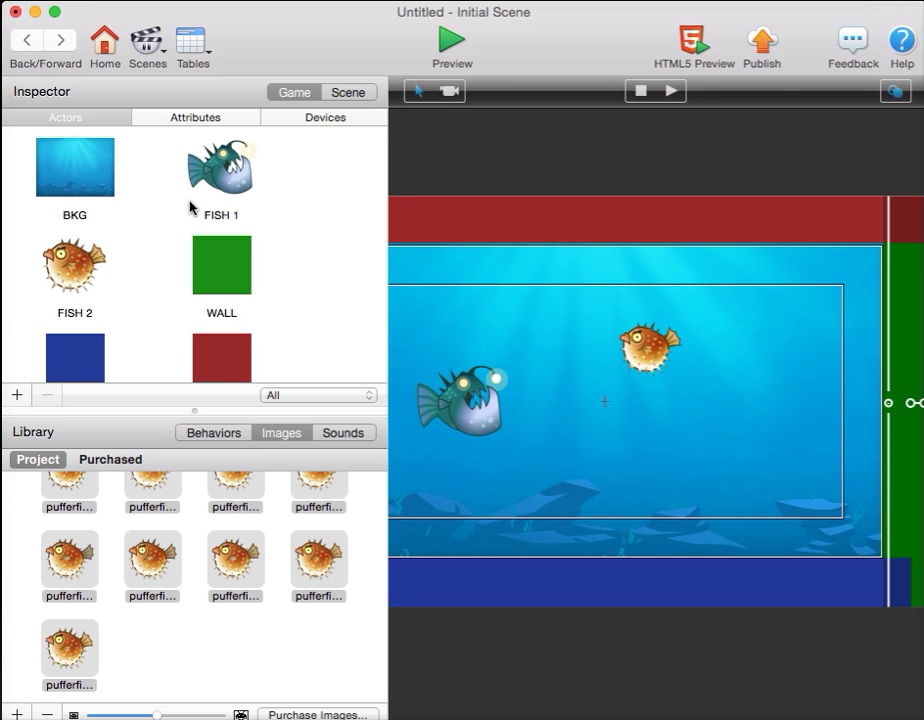
mouse_move(228, 178)
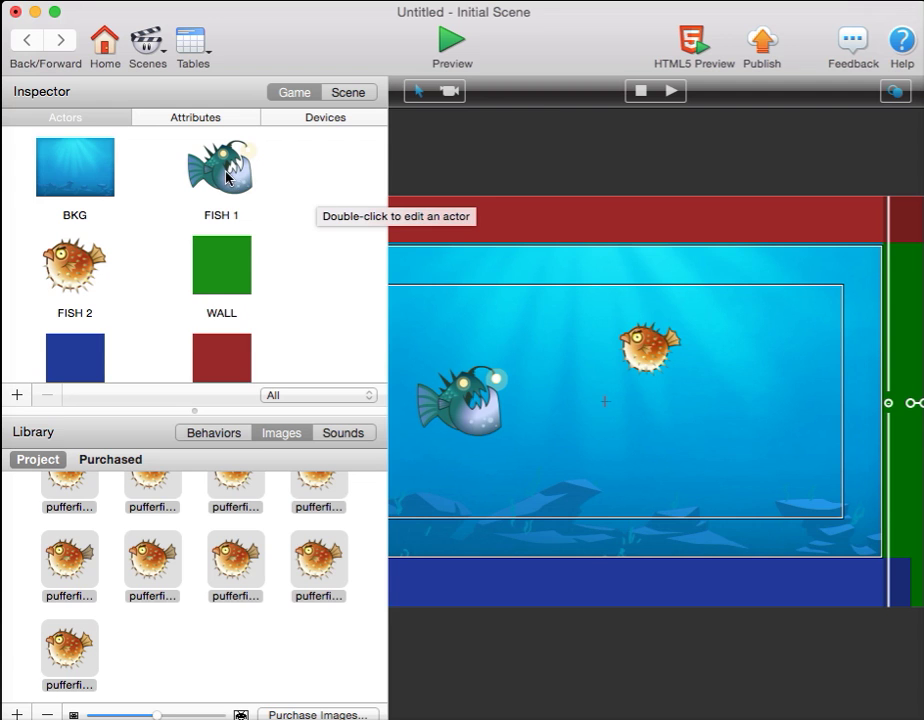
Step: Add an Accelerate behavior to FISH 1 with direction 90 and acceleration 10
double_click(220, 168)
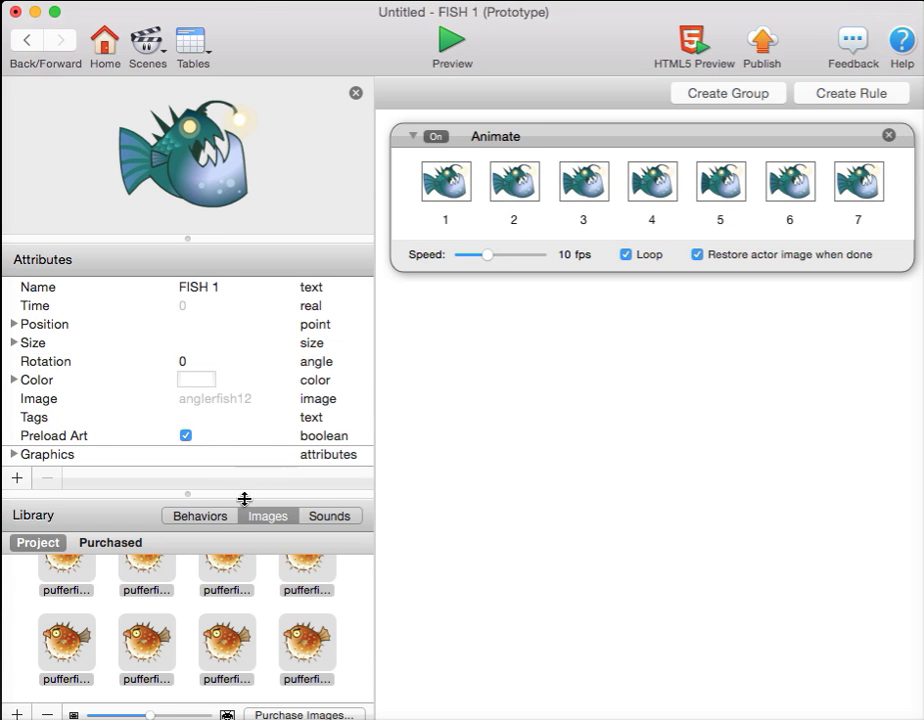
click(200, 516)
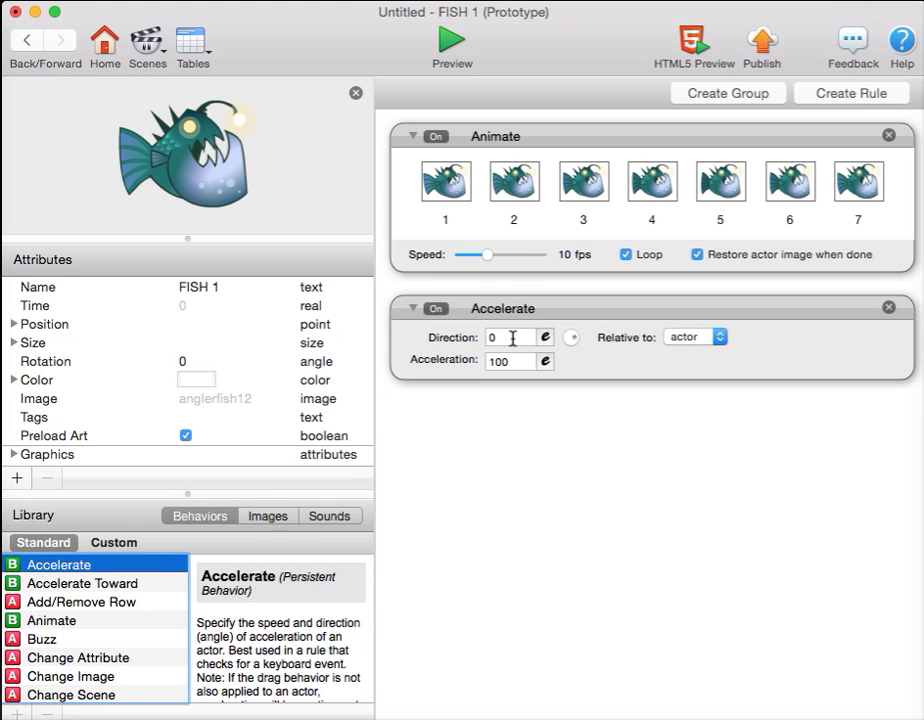
text(9)
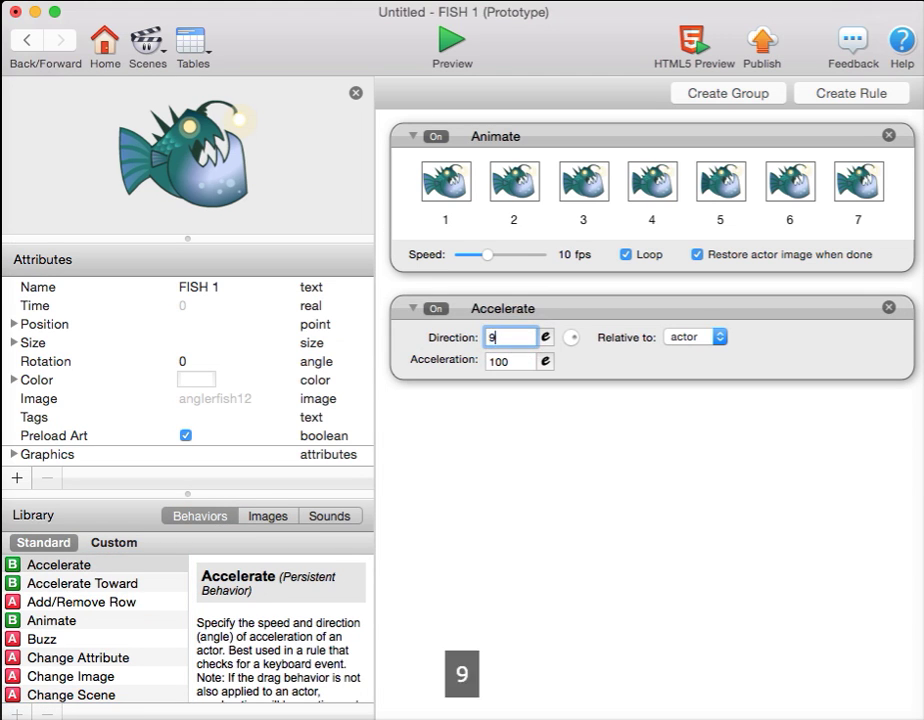
text(0)
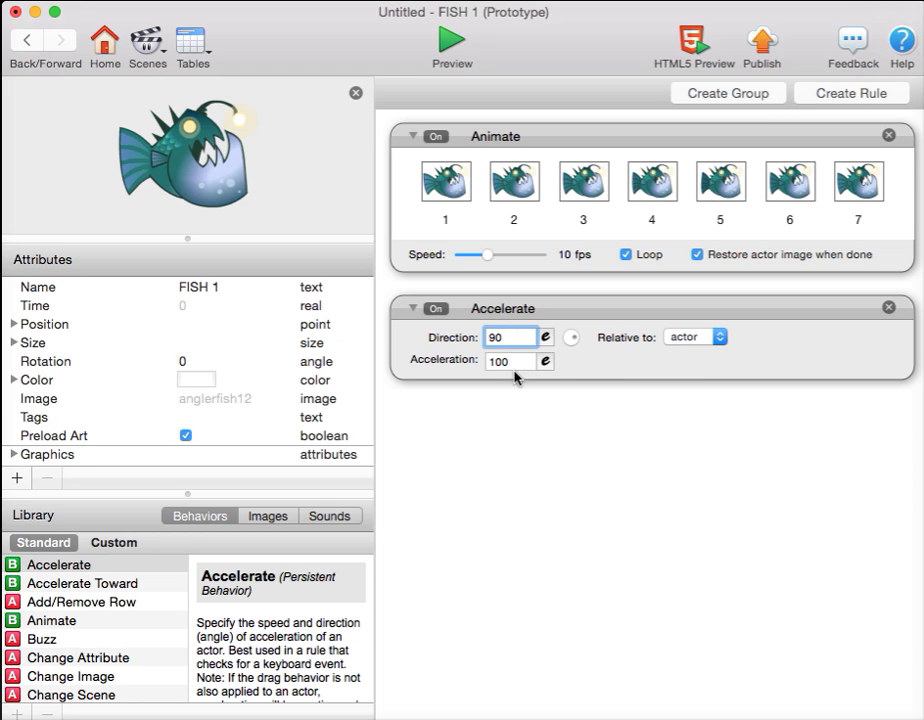
click(510, 360)
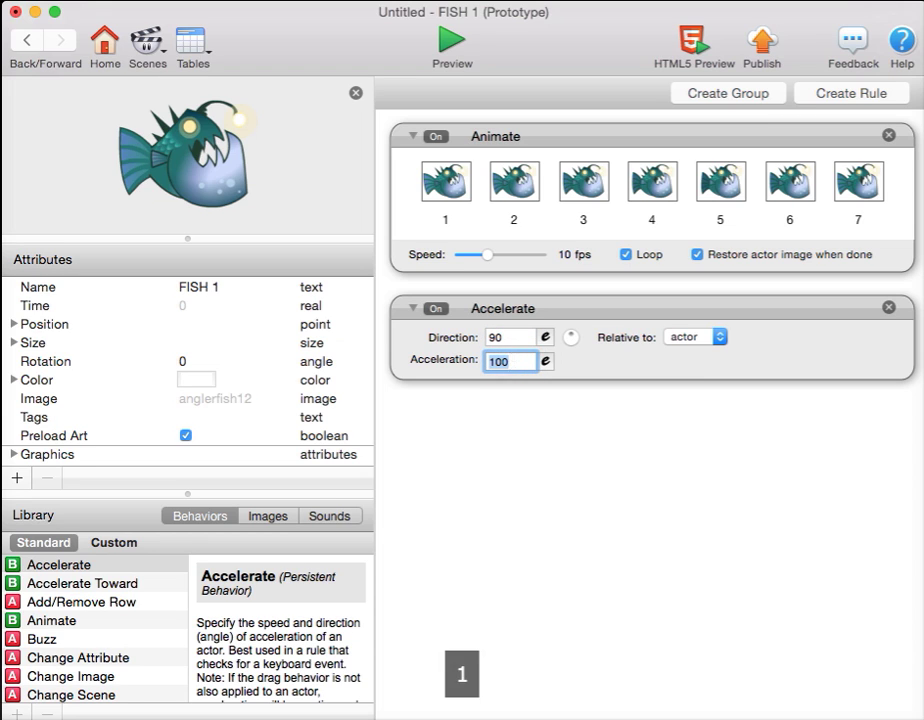
text(10)
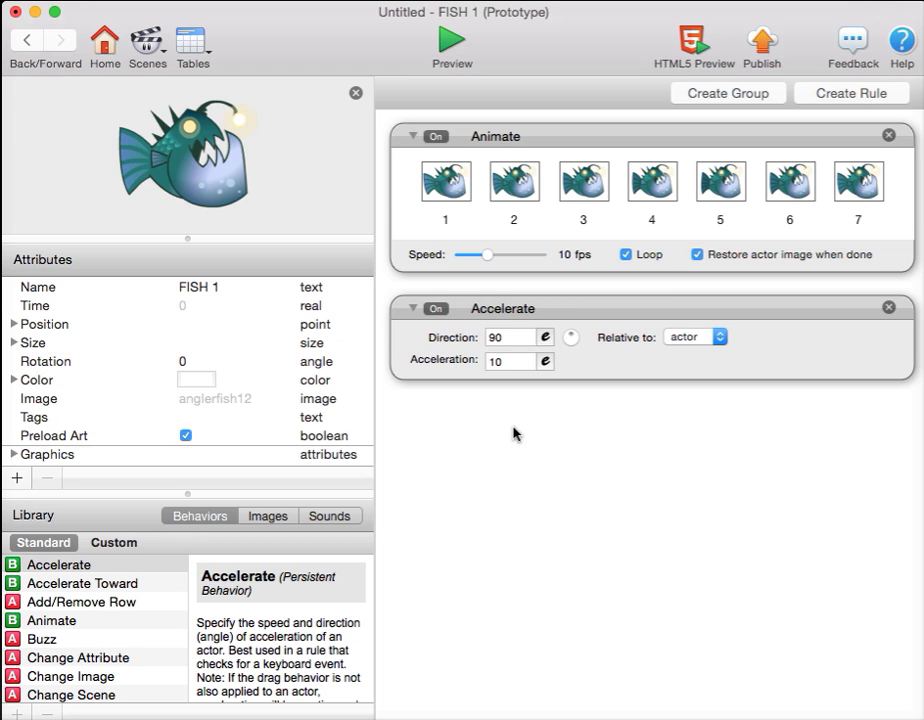
mouse_move(544, 374)
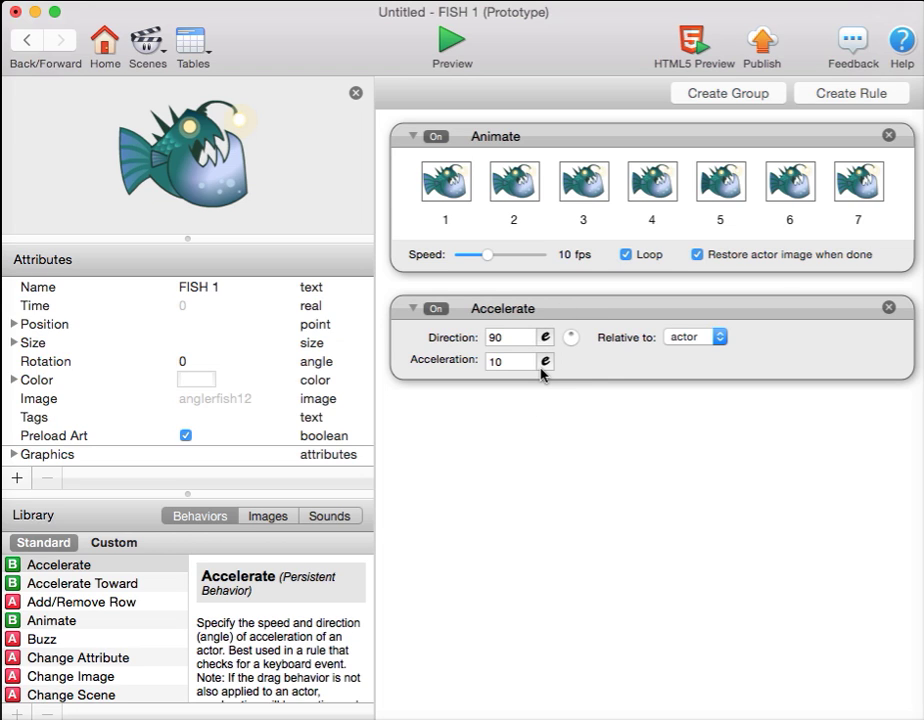
click(504, 308)
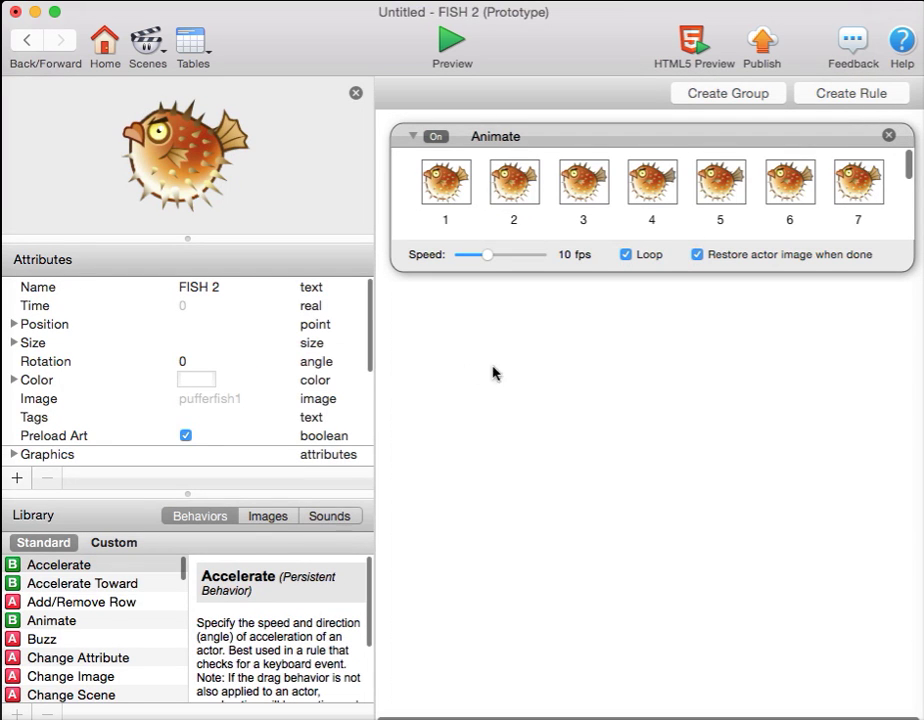
Step: Paste FISH 1's Accelerate behaviour (direction 90, acceleration 10) into FISH 2
key(cmd+v)
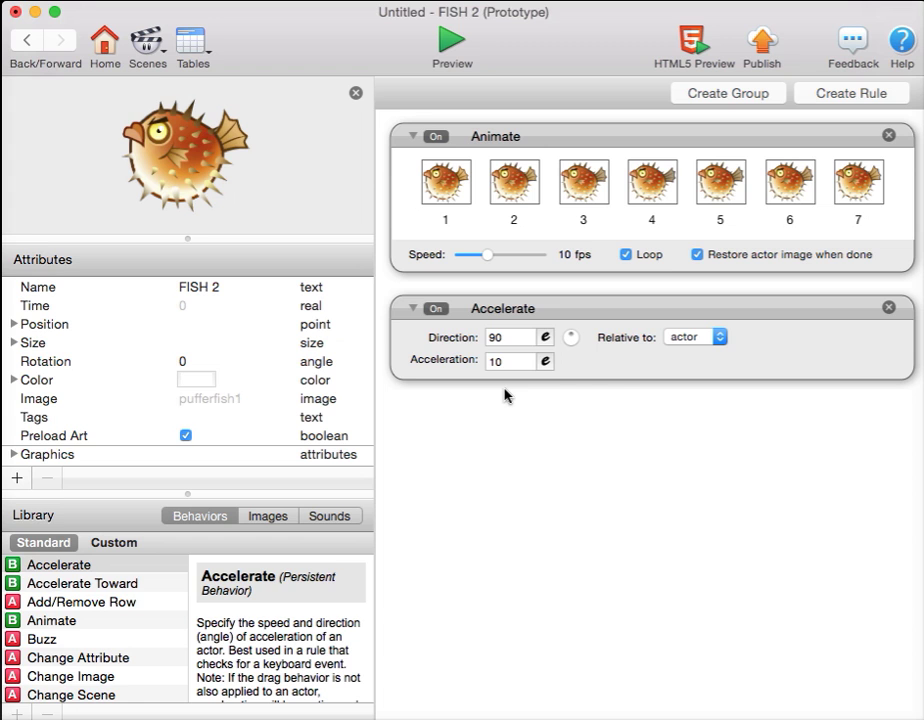
click(452, 44)
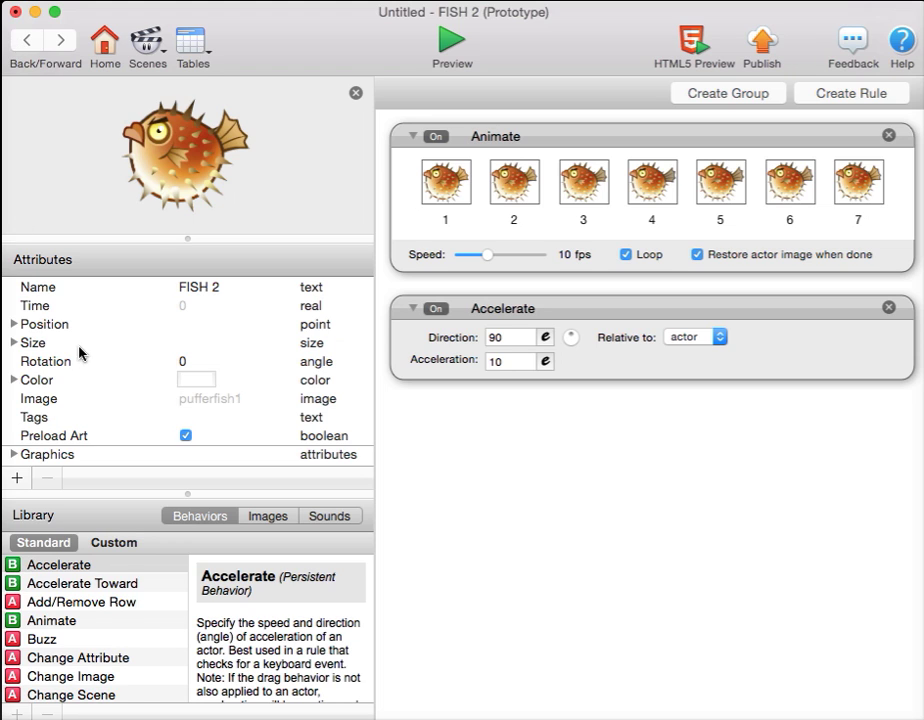
Step: Set FISH 2's two Collide behaviours to bounce off CEILING and FISH 1
scroll(down, 3)
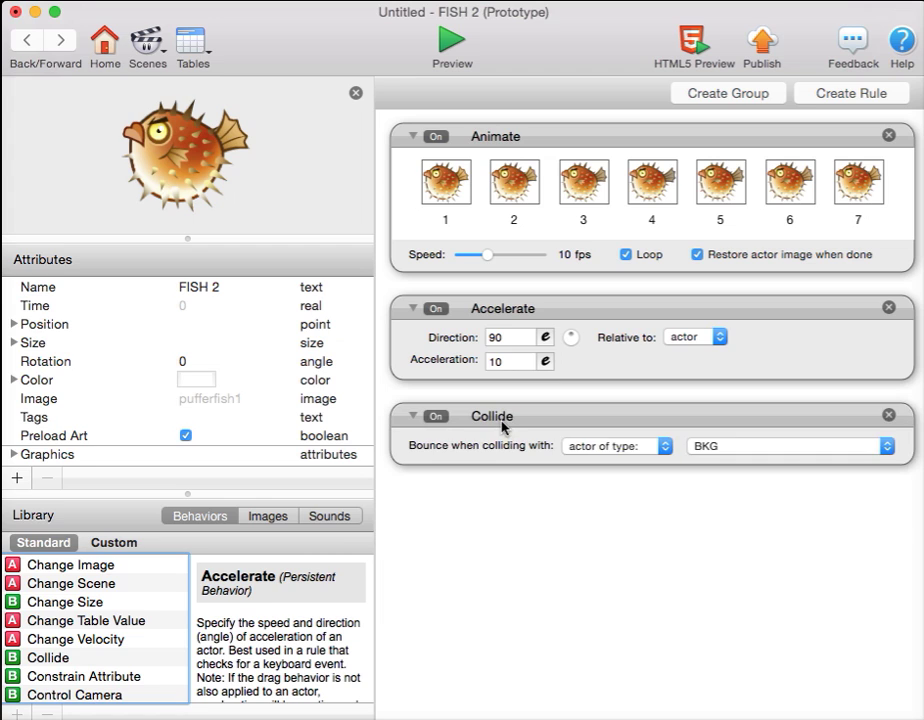
click(790, 446)
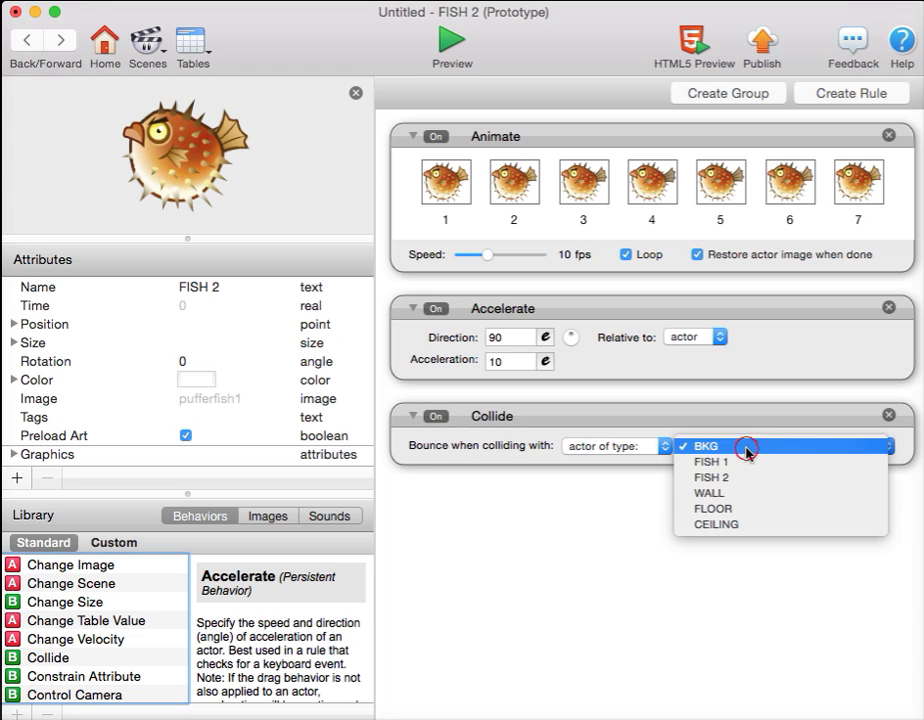
click(710, 444)
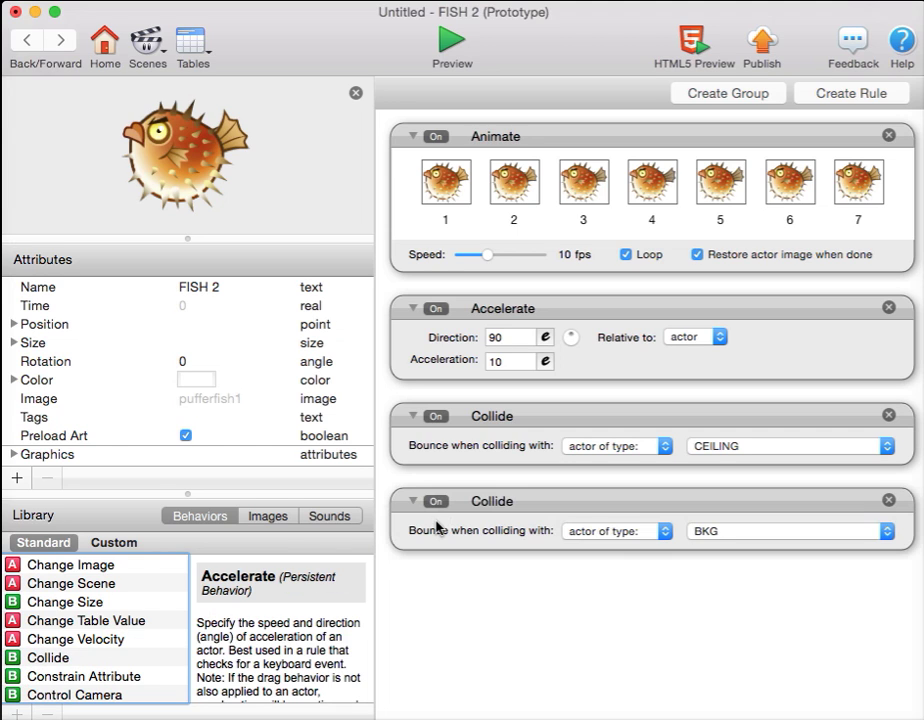
click(788, 532)
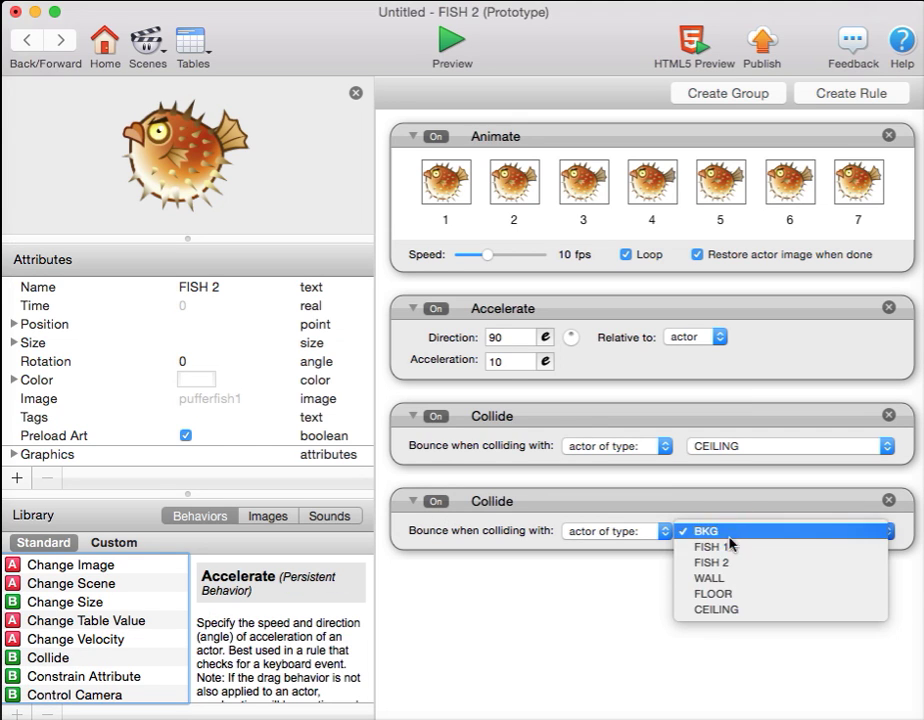
click(716, 546)
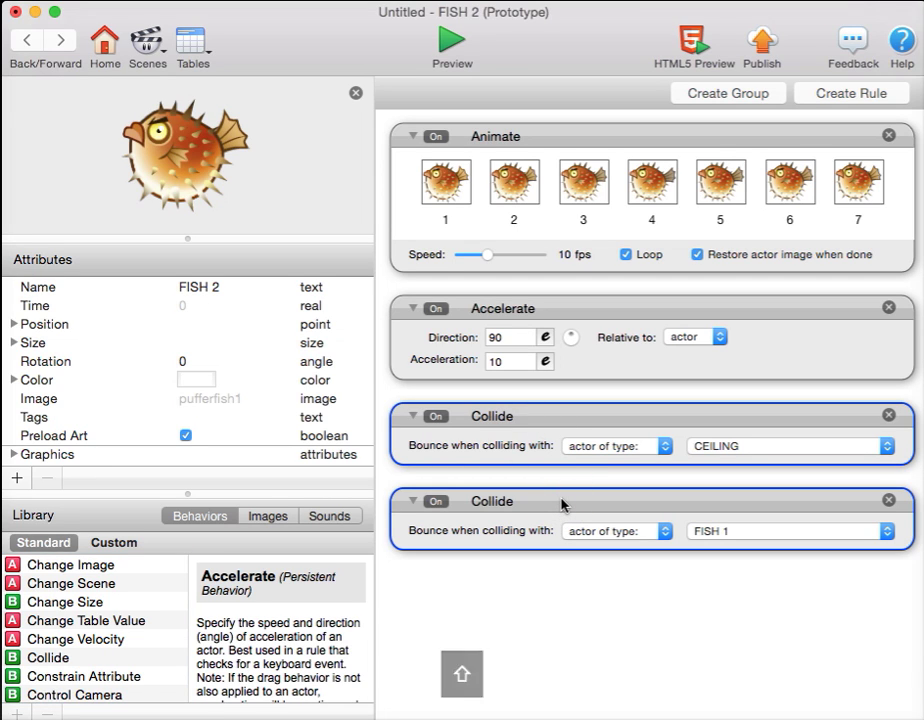
Step: Copy the Collide behaviours into FISH 1, targeting FISH 2, and start a preview
key(cmd+c)
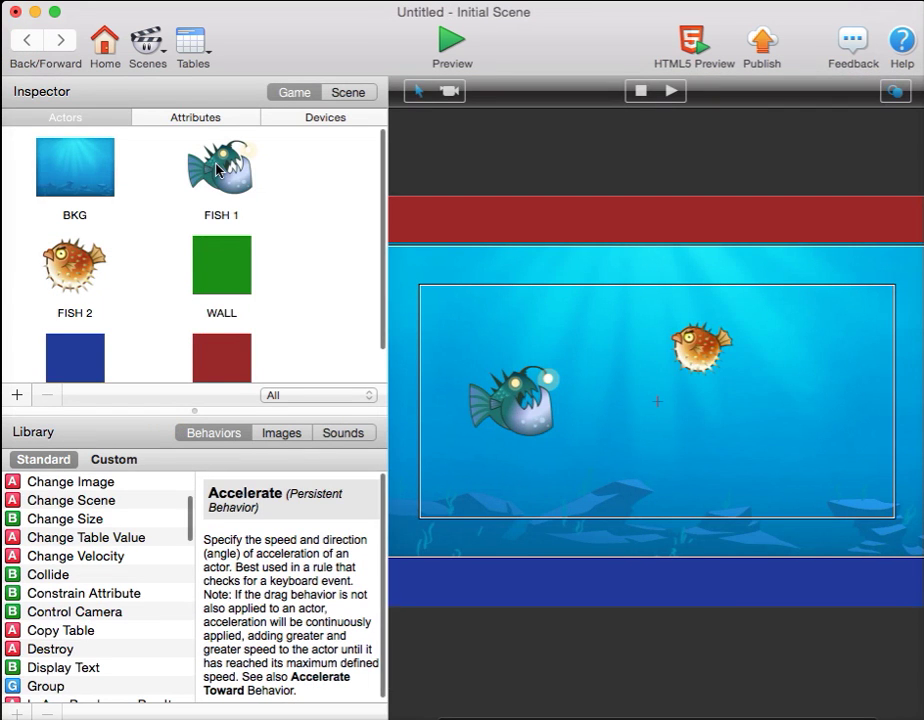
double_click(220, 168)
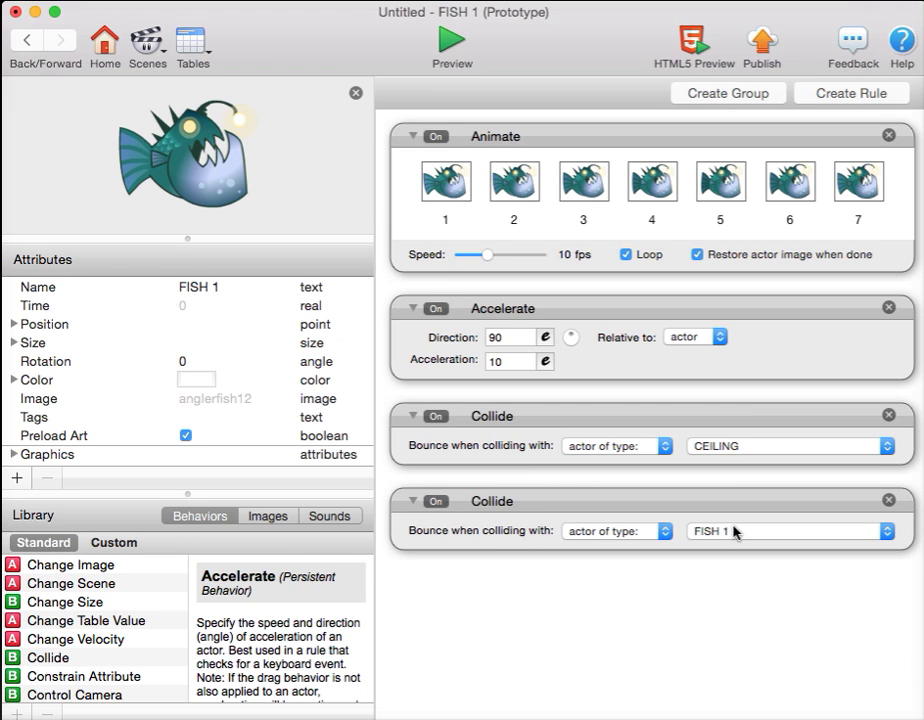
click(784, 532)
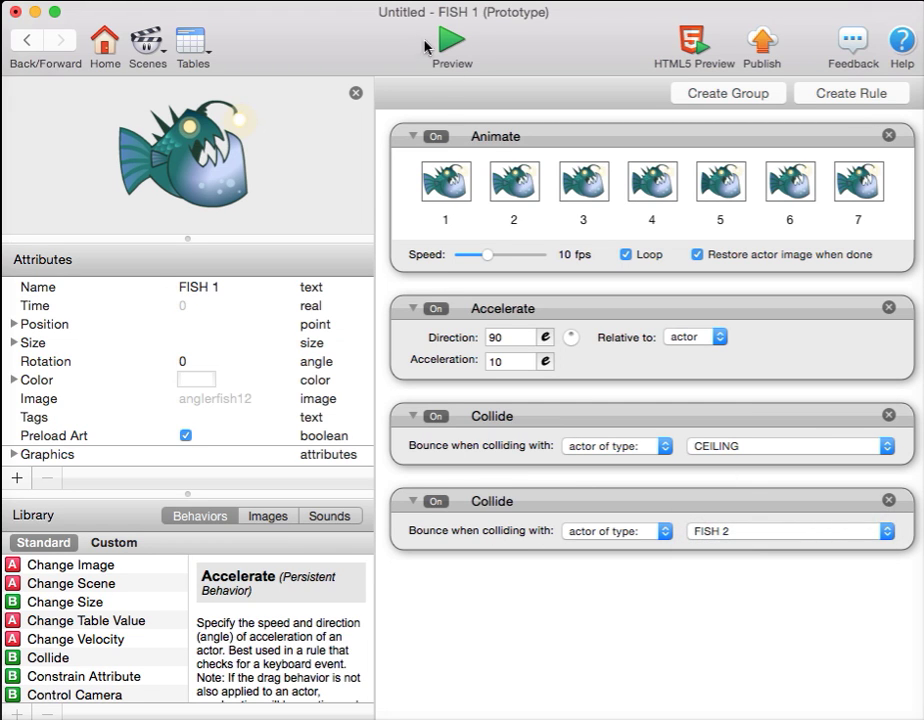
click(450, 42)
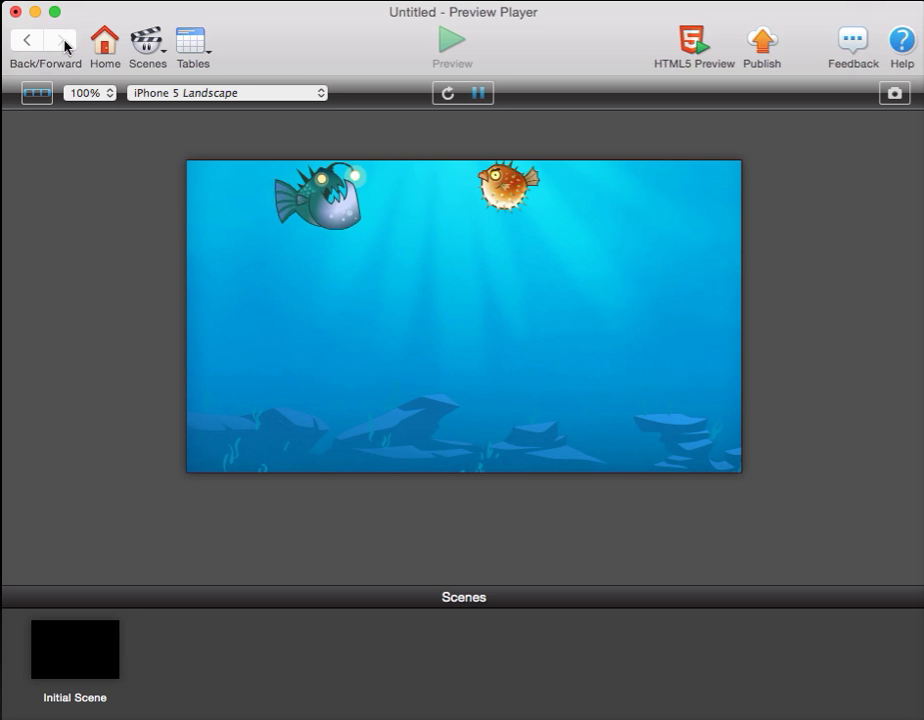
Step: Change FISH 1's Accelerate acceleration value from 50 down to 10
double_click(318, 198)
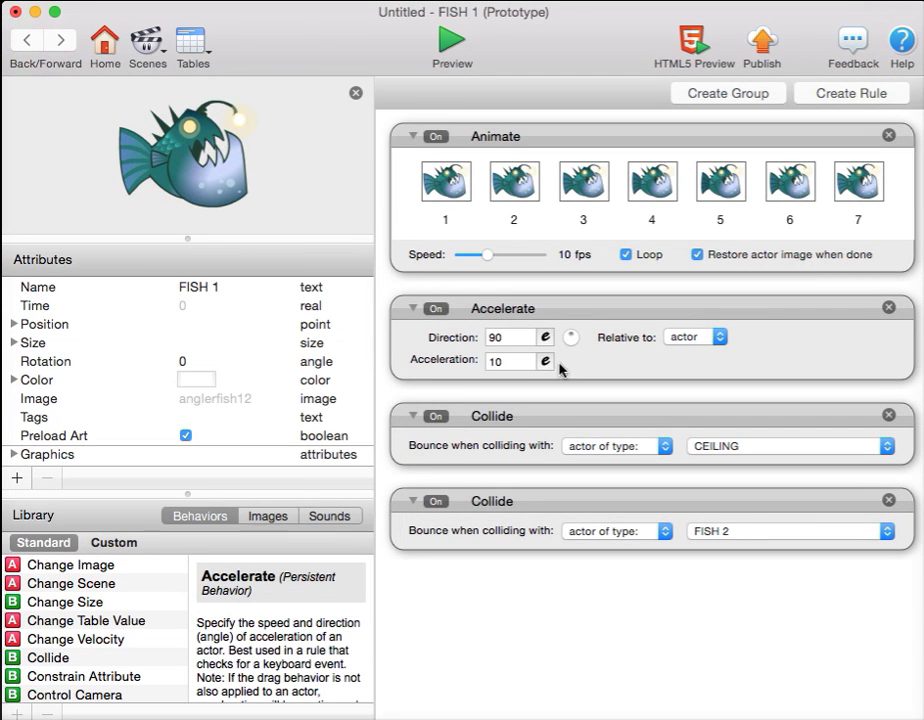
text(50)
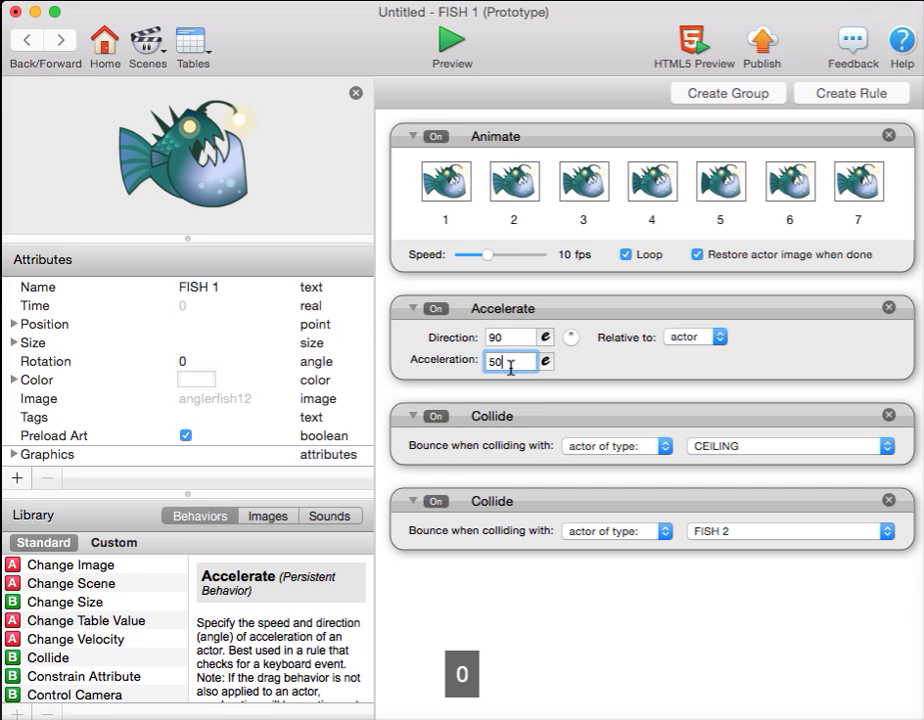
click(452, 42)
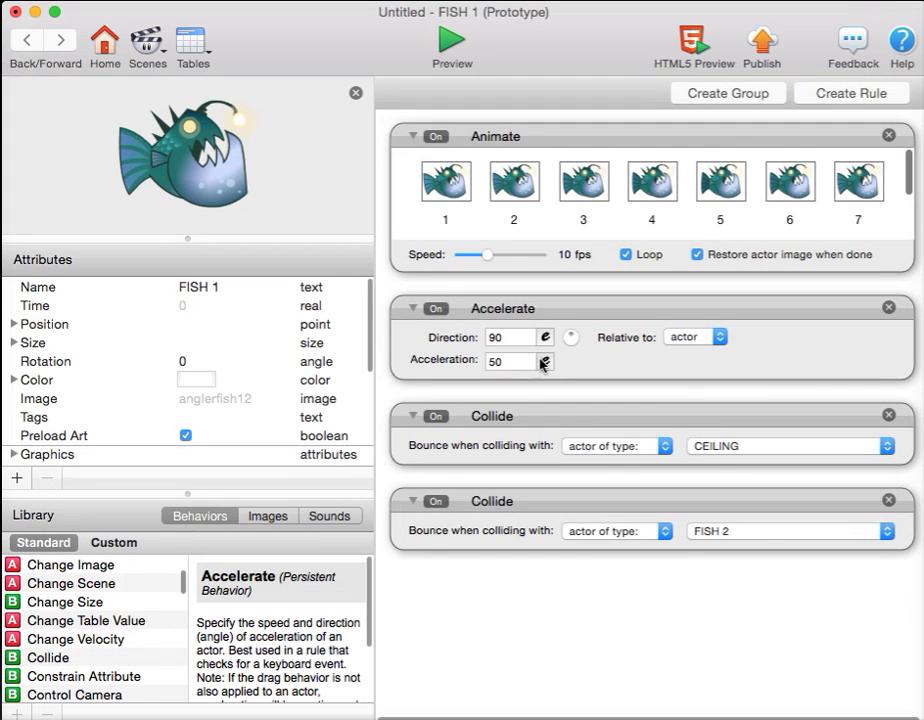
click(510, 360)
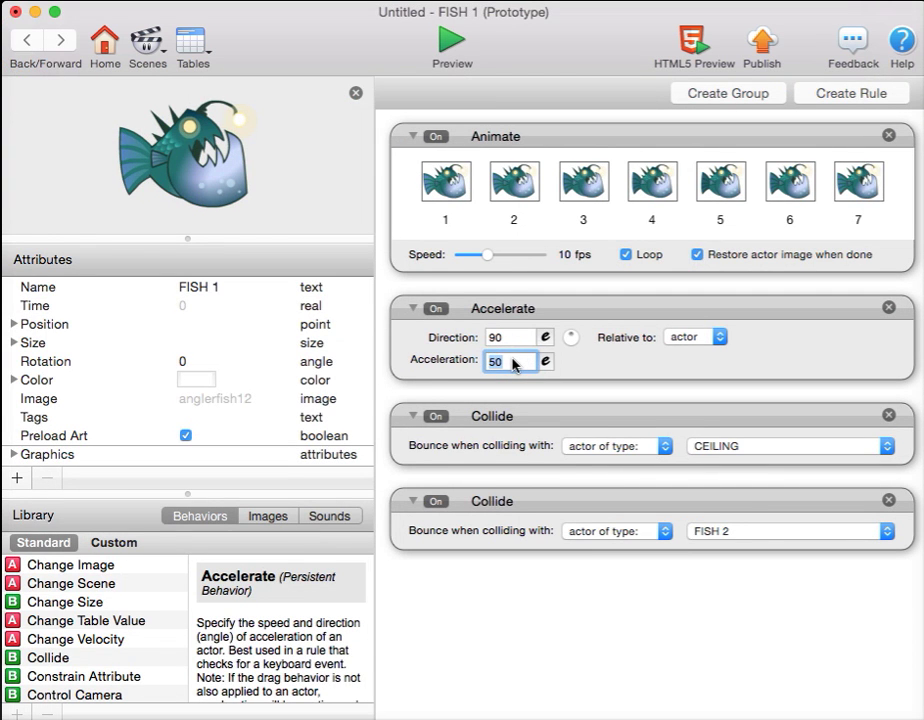
text(10)
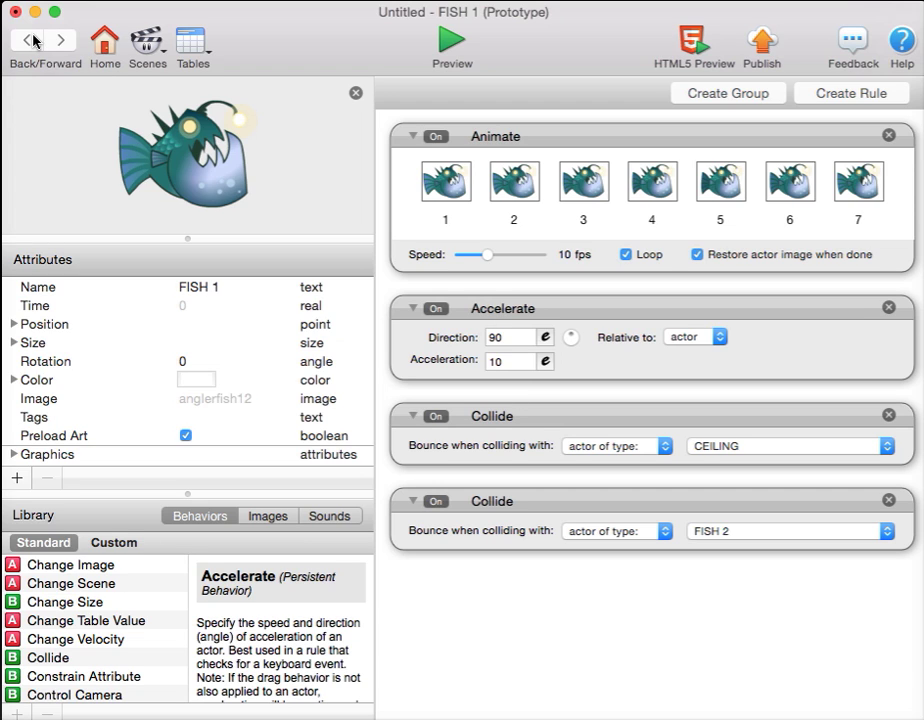
mouse_move(32, 40)
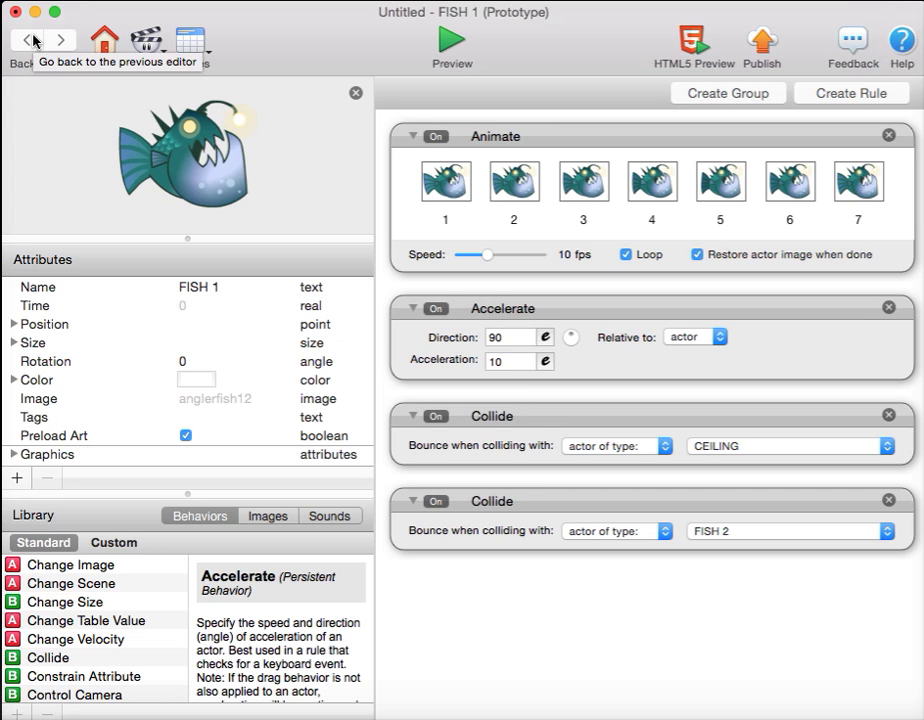
mouse_move(416, 138)
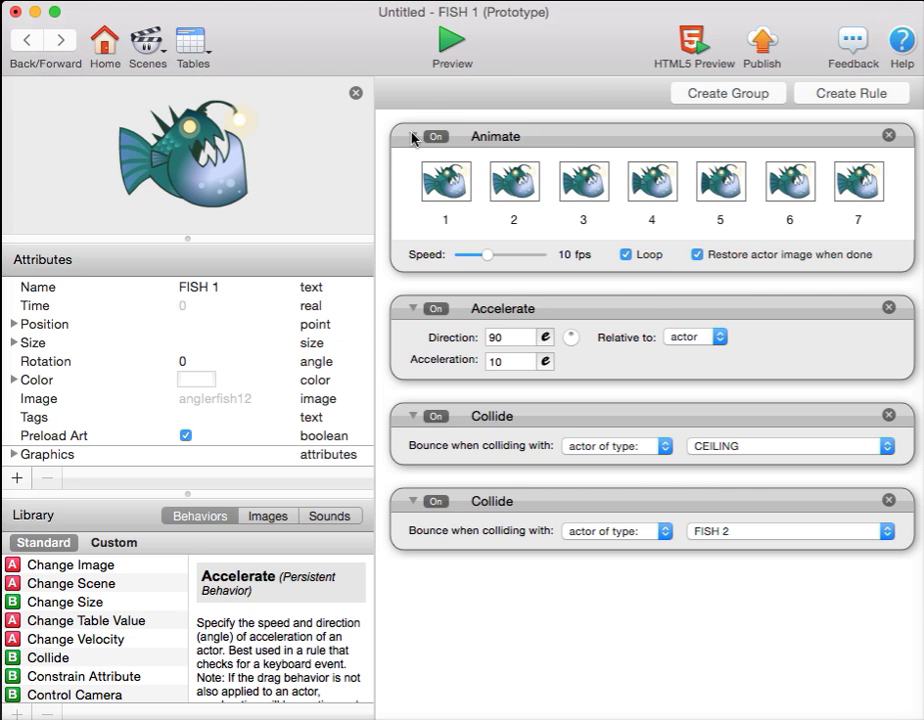
Step: Collapse FISH 1's behaviours and group its two Collides as a group named Collide
click(412, 136)
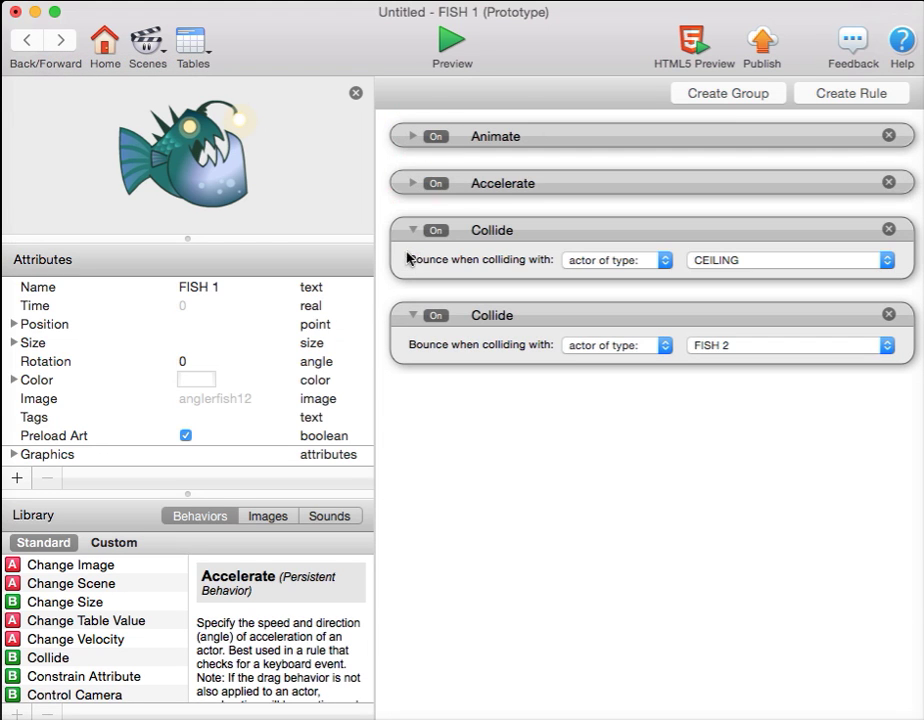
click(412, 228)
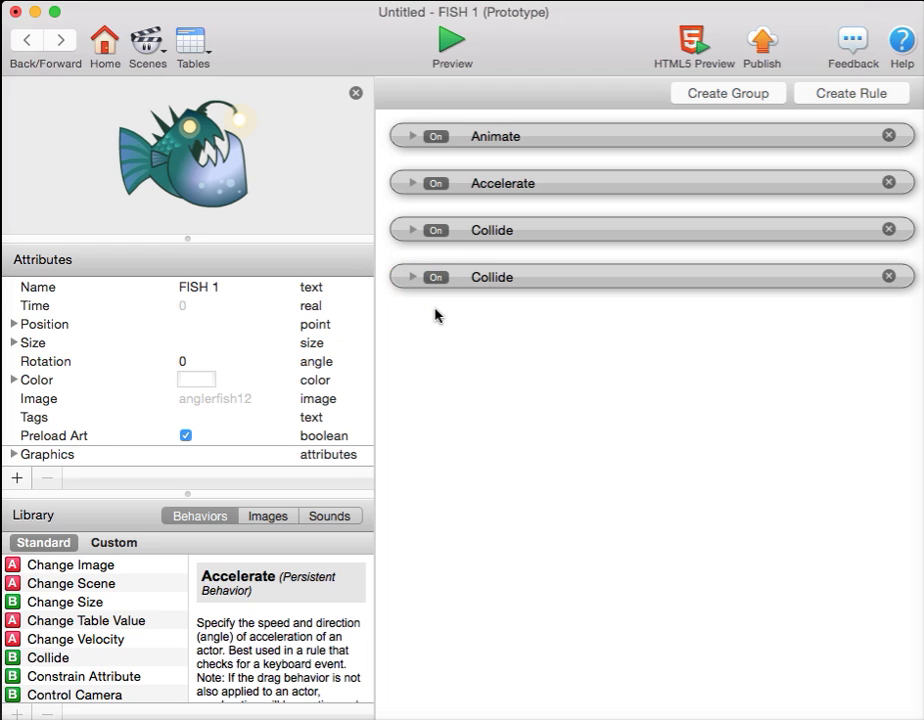
mouse_move(658, 240)
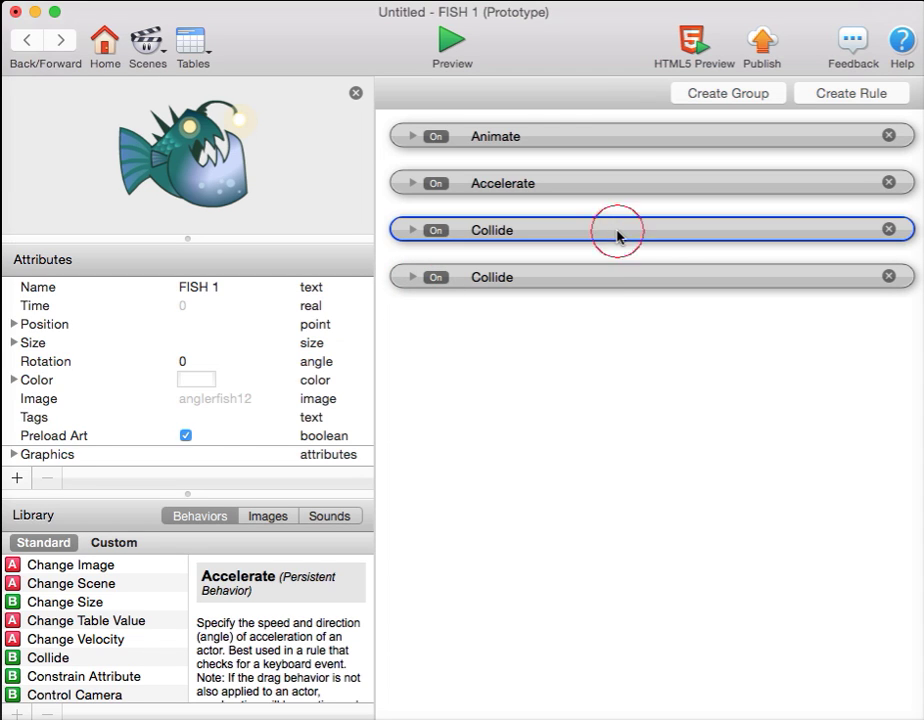
click(620, 276)
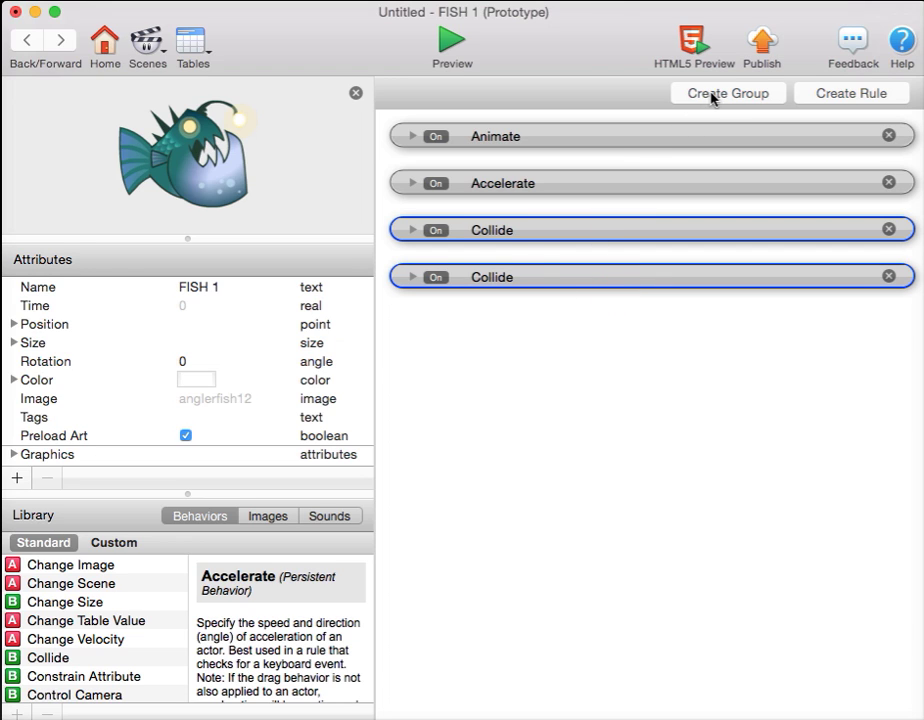
click(728, 92)
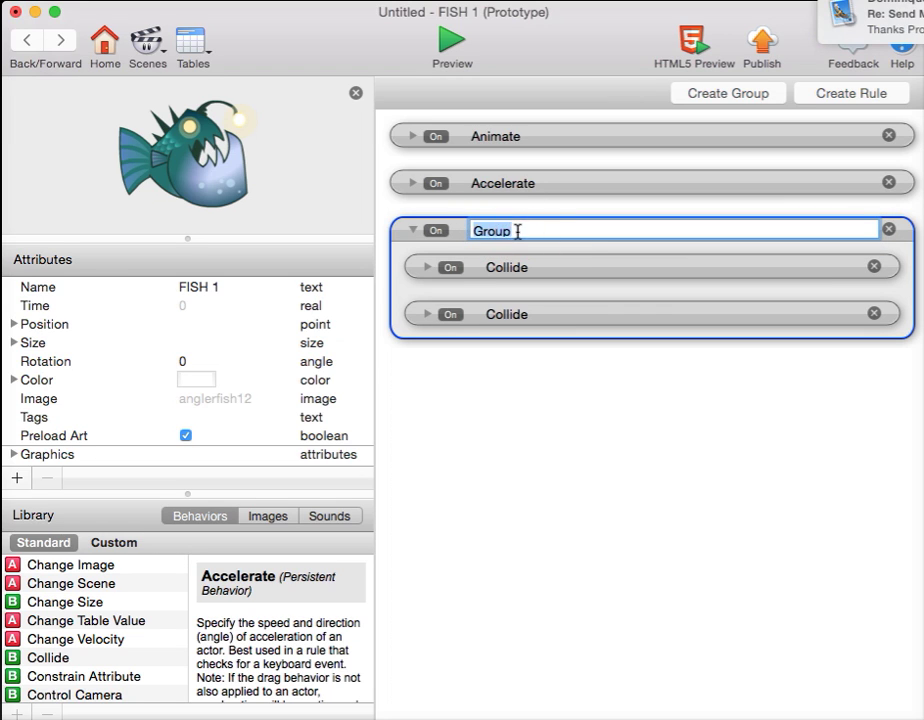
text(Collid)
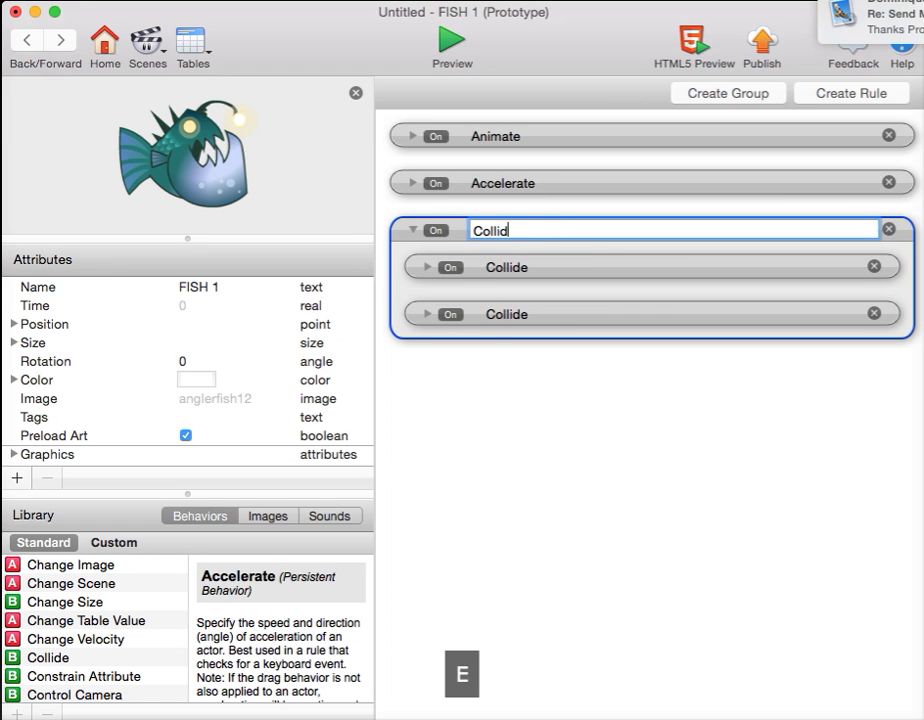
text(e)
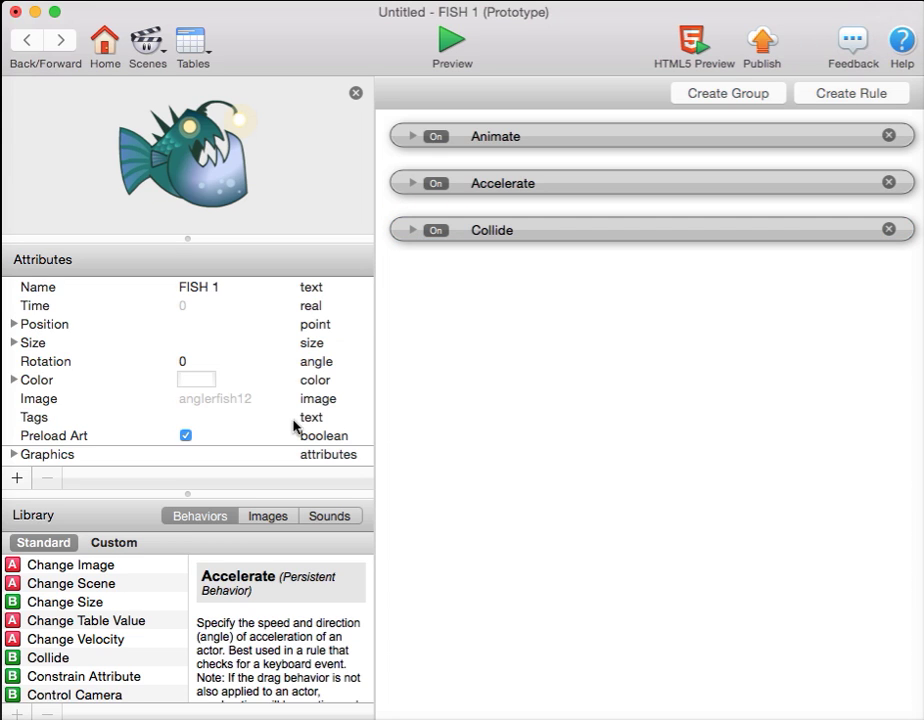
mouse_move(164, 604)
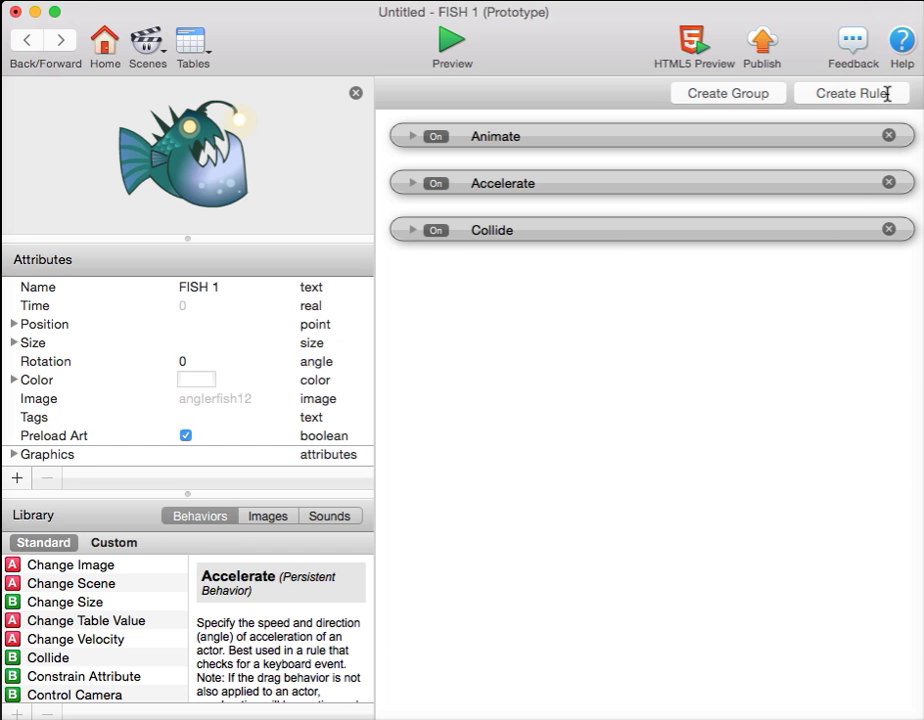
Step: Create a rule: while key J is down, FISH 1 accelerates in direction 180
click(848, 94)
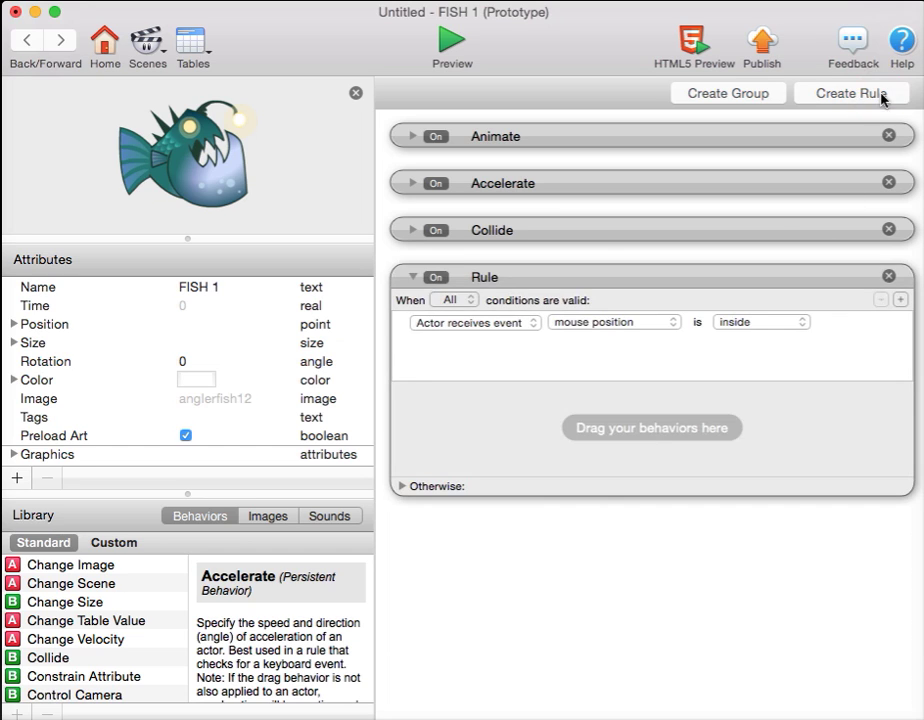
mouse_move(770, 364)
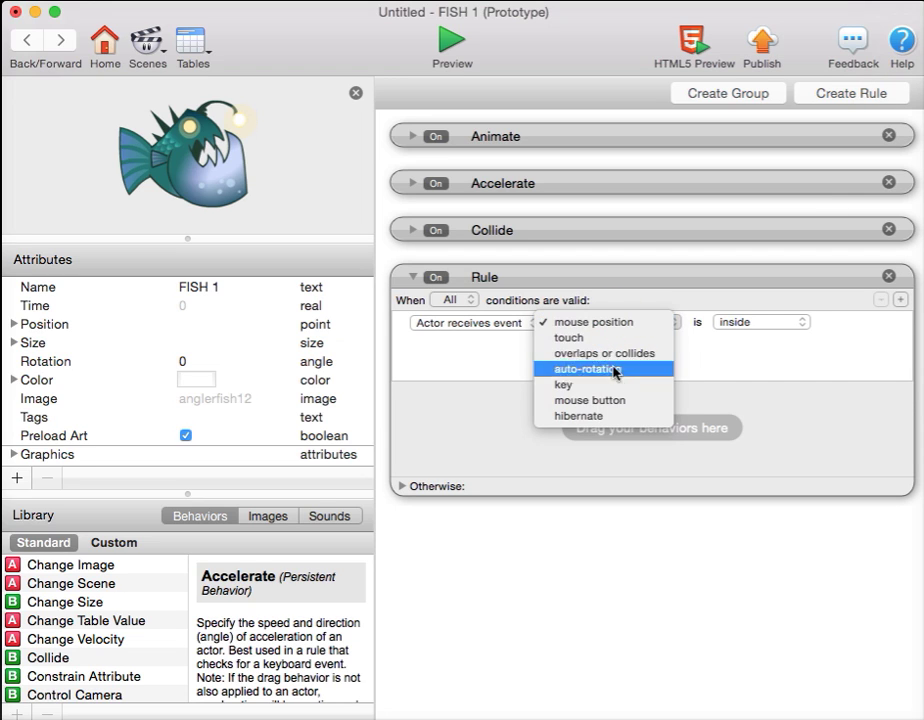
click(562, 384)
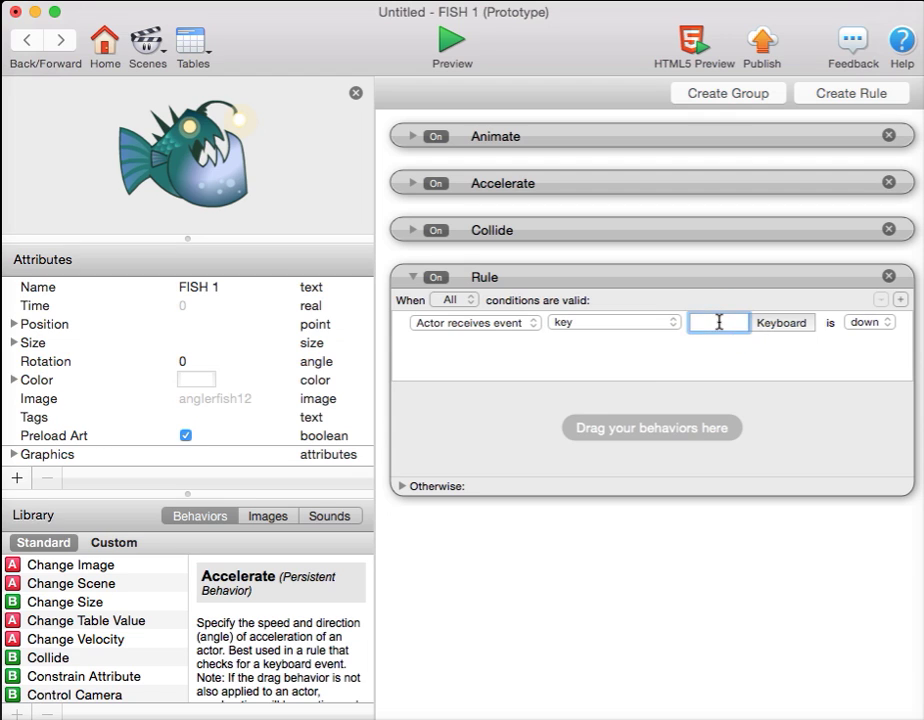
text(J)
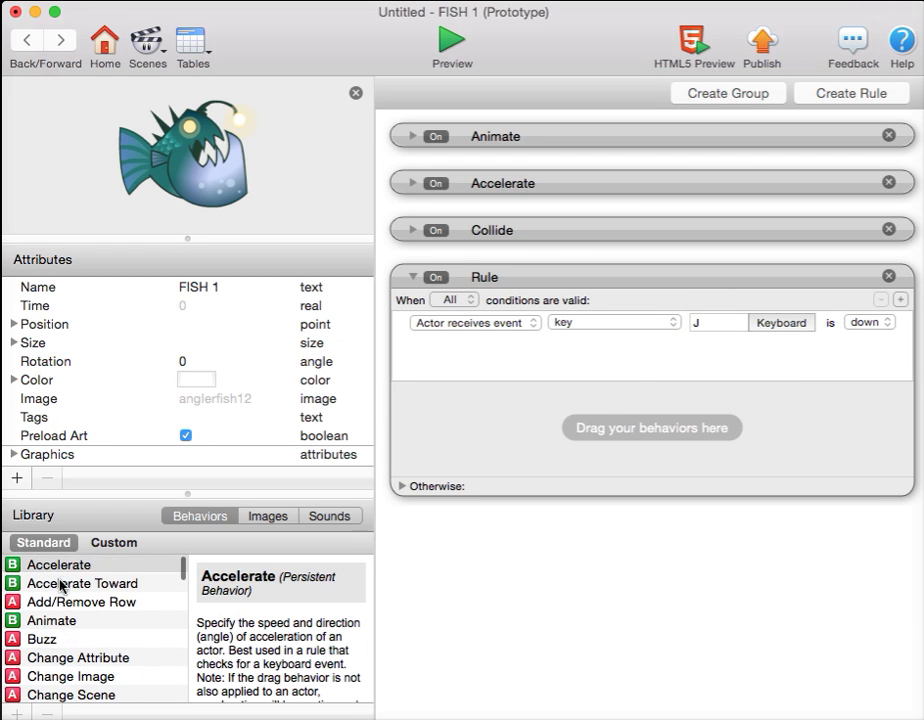
scroll(down, 3)
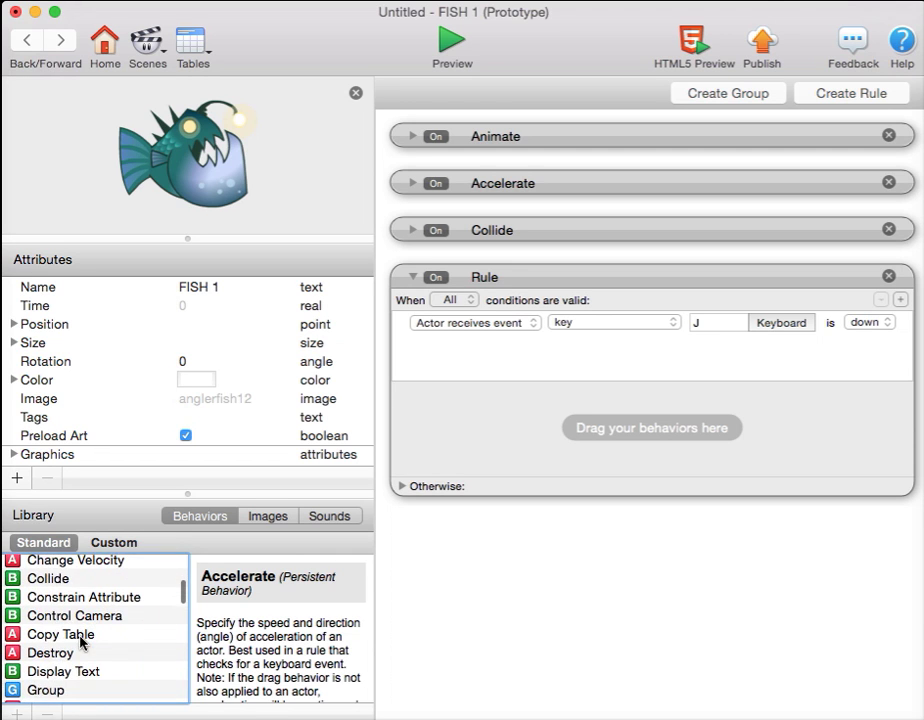
scroll(down, 3)
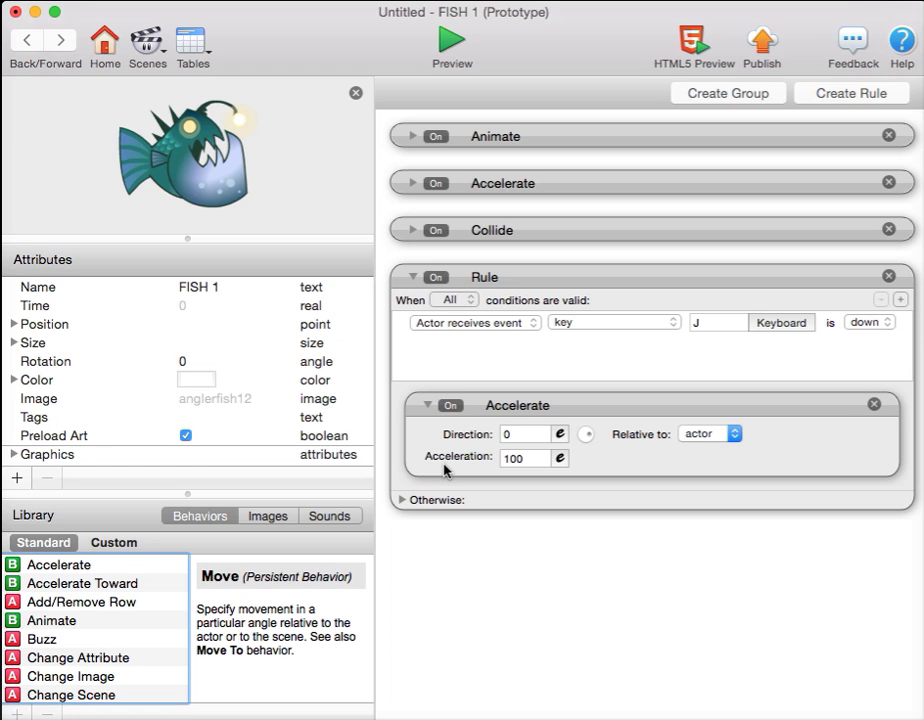
mouse_move(762, 322)
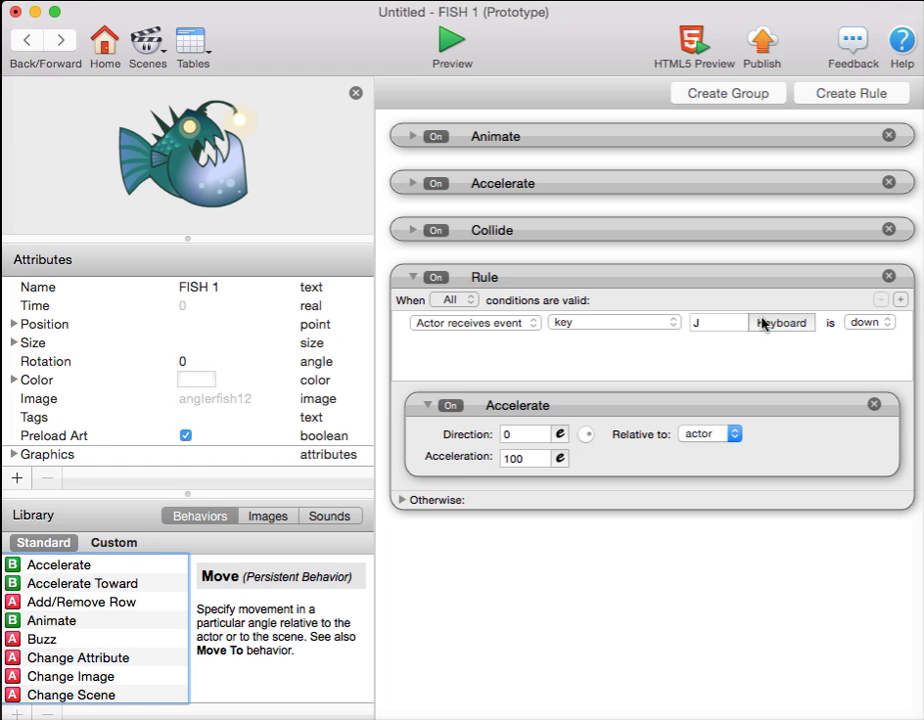
text(1)
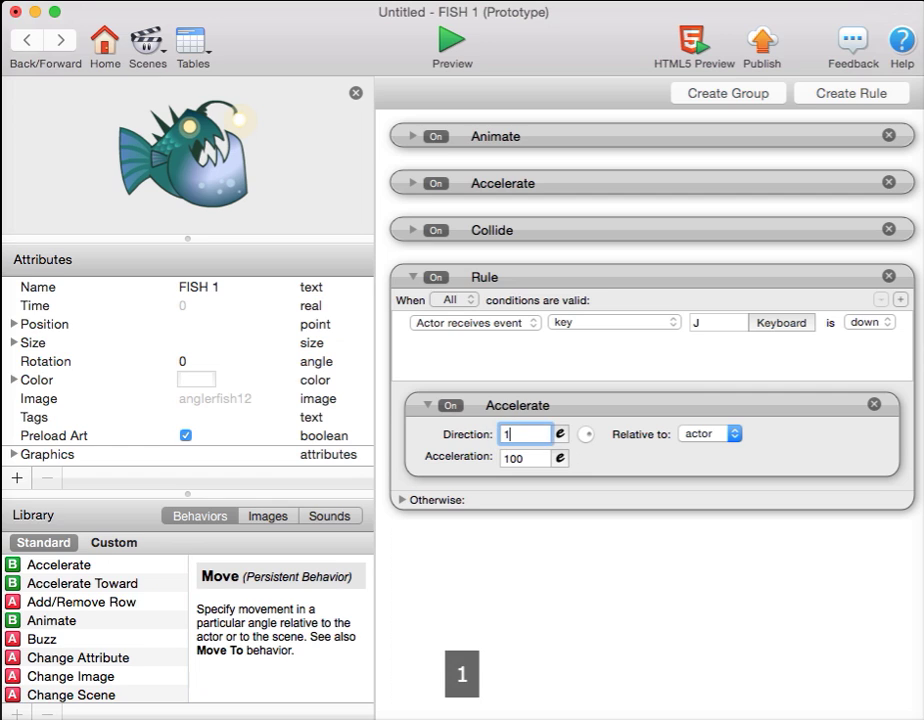
text(80)
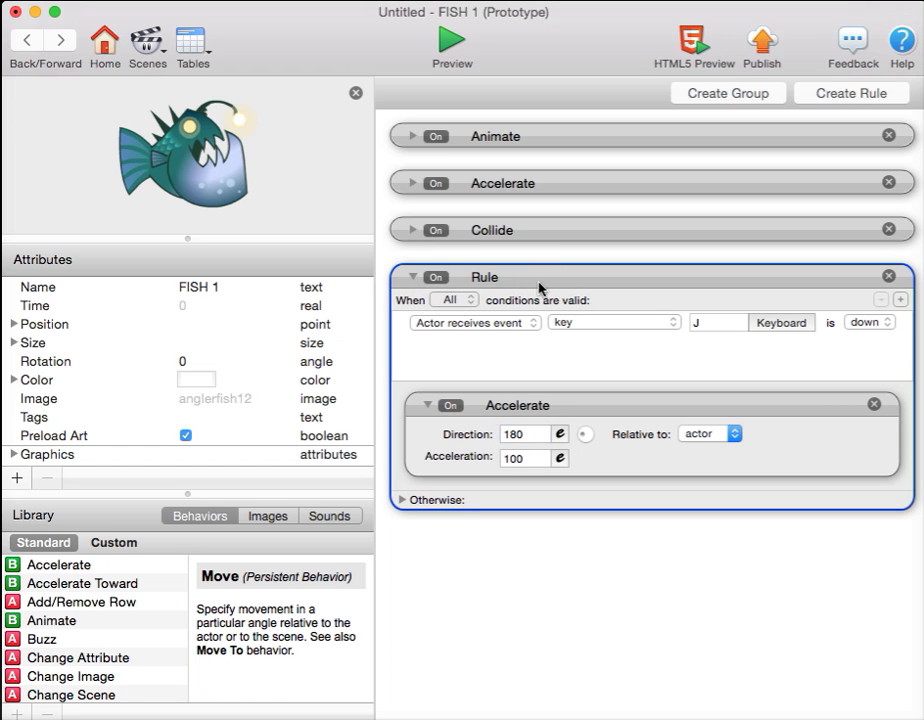
Step: Paste the rule as key K with direction 270 and name the rules Rule J and Rule K
key(cmd+v)
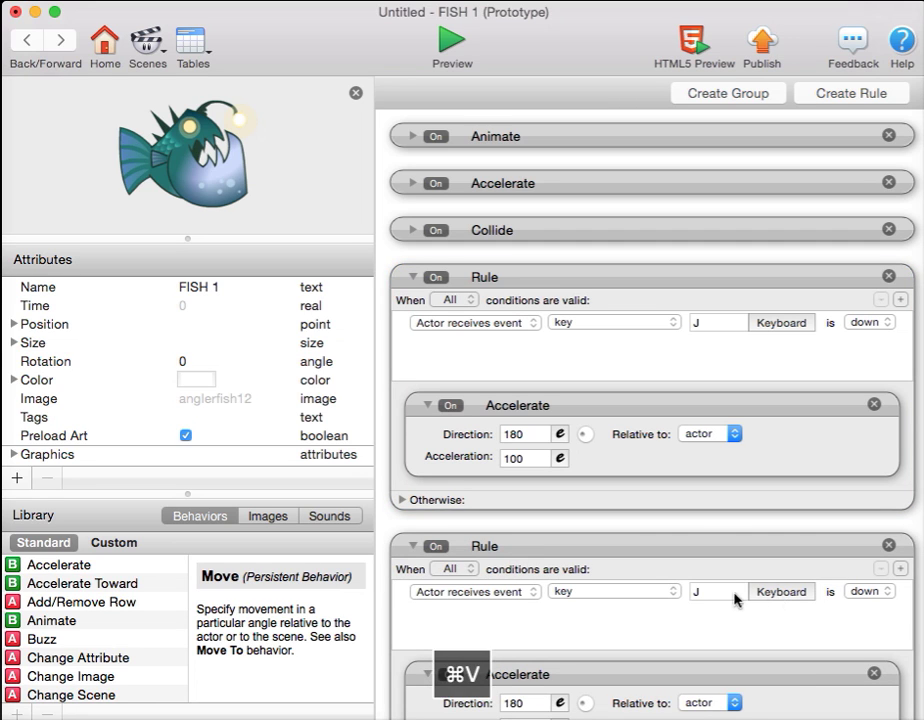
text(K)
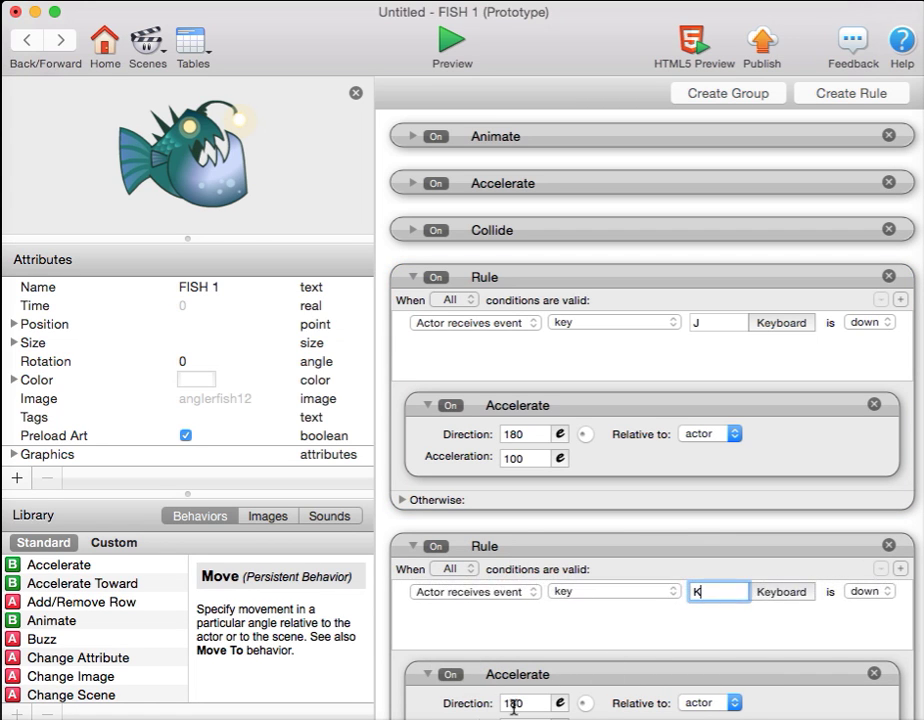
text(270)
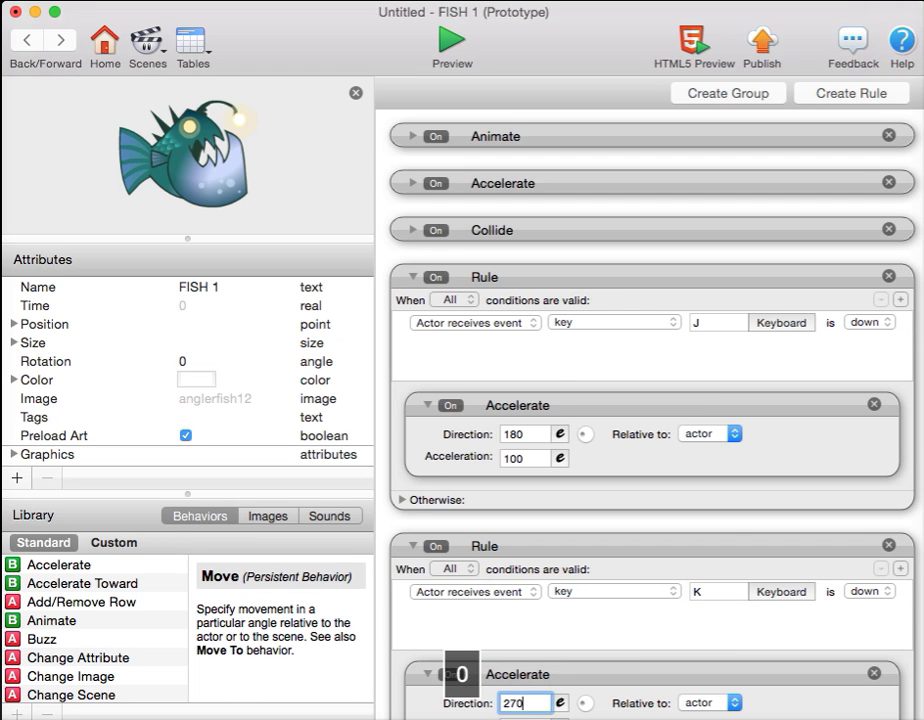
double_click(488, 276)
text( J)
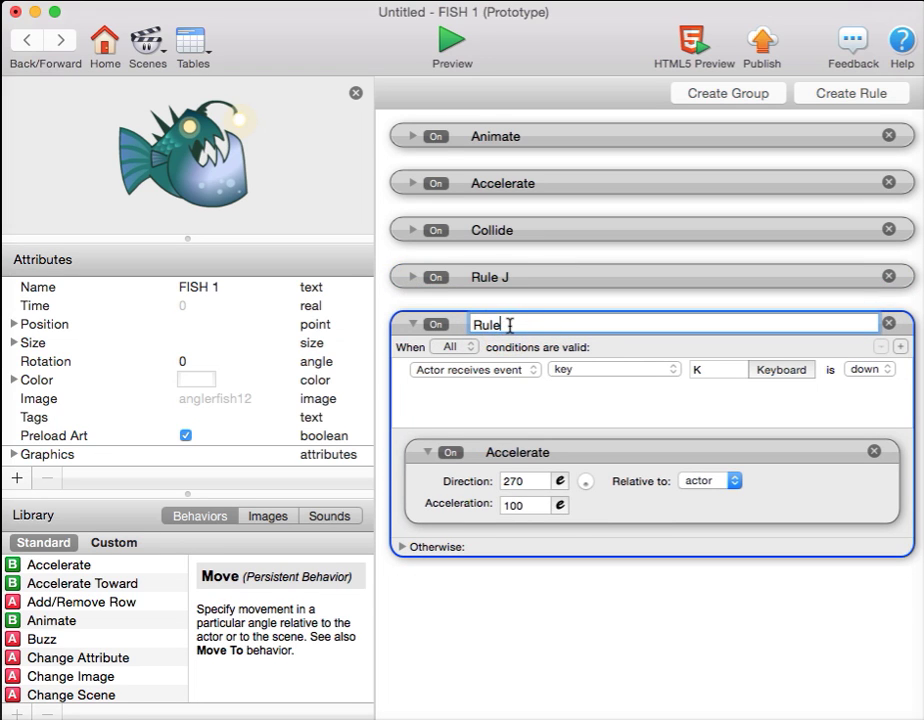
text(K)
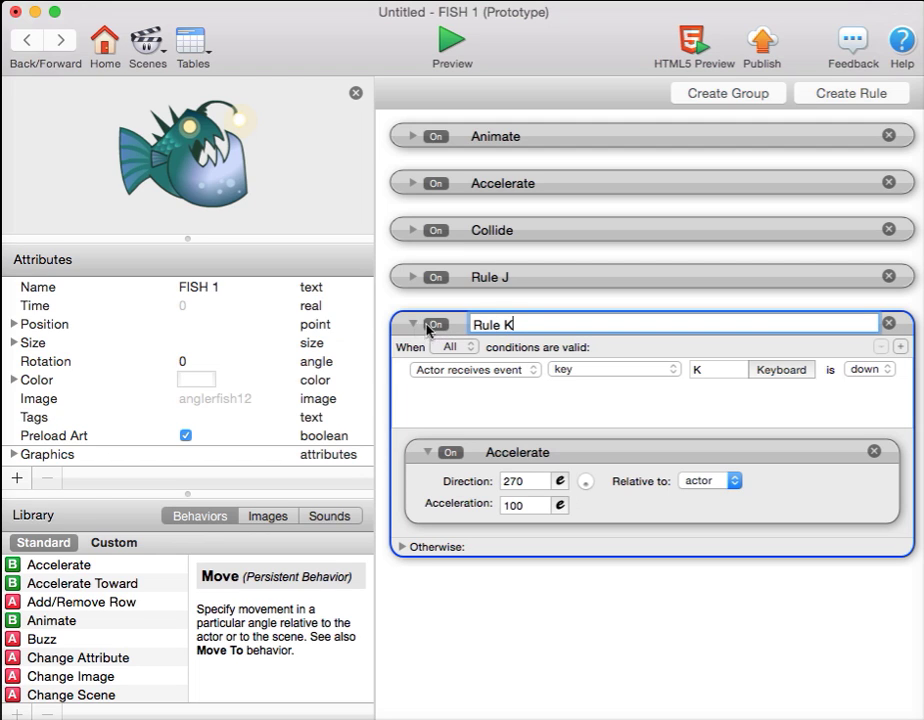
click(412, 324)
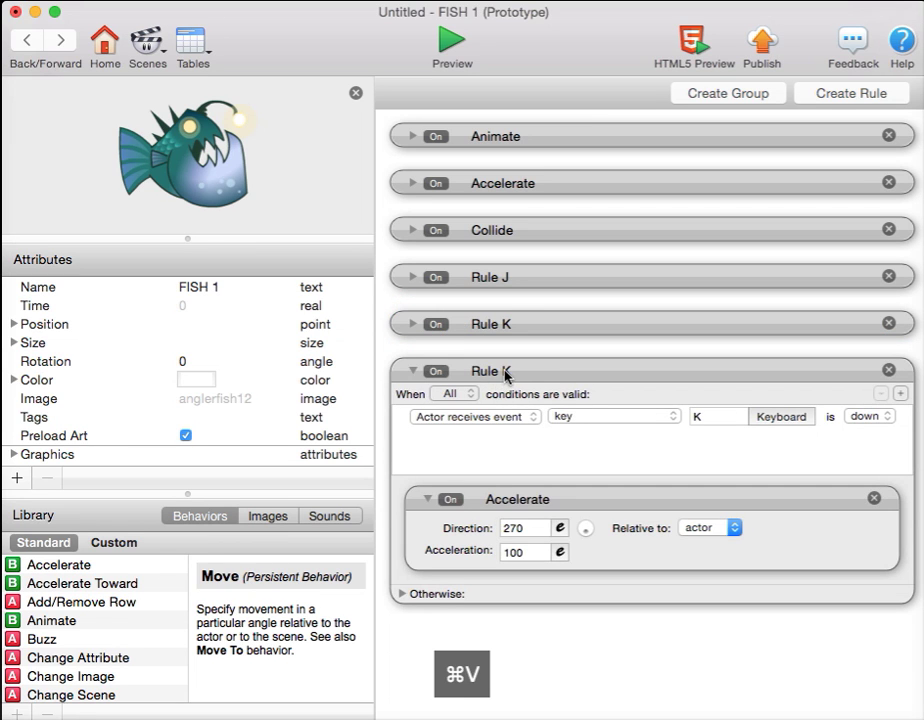
Step: Rename the pasted rule Rule L and set its acceleration direction to 0
double_click(492, 370)
text(L)
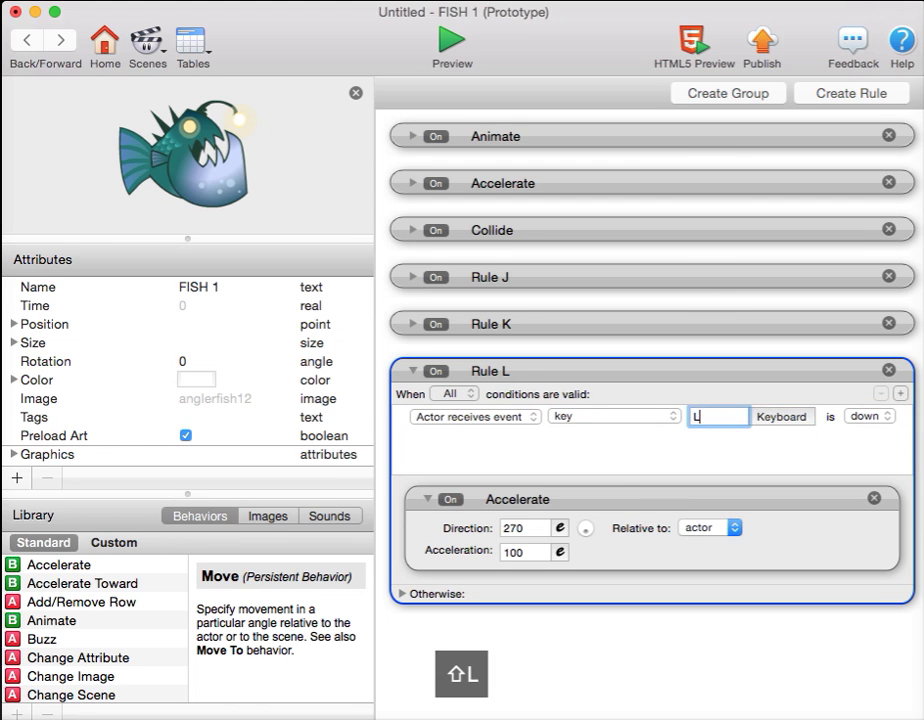
click(524, 528)
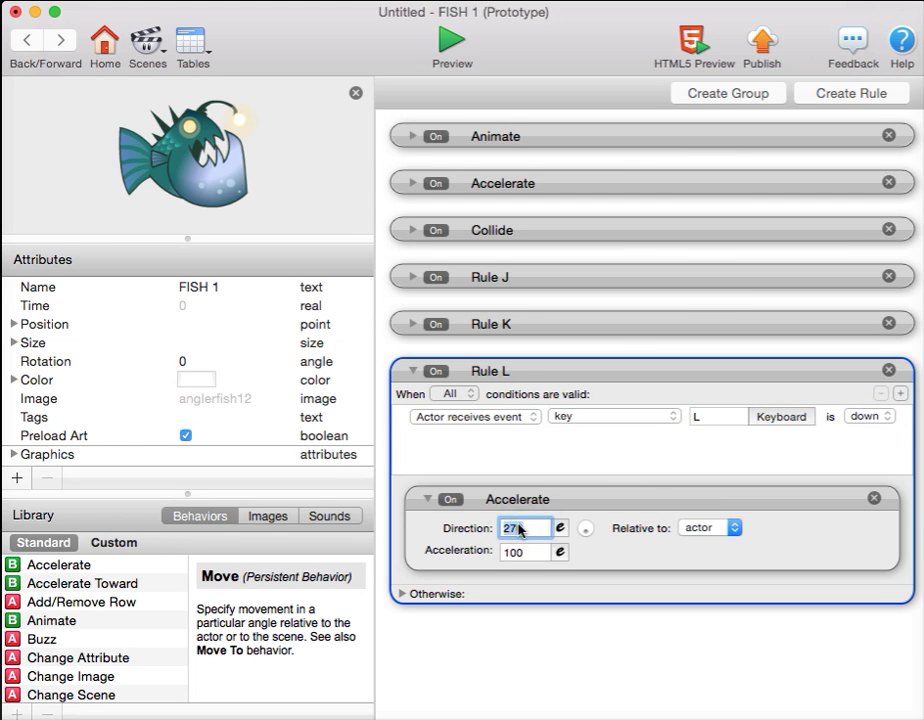
text(0)
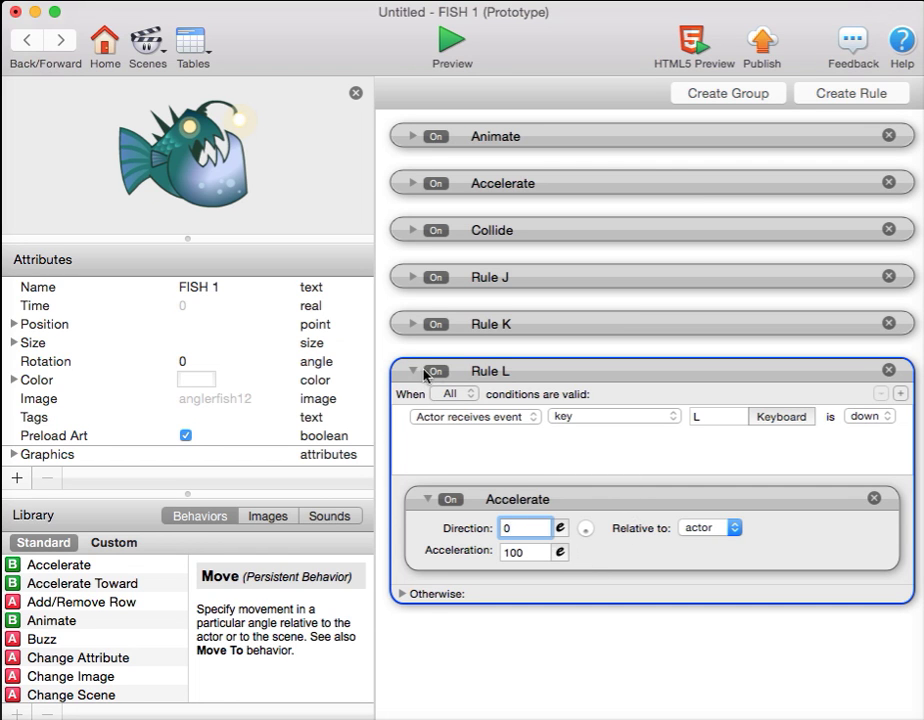
click(412, 370)
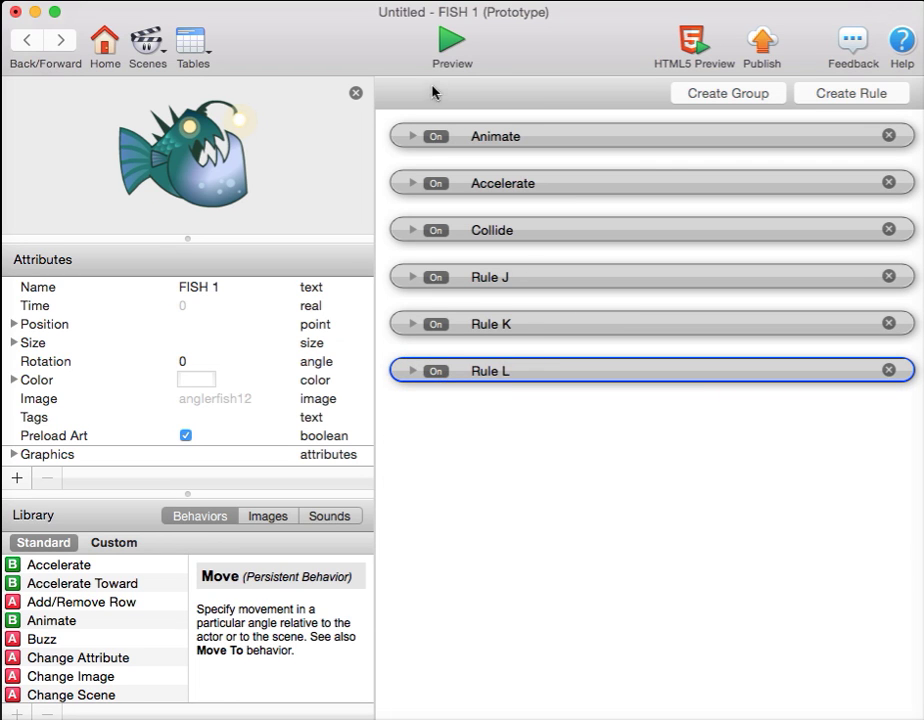
Step: Preview the ocean scene, then return to FISH 1's editor
click(452, 42)
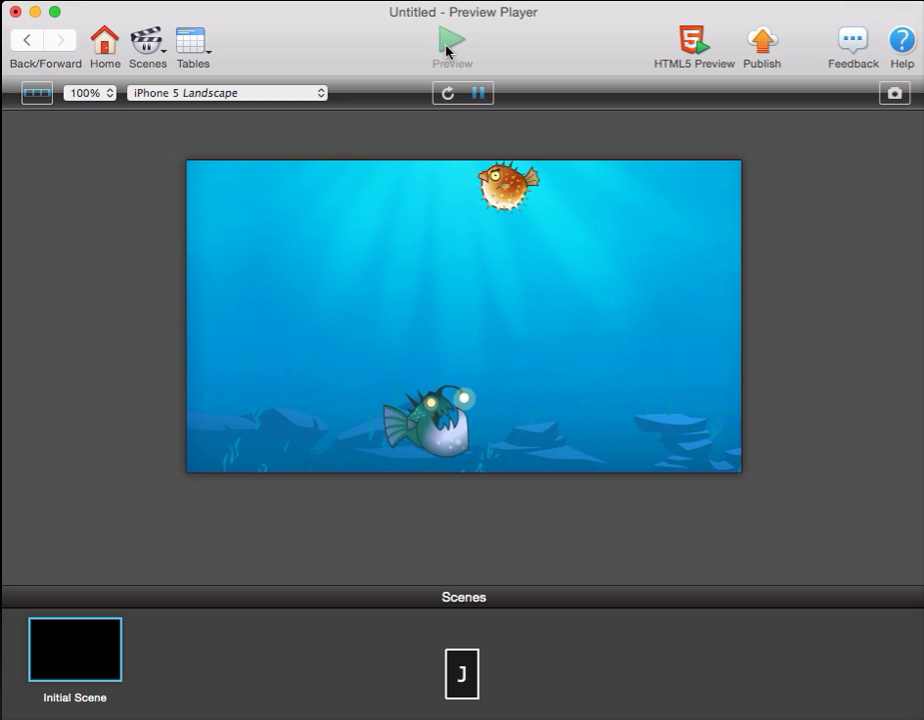
click(26, 38)
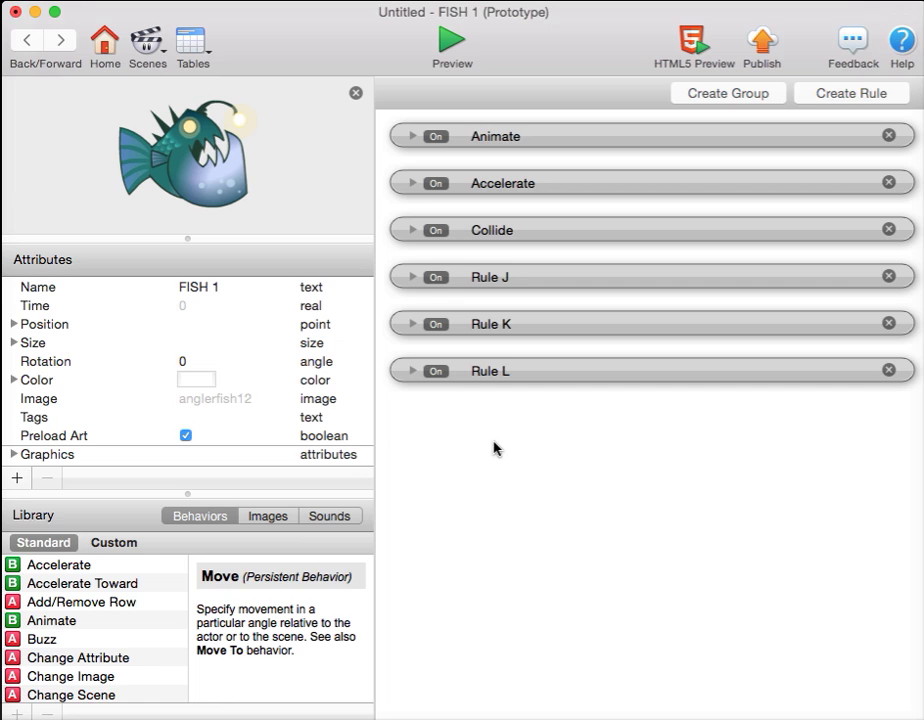
mouse_move(424, 284)
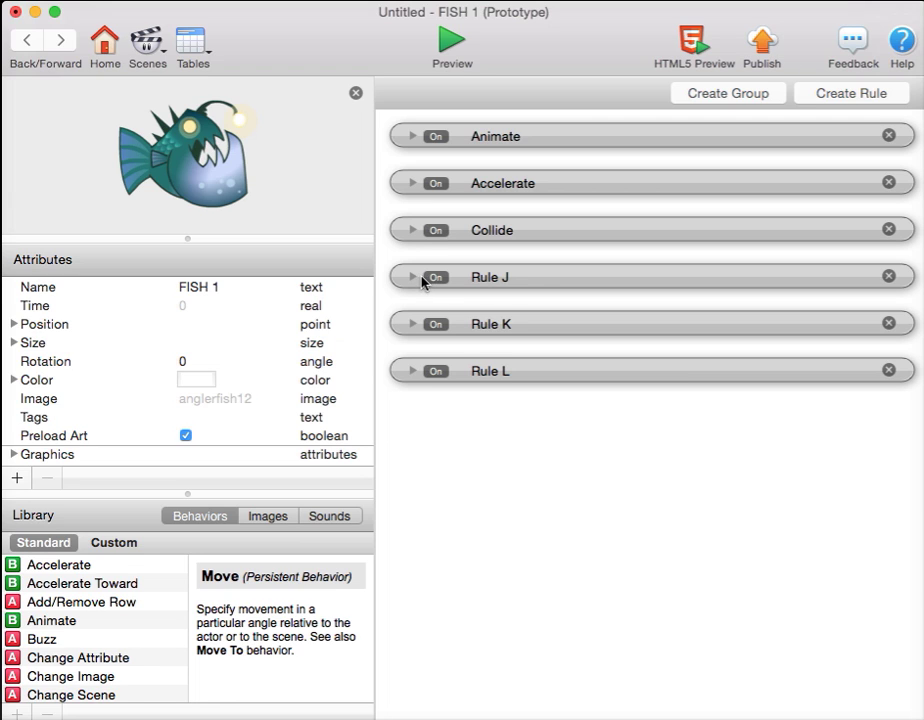
Step: In Rule J, add a Change Attribute targeting FISH 1 > Graphics > Flip Horizontally, value 1
click(412, 278)
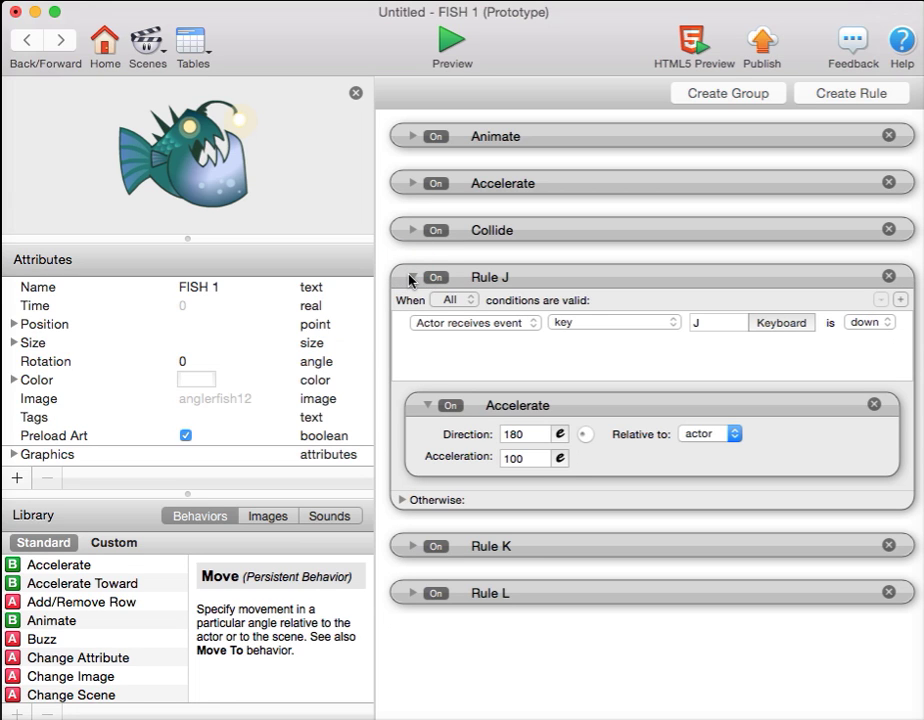
mouse_move(476, 304)
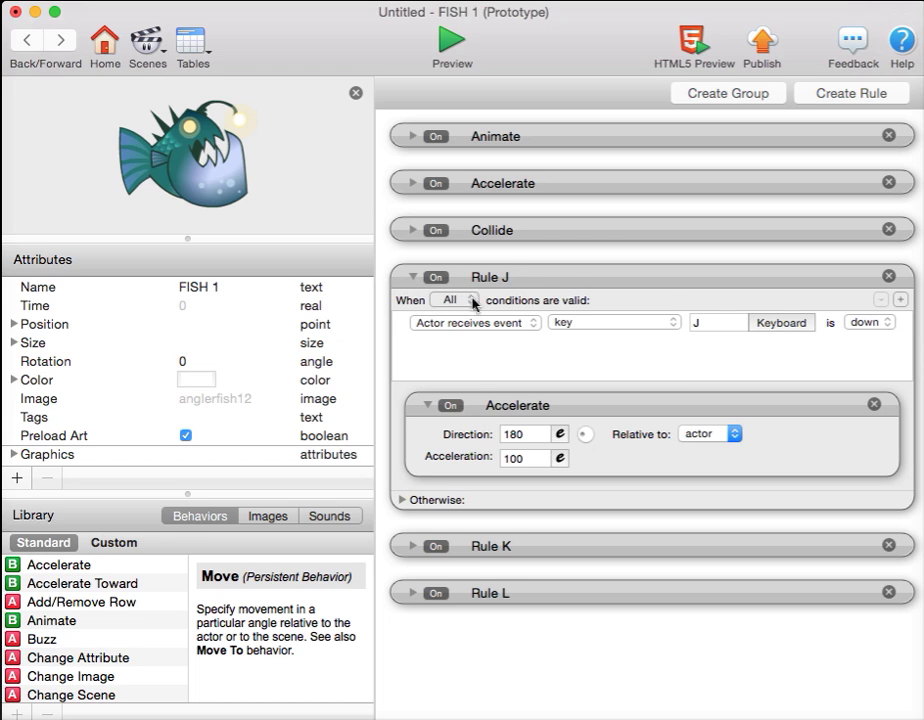
mouse_move(580, 418)
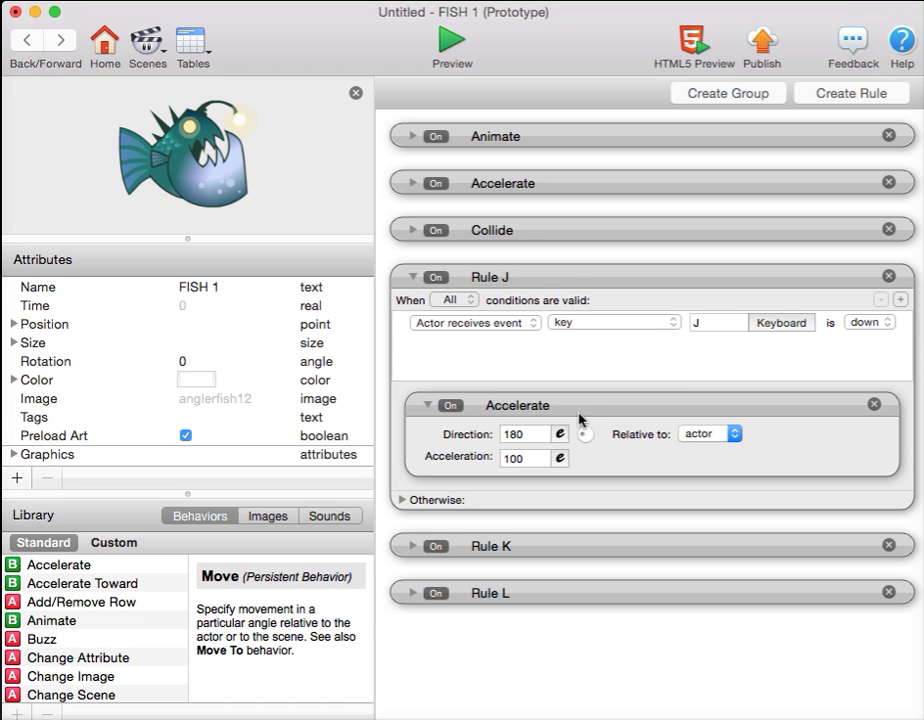
mouse_move(584, 418)
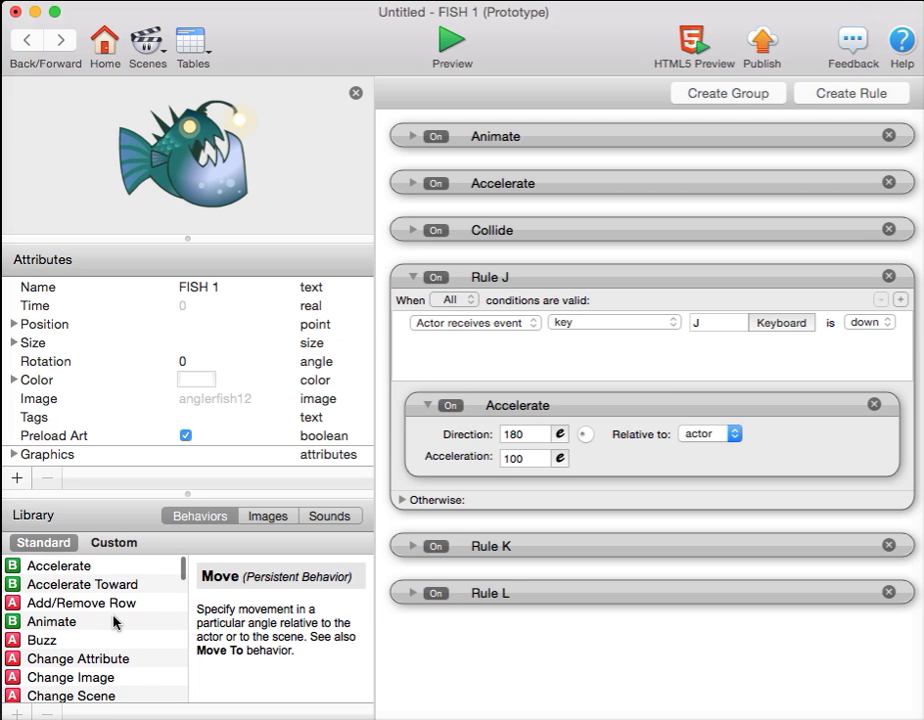
scroll(down, 3)
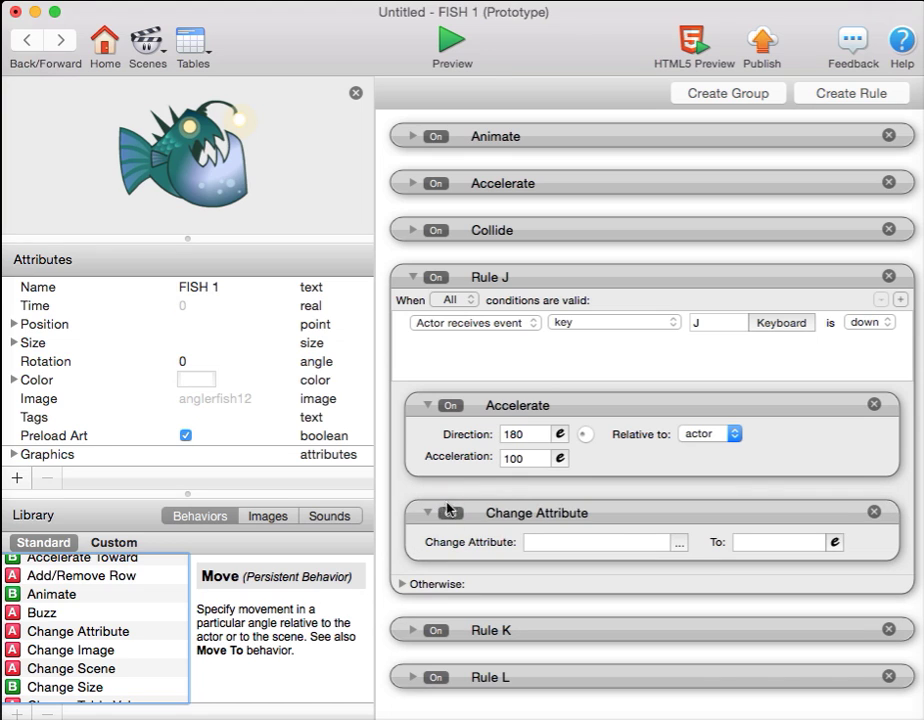
mouse_move(684, 544)
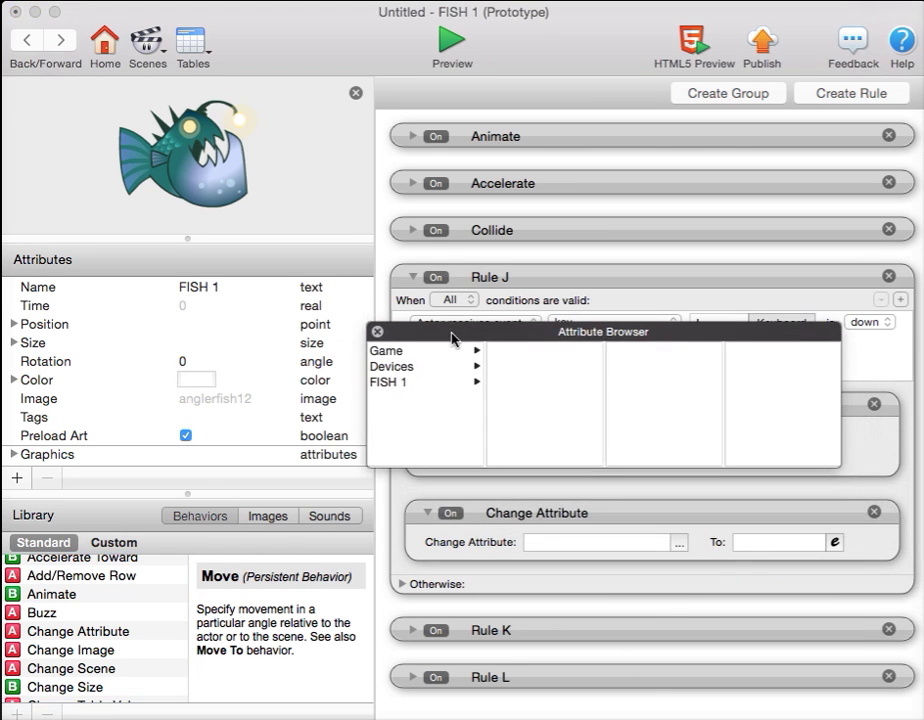
click(388, 382)
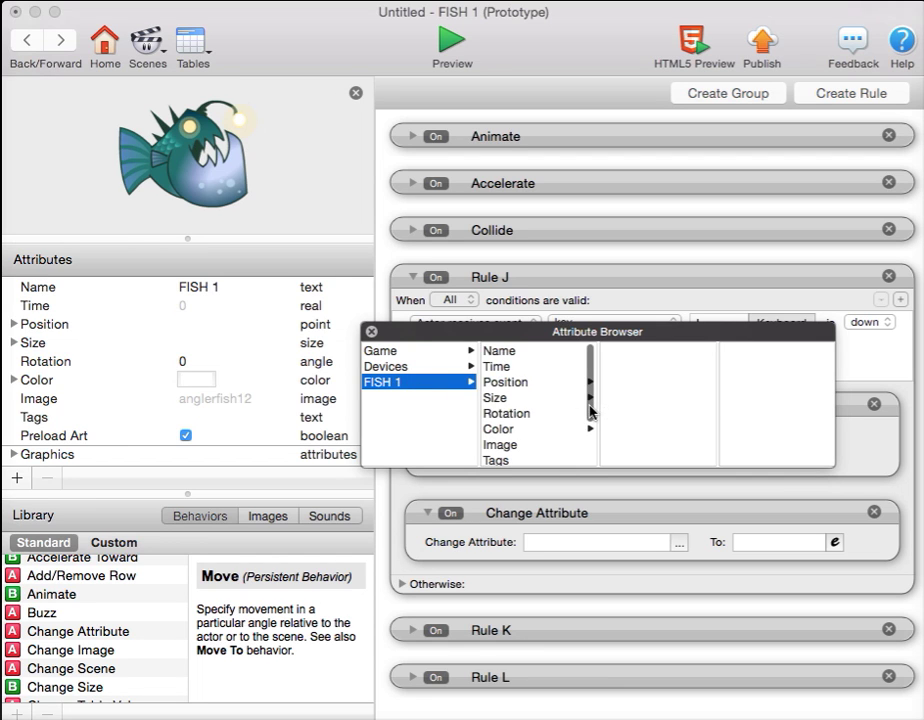
scroll(down, 3)
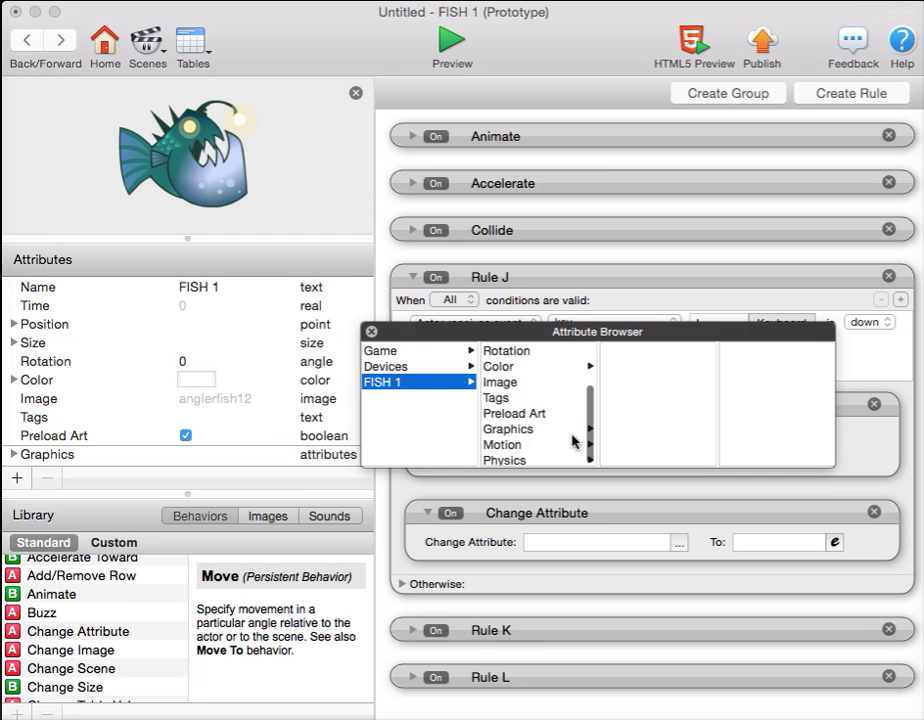
click(508, 428)
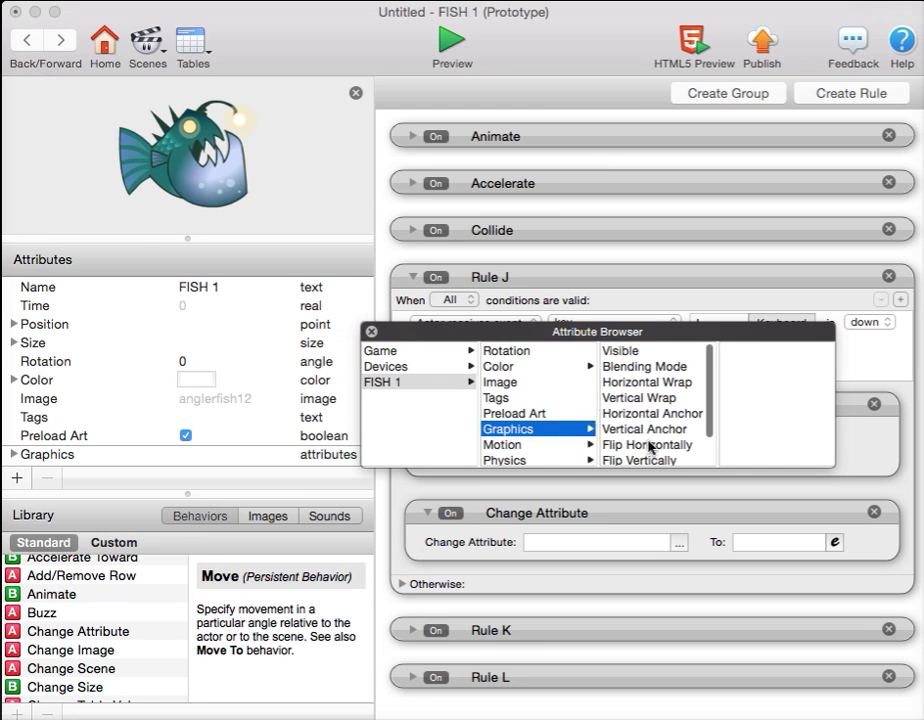
click(648, 444)
text(1)
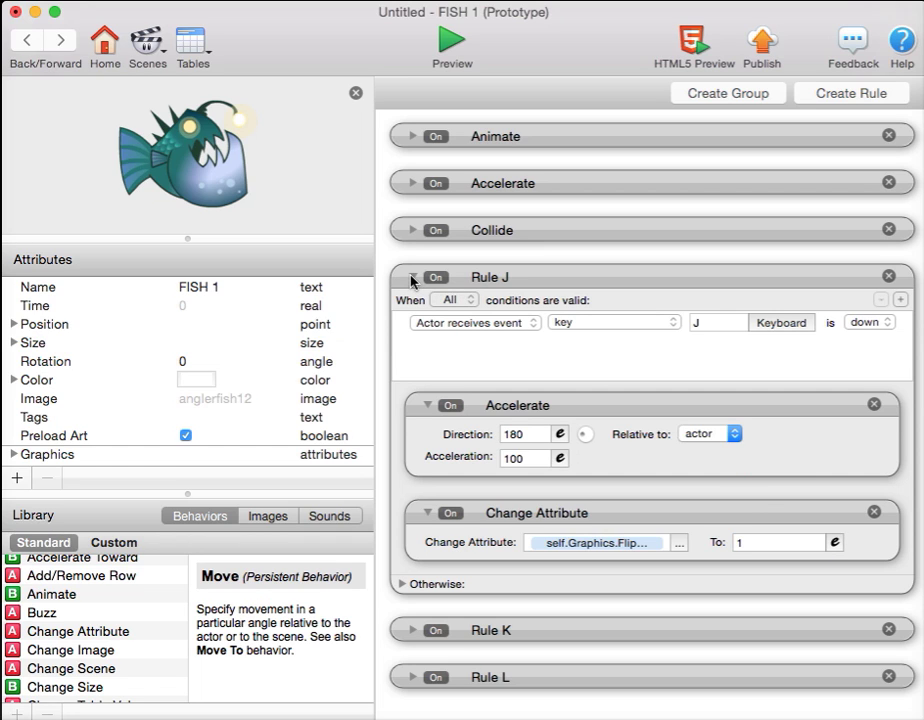
Step: In Rule L, add a Change Attribute setting self.Graphics.Flip Horizontally to 0
click(412, 276)
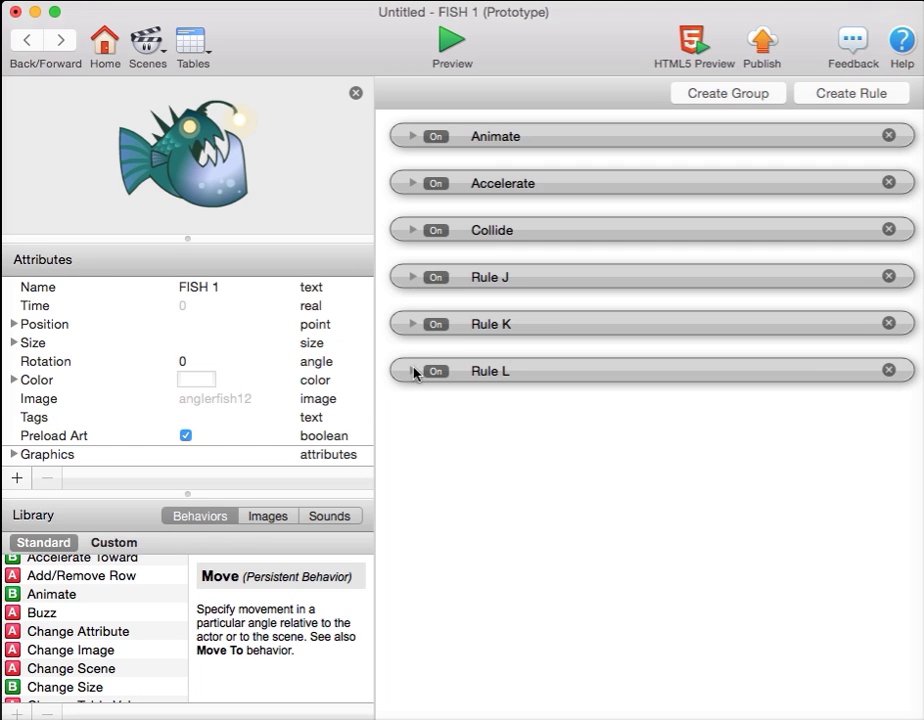
click(412, 370)
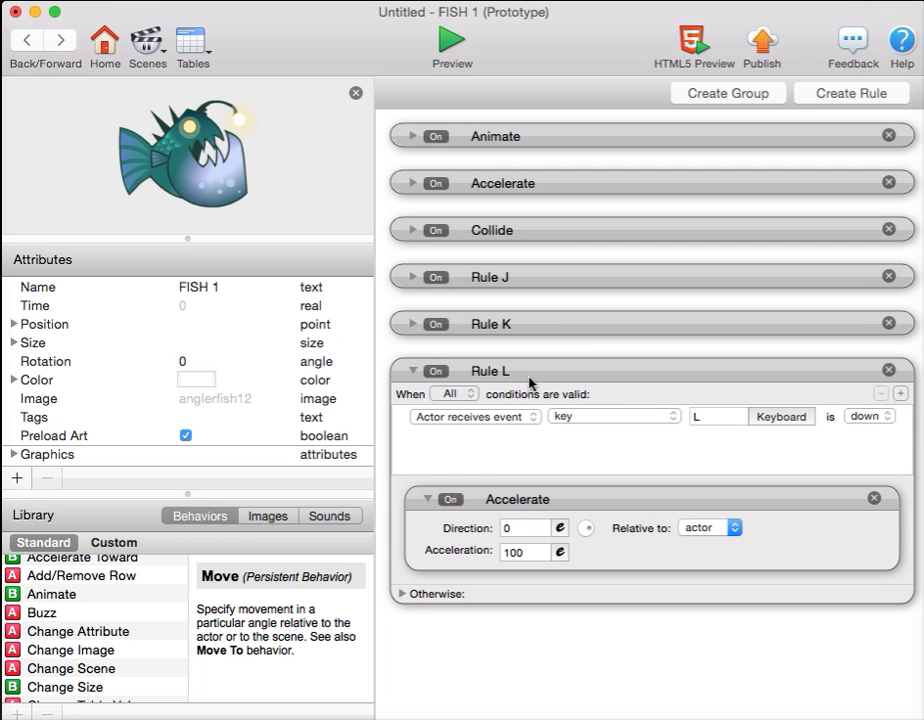
mouse_move(236, 168)
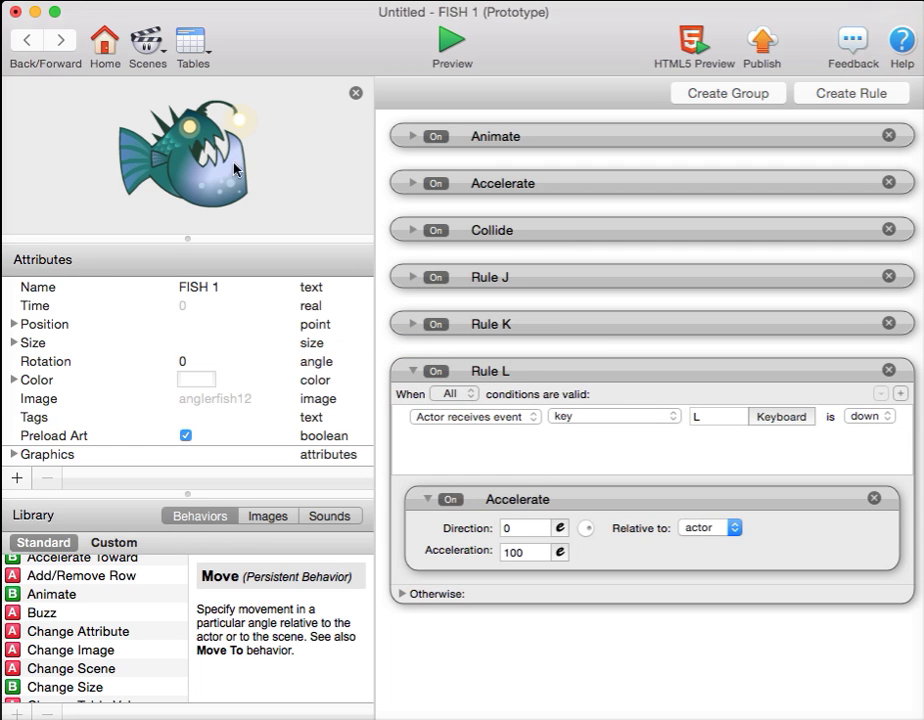
mouse_move(184, 140)
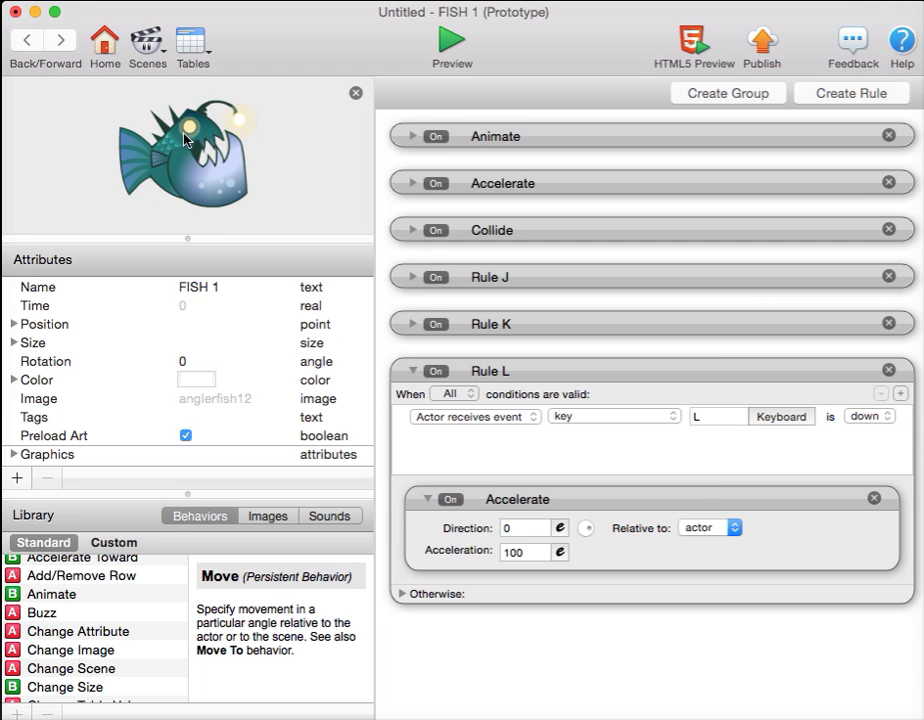
mouse_move(468, 608)
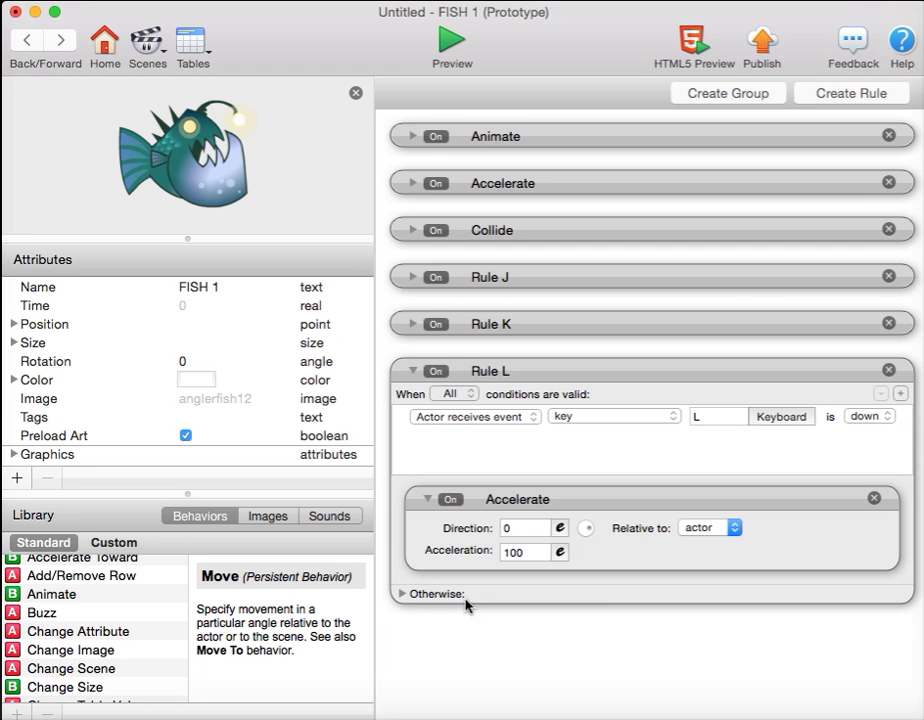
mouse_move(12, 636)
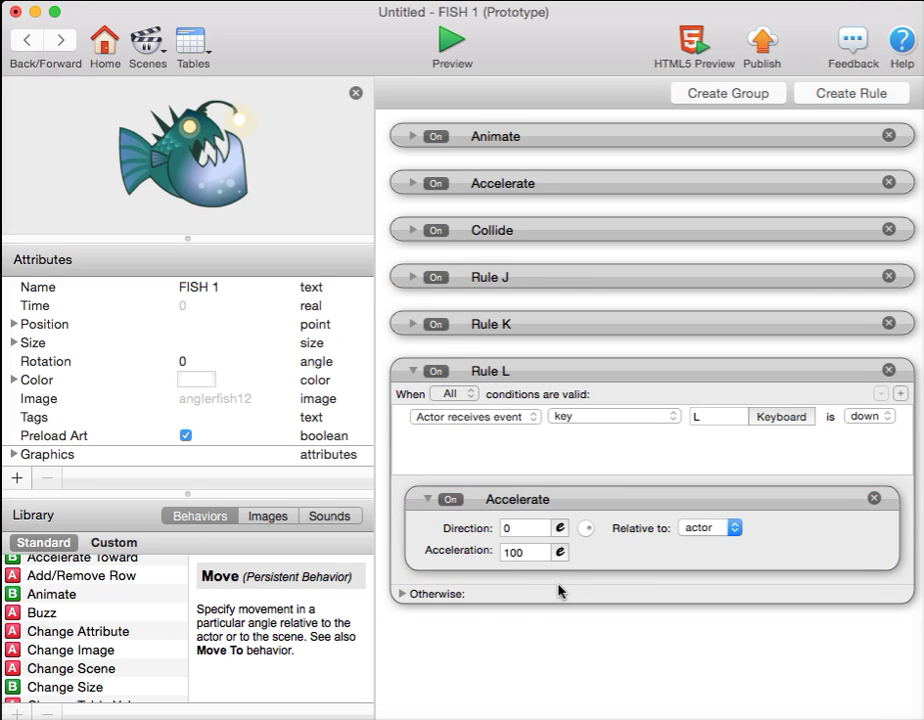
click(516, 500)
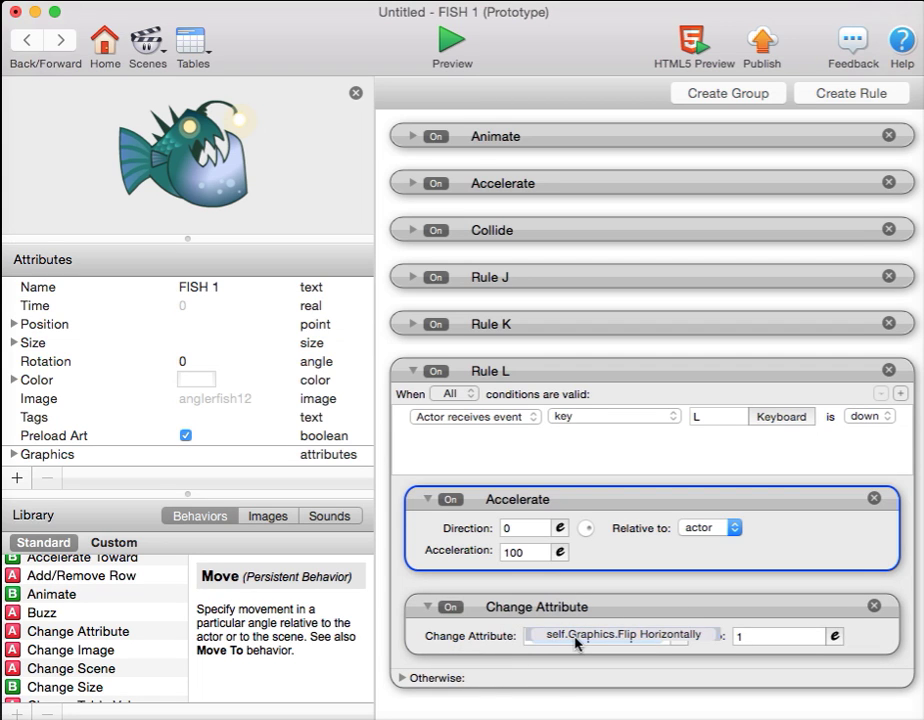
click(778, 636)
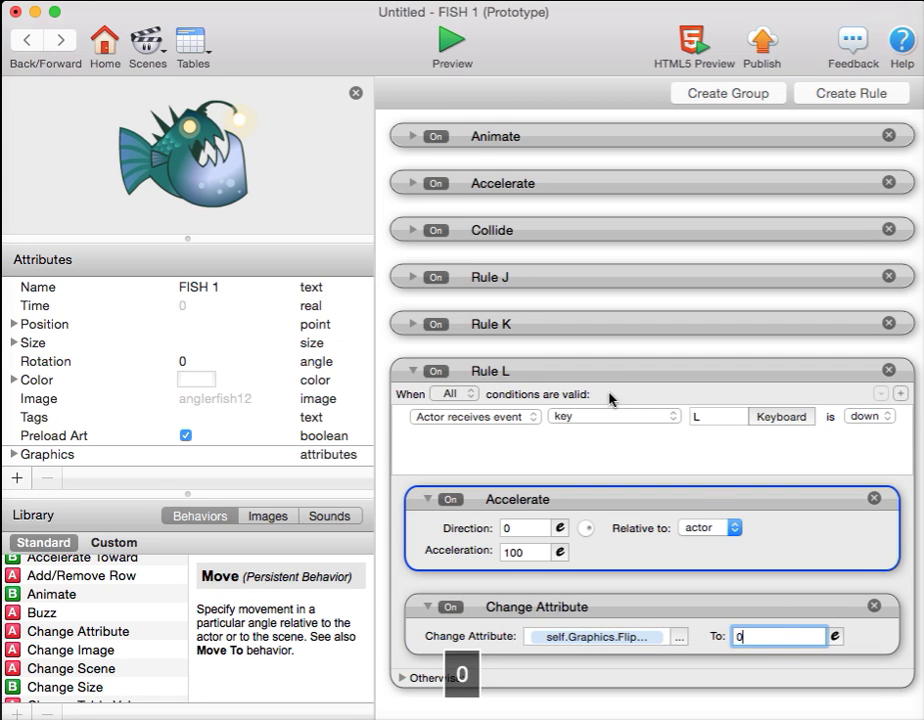
click(452, 42)
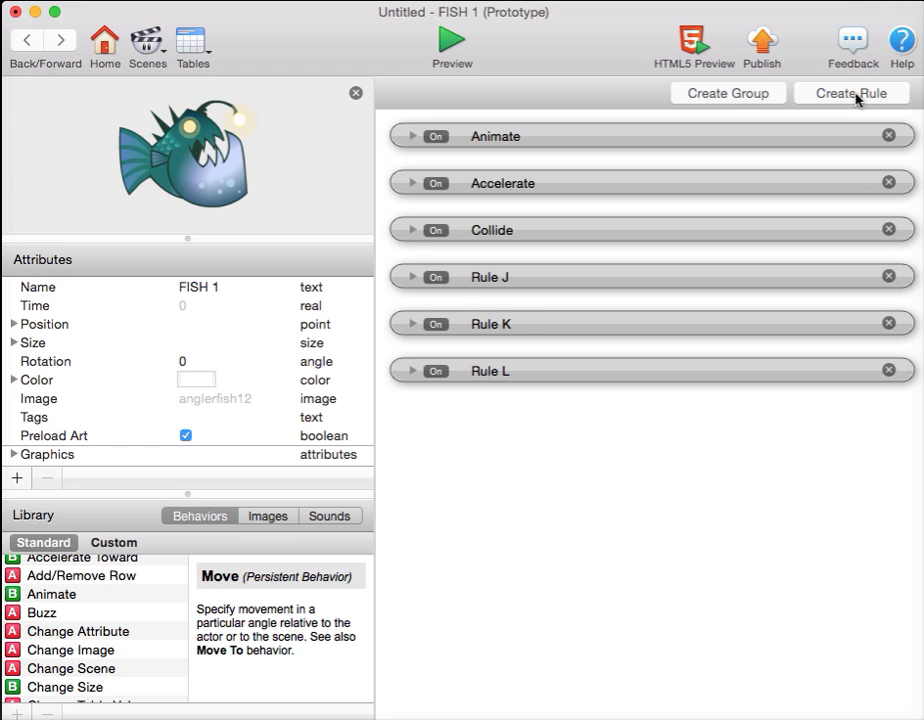
Step: Create a new FISH 1 rule triggered when it overlaps or collides with a WALL actor
click(850, 92)
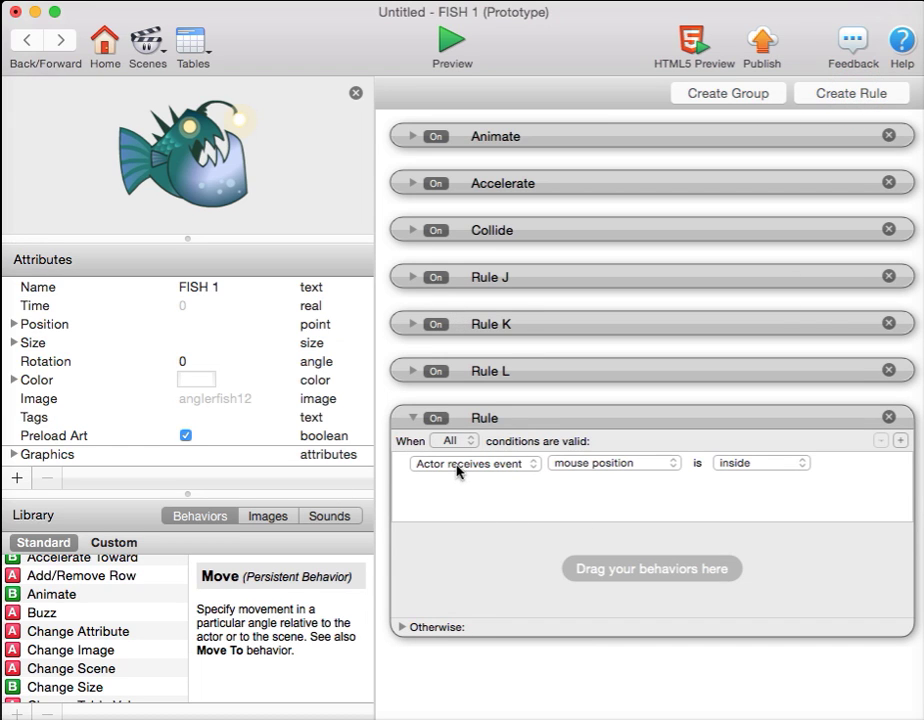
mouse_move(576, 468)
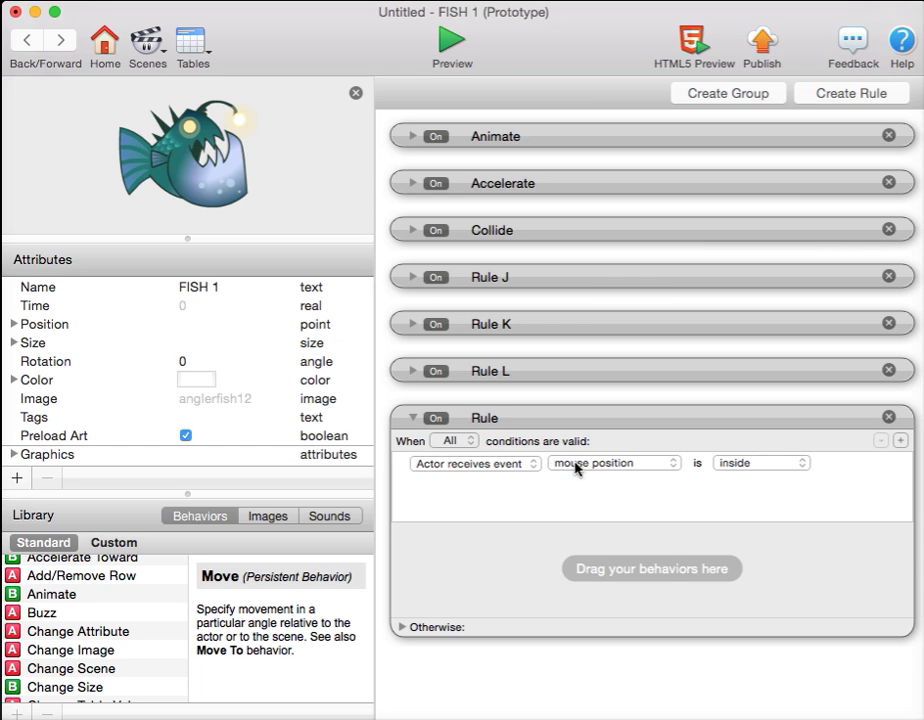
click(612, 462)
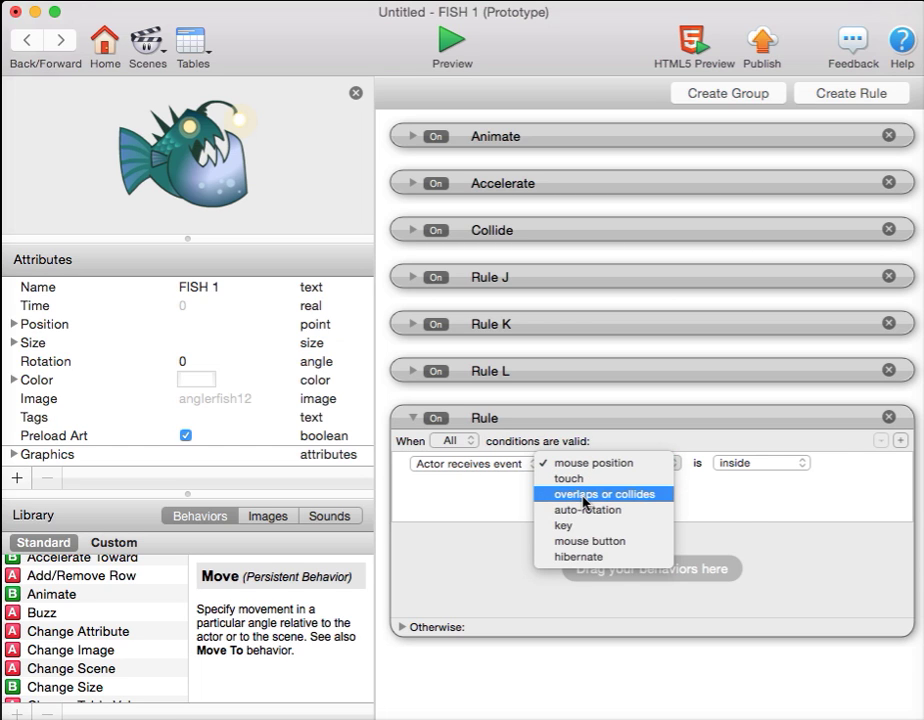
click(604, 494)
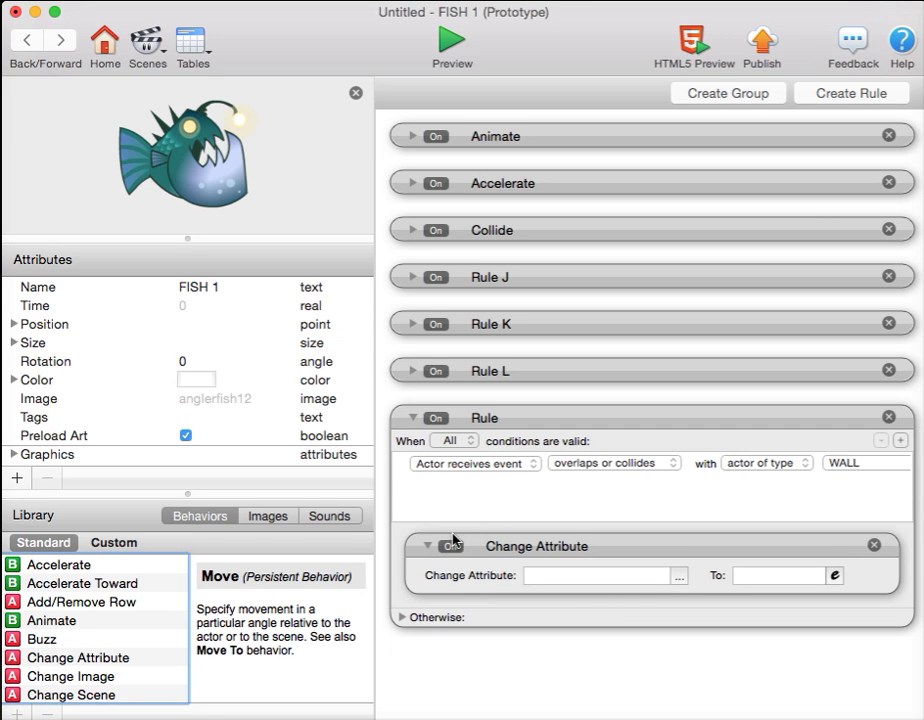
Step: Have the rule's Change Attribute target self.Motion.Linear Velocity, to be set to 0
click(680, 576)
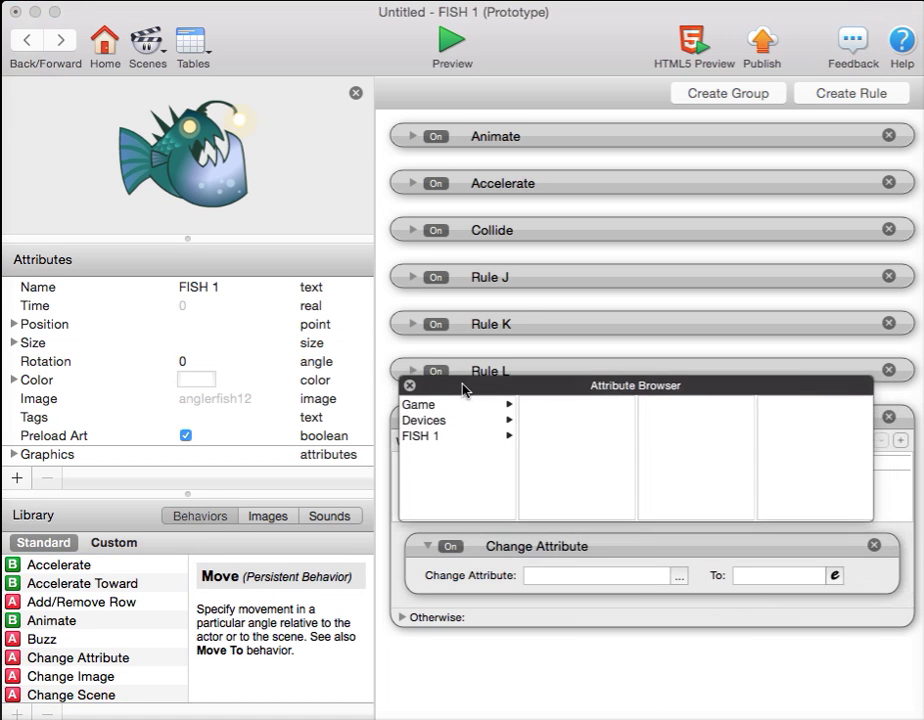
click(424, 436)
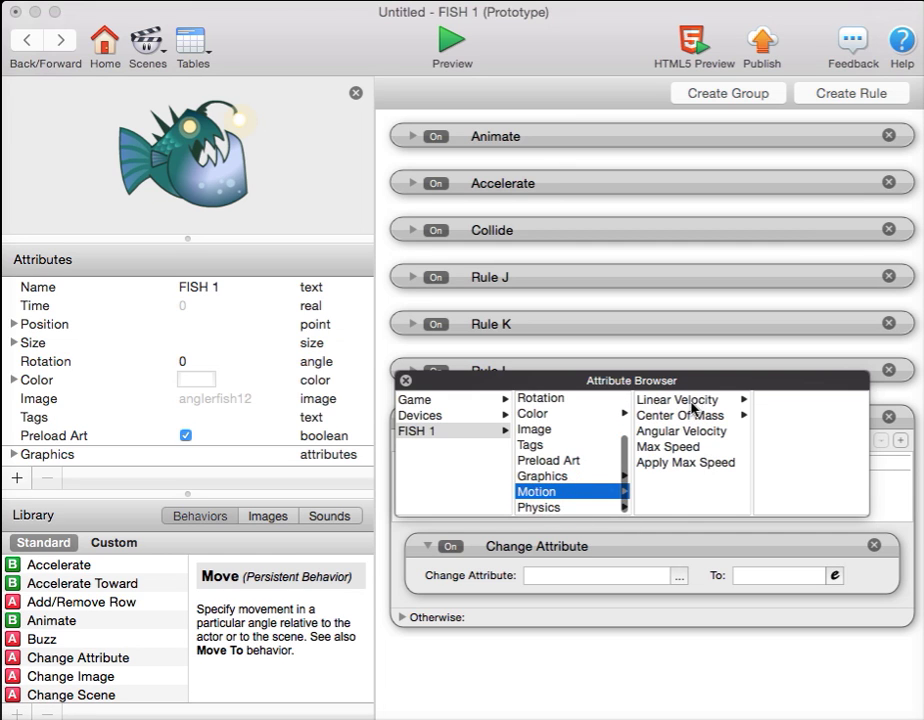
click(676, 400)
text(0)
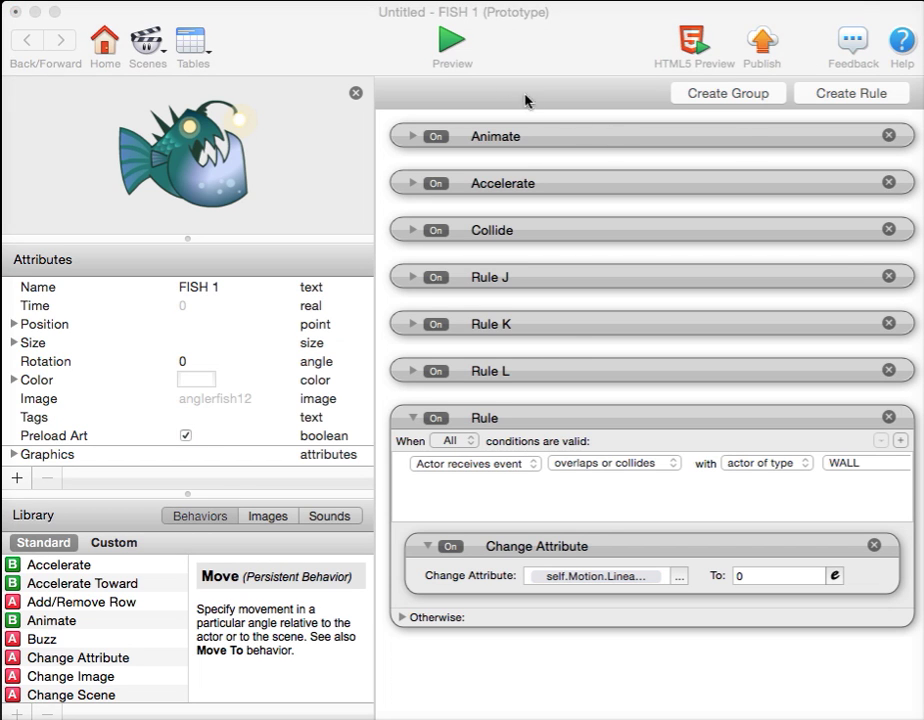
click(452, 44)
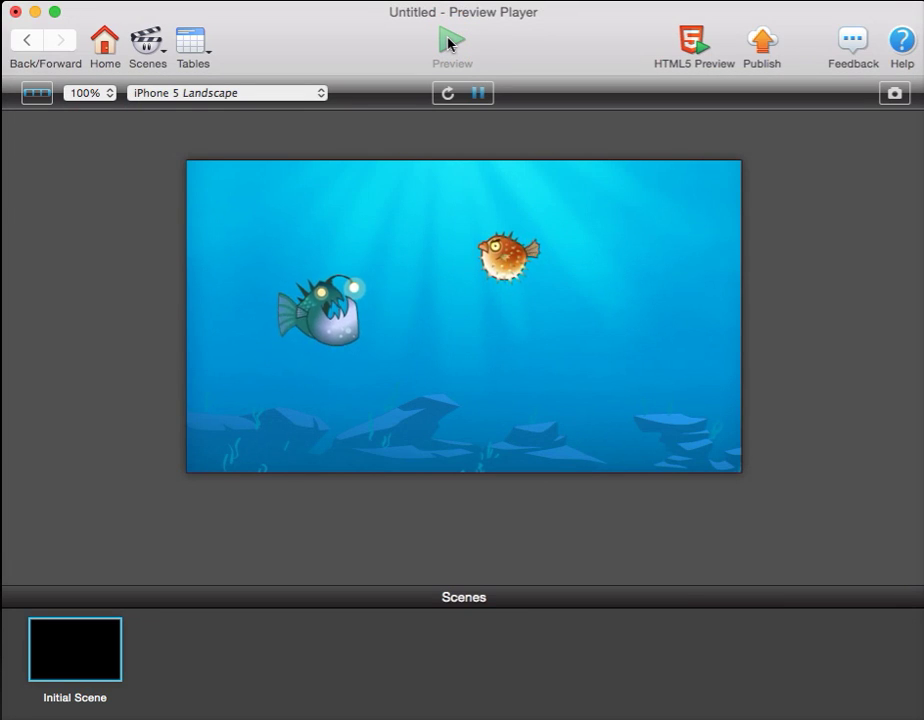
key(k)
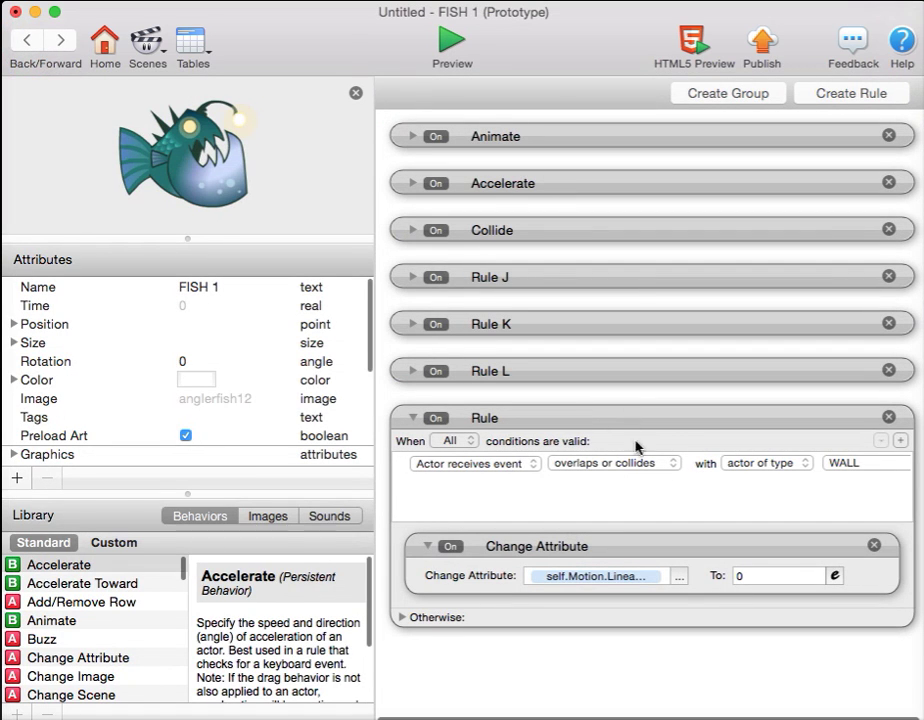
Step: Rename FISH 1's collision rule to Wall Rule and return to the Initial Scene
double_click(484, 418)
text(Wall )
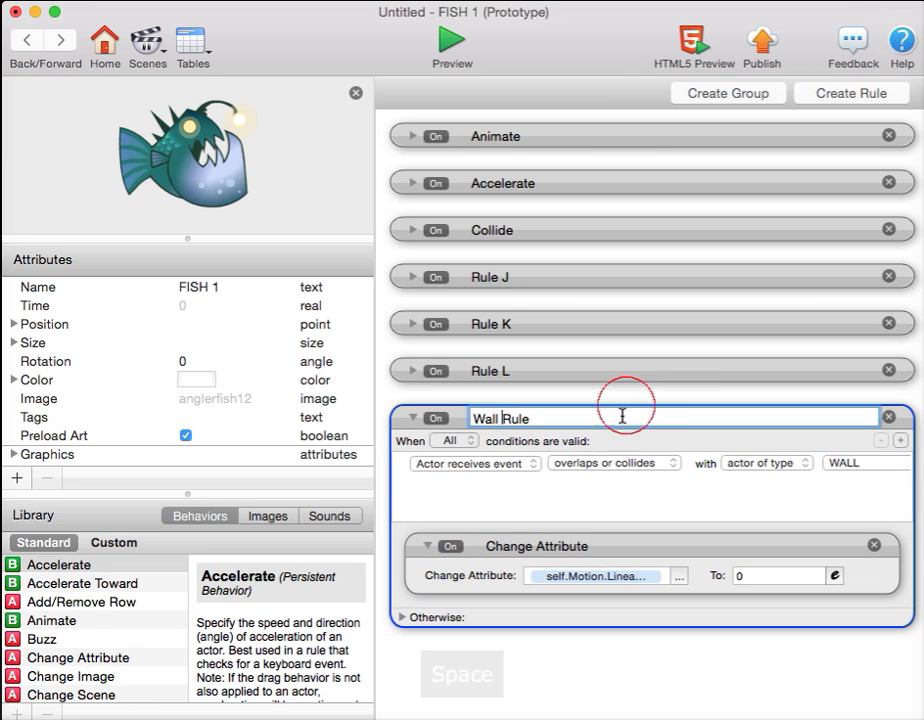
click(600, 418)
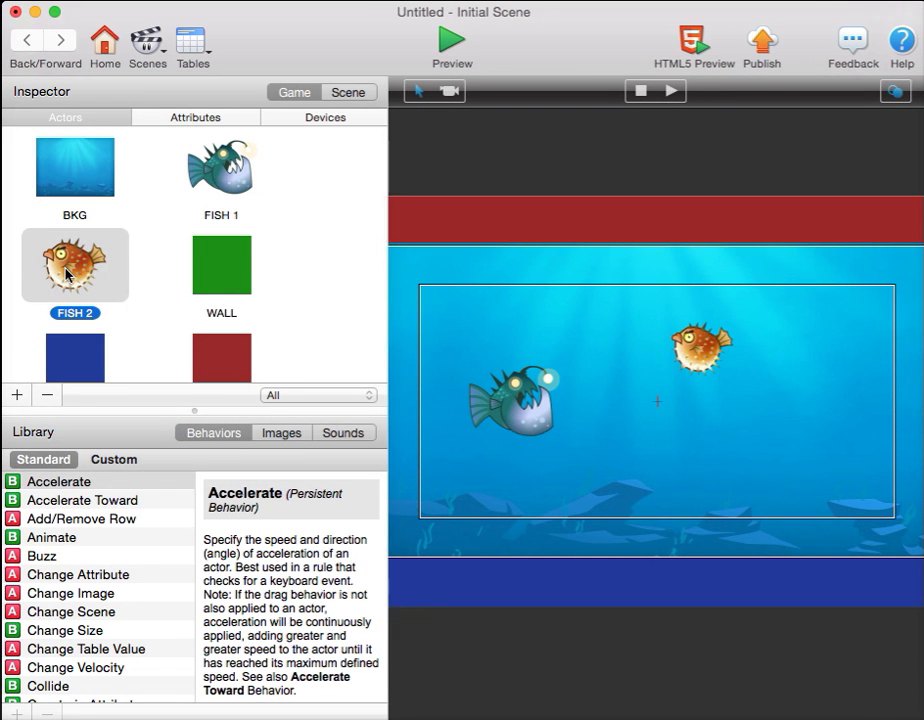
Step: Open FISH 2's behaviors and collapse Accelerate and the other behaviors except Animate
double_click(74, 264)
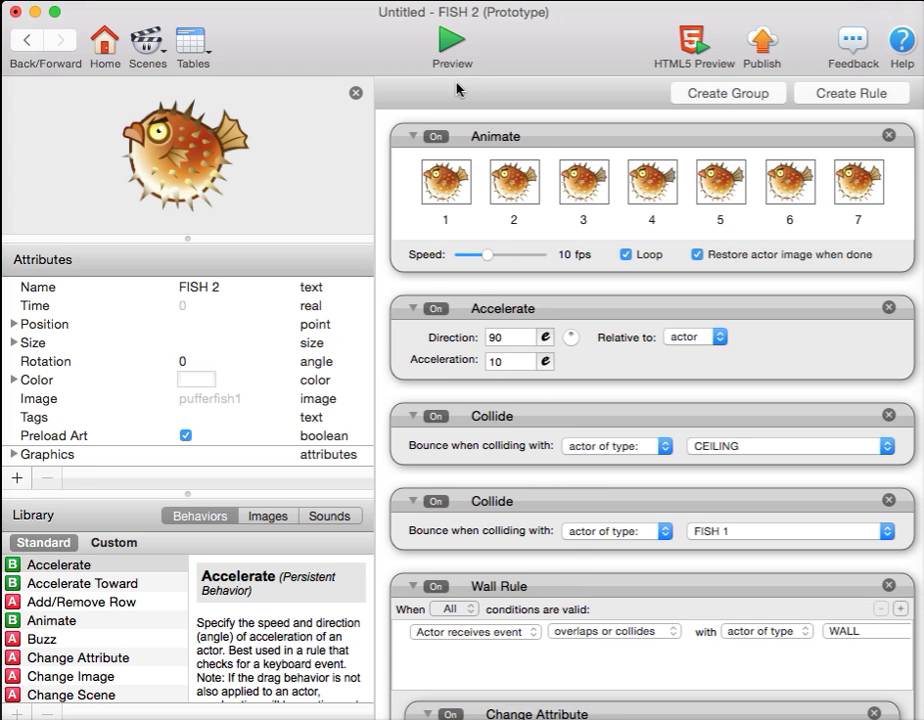
click(452, 40)
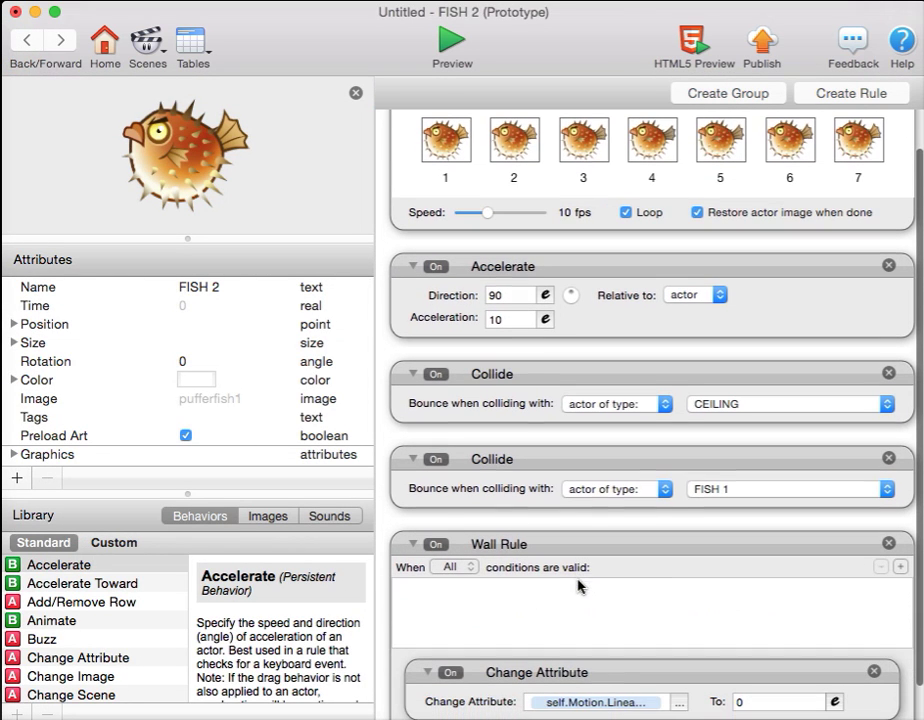
click(900, 568)
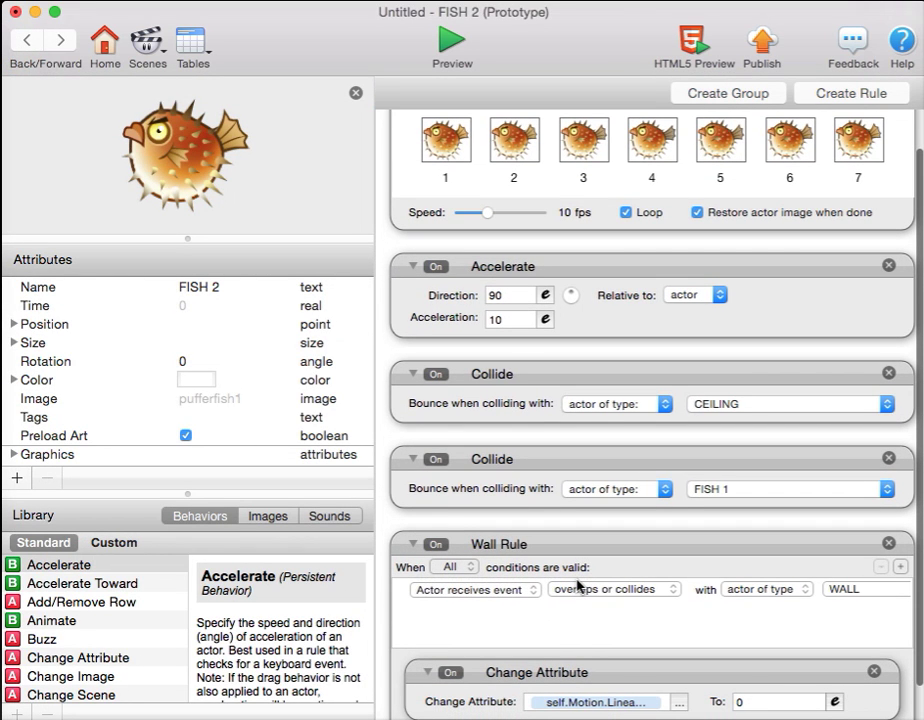
mouse_move(416, 552)
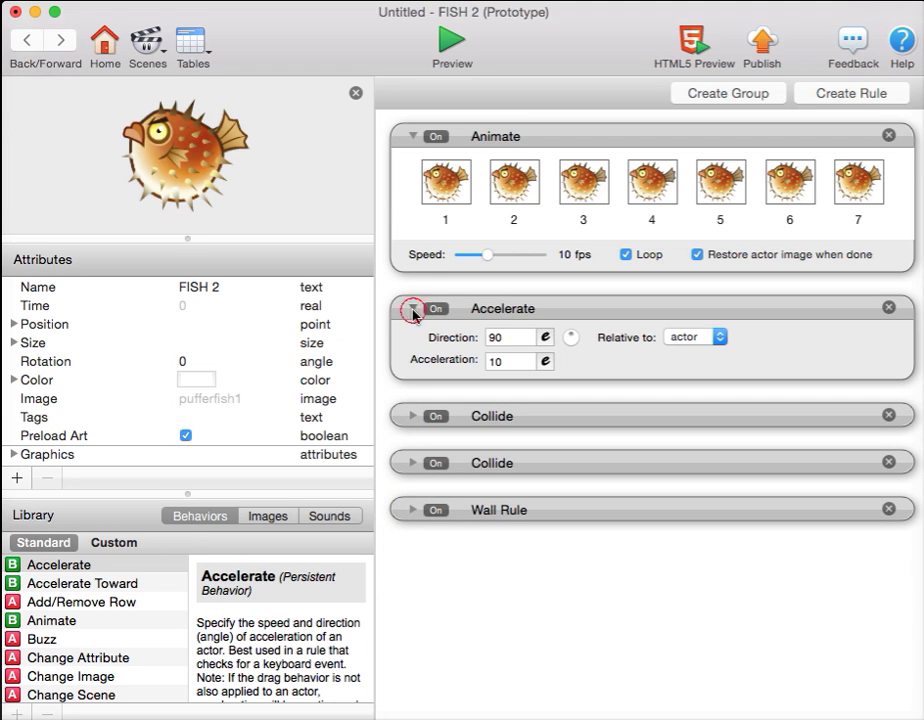
click(412, 308)
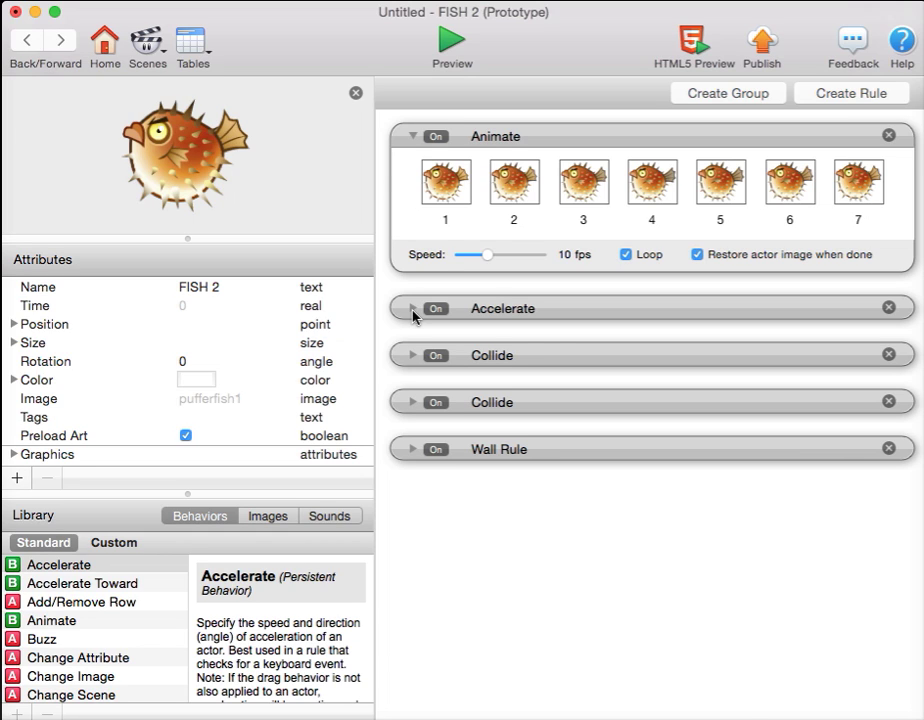
mouse_move(710, 488)
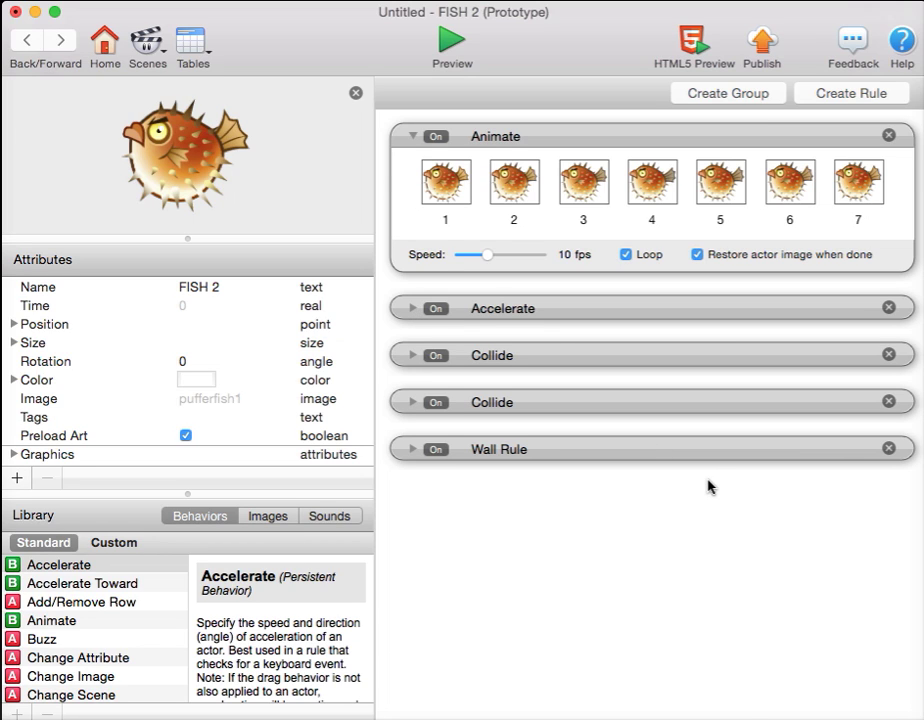
mouse_move(672, 510)
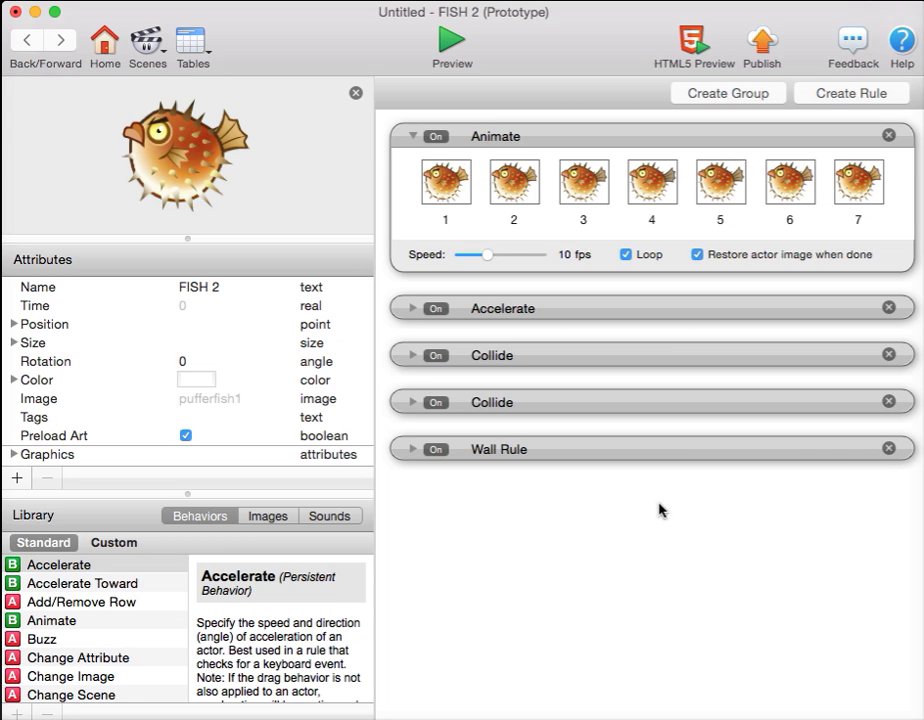
mouse_move(414, 456)
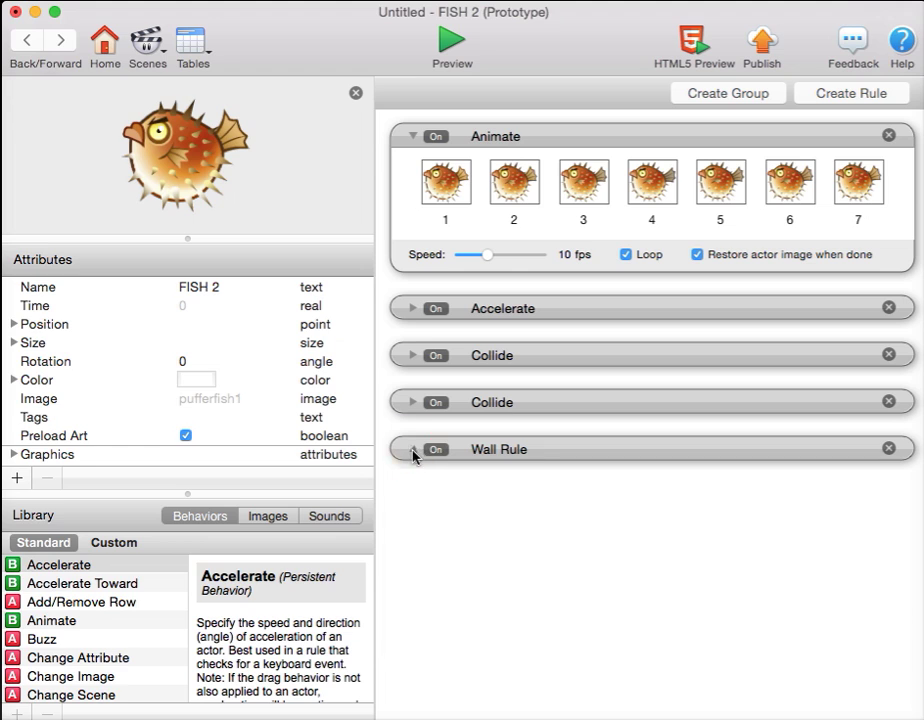
Step: Duplicate FISH 2's Wall Rule and rename the copy Floor Rule
click(412, 448)
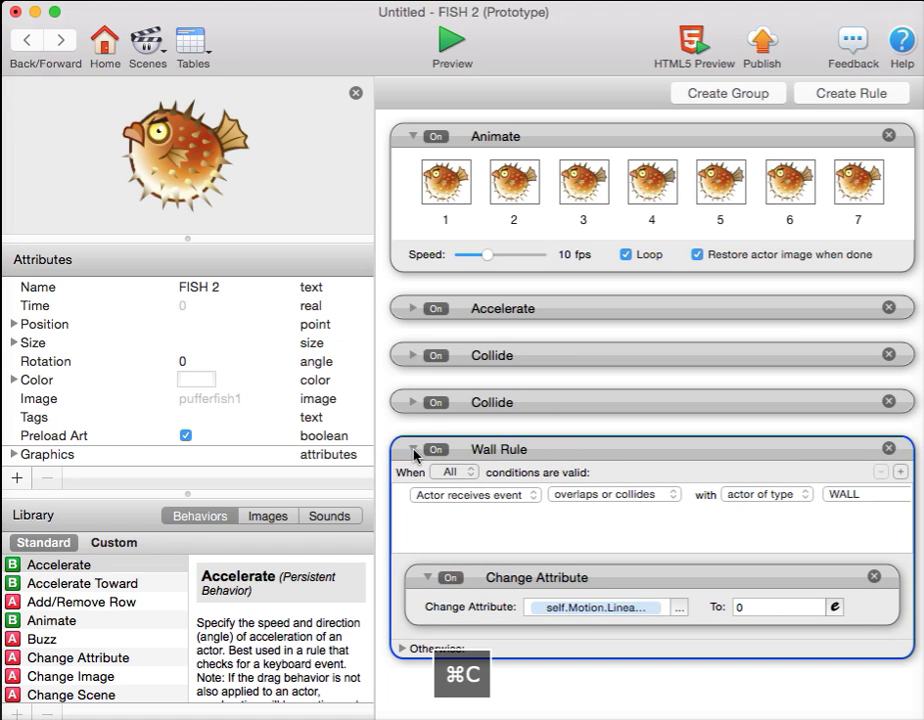
key(cmd+v)
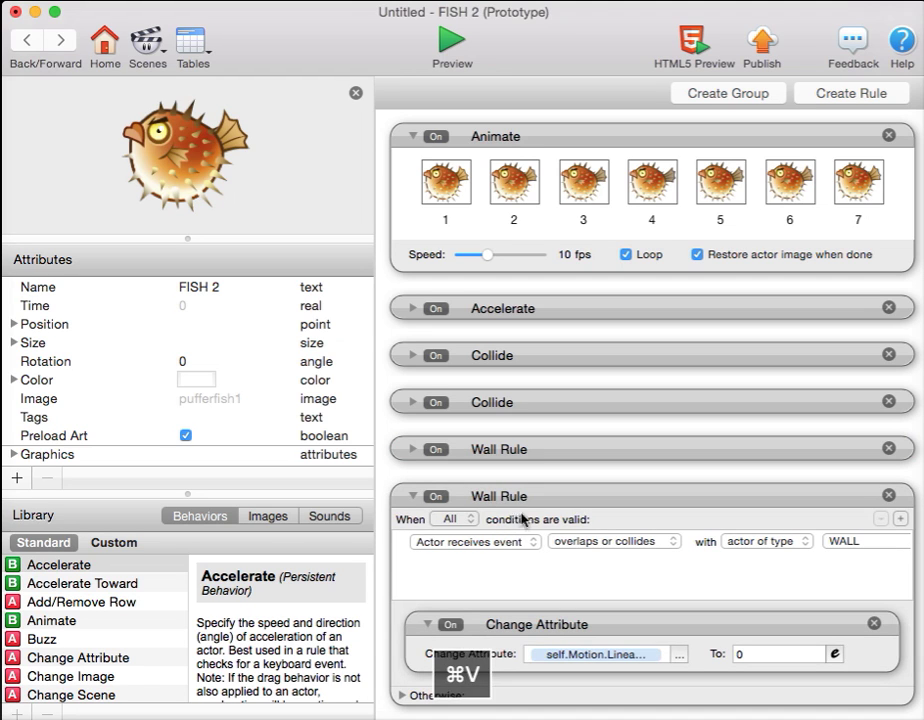
double_click(498, 496)
text(Floor)
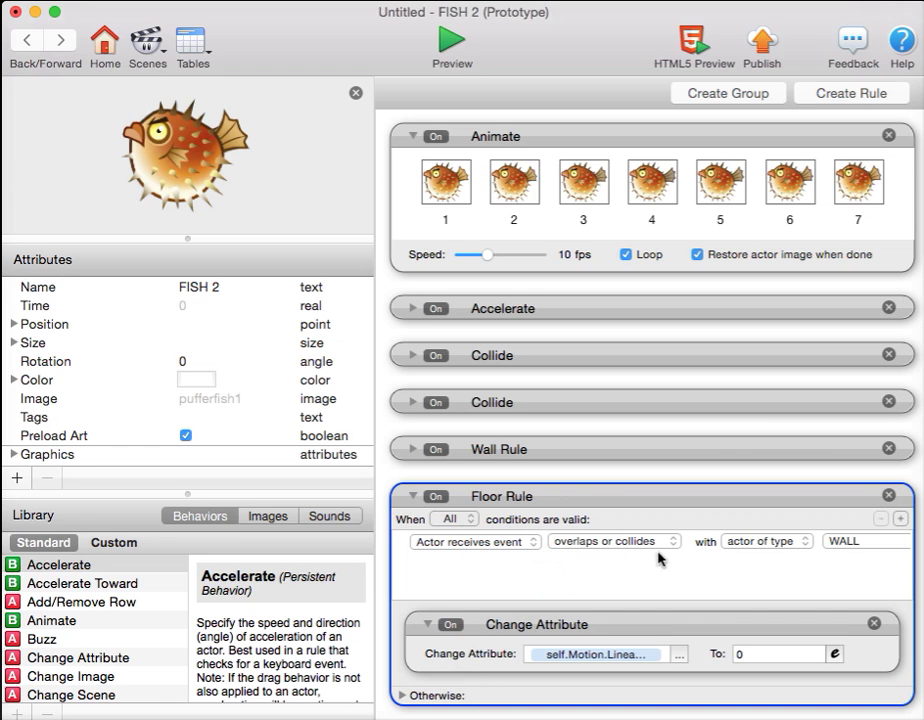
mouse_move(742, 540)
text(FLOOR)
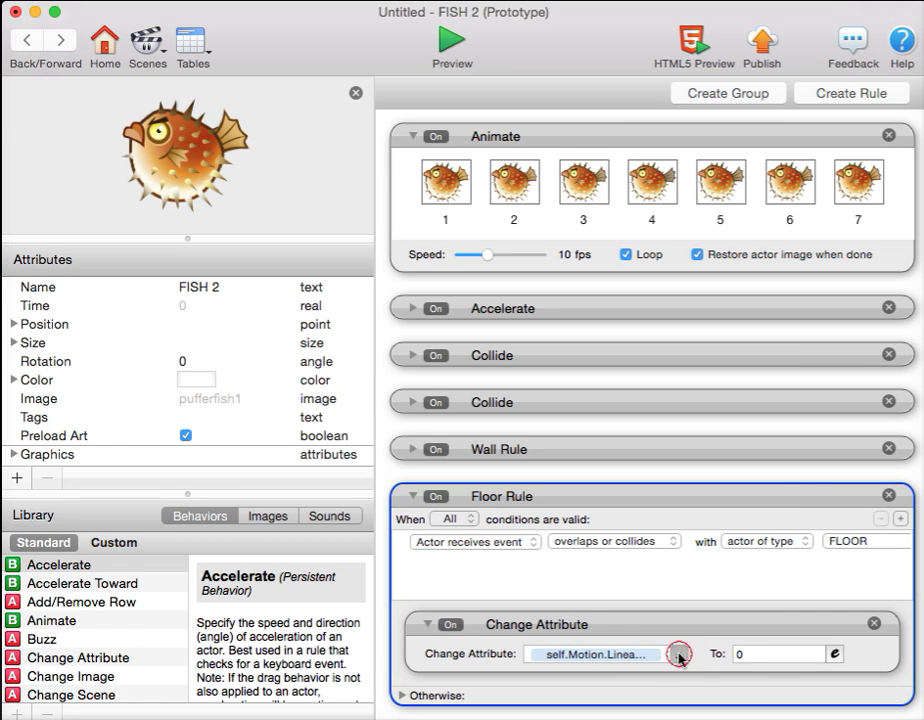
Step: Make the Floor Rule set Linear Velocity Y to 0 on FLOOR contact, then collapse it
click(680, 654)
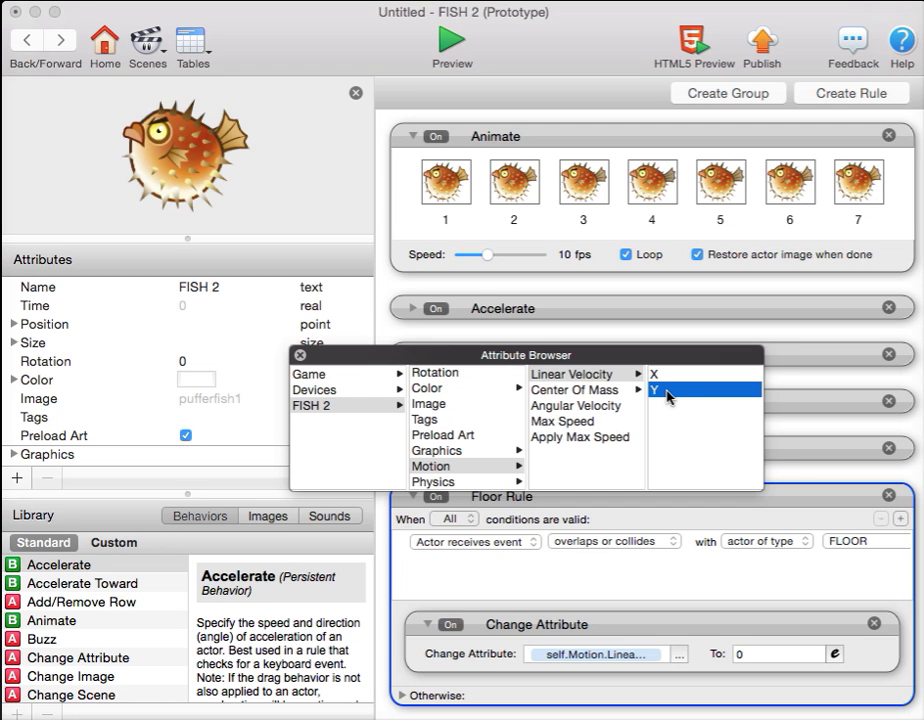
click(654, 388)
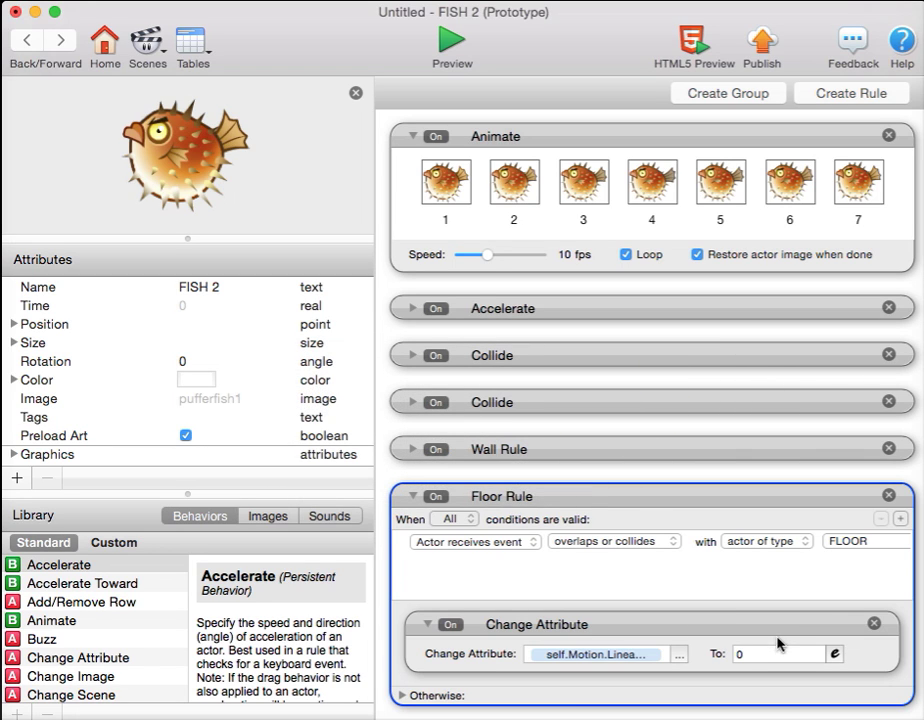
click(412, 496)
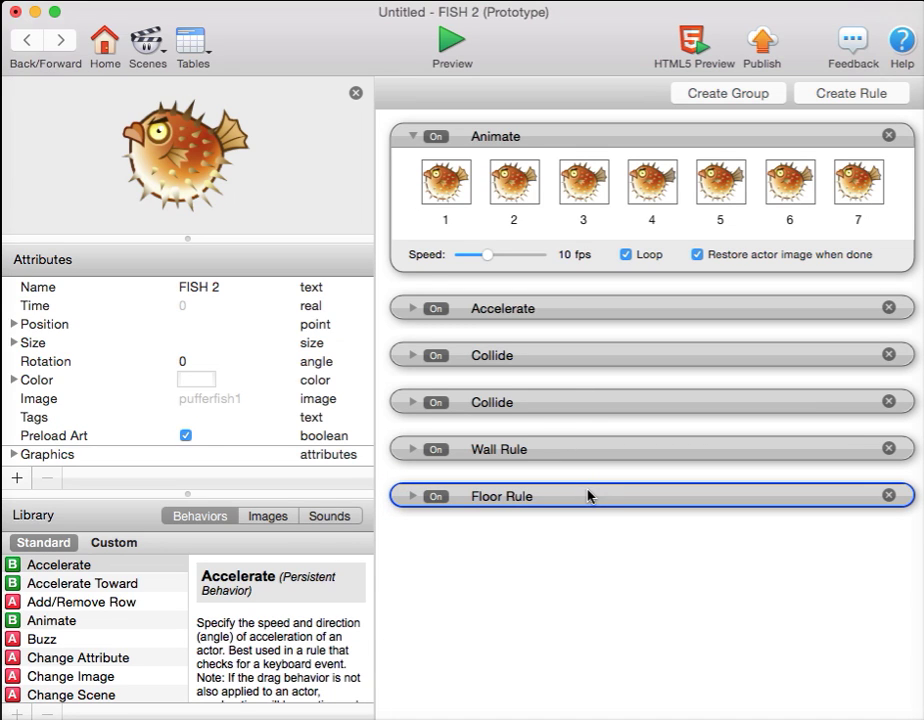
mouse_move(472, 440)
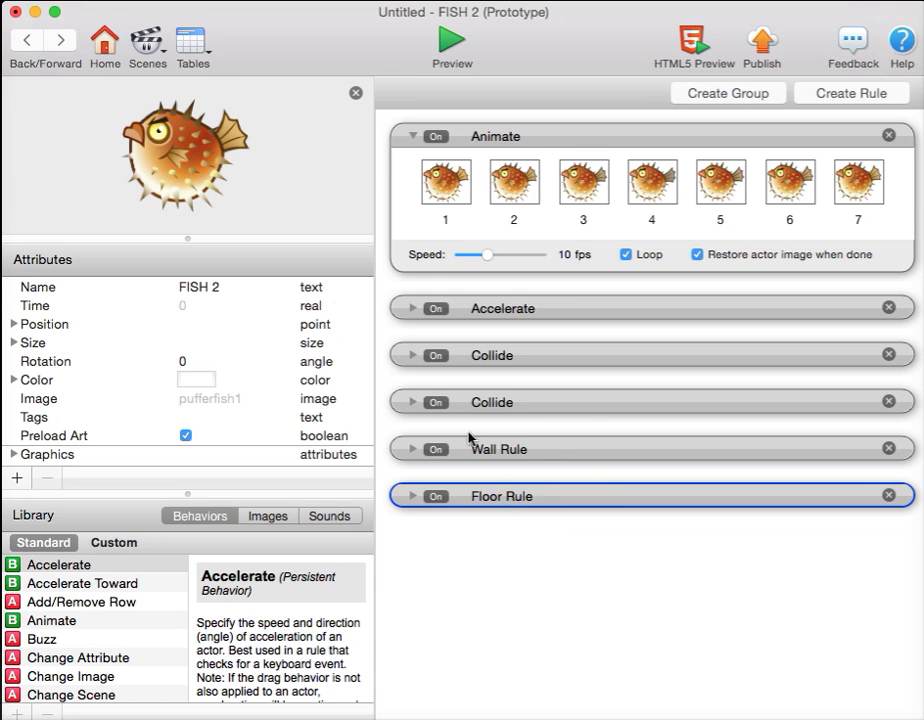
mouse_move(504, 504)
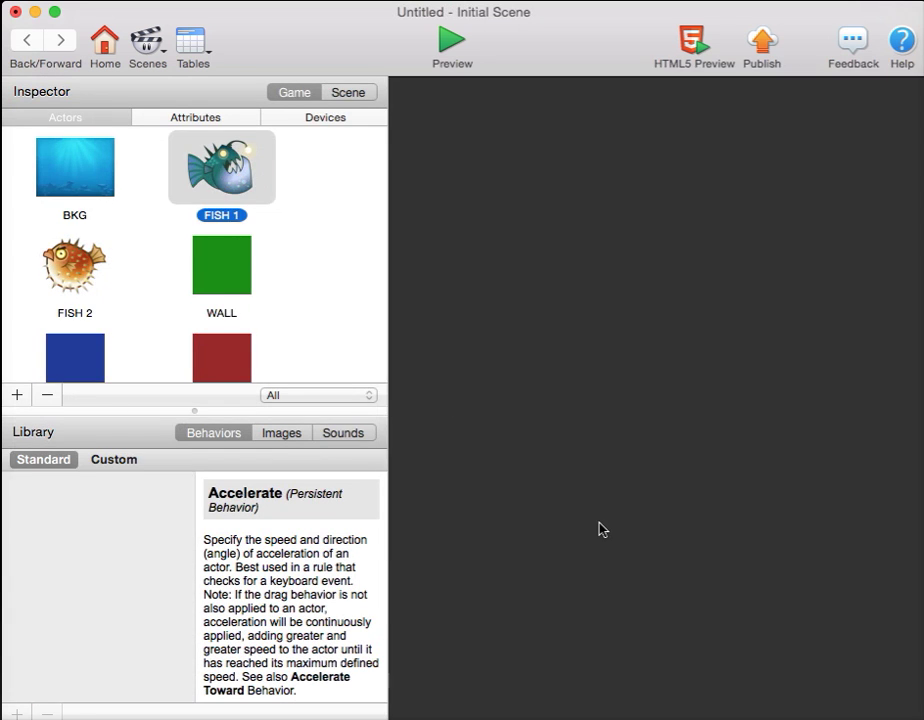
Step: Paste the Floor Rule into FISH 1's behaviors and start a scene preview
double_click(220, 168)
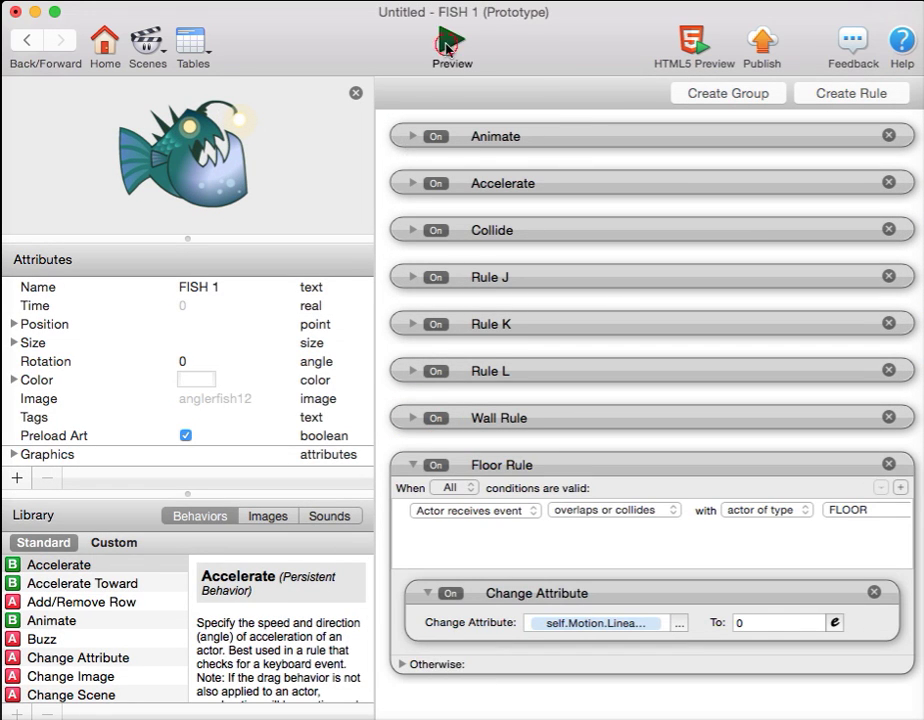
click(452, 44)
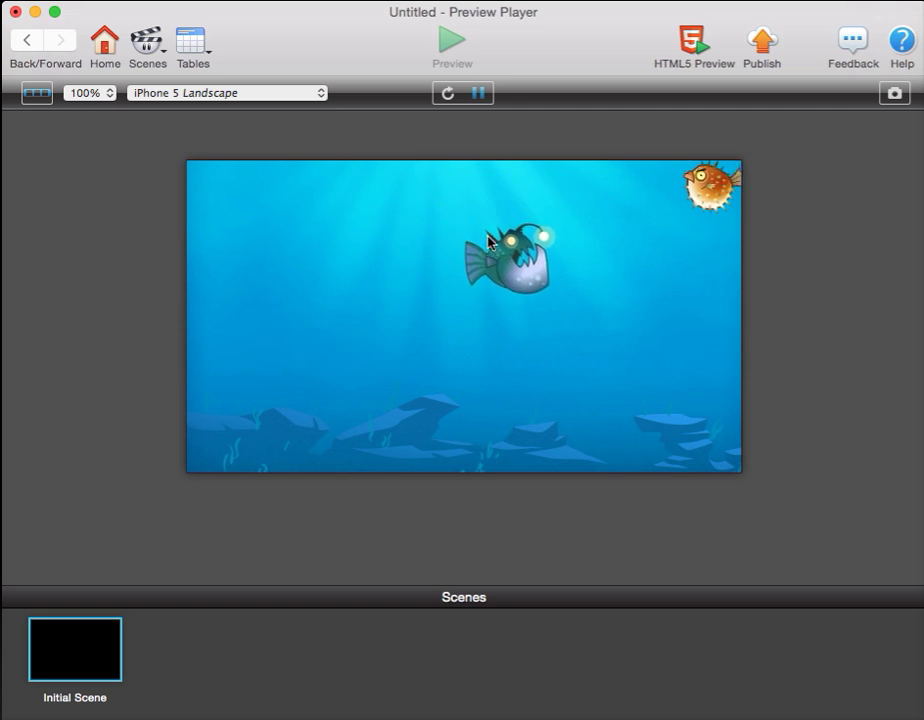
Step: Return from the preview to FISH 1's editor with its FLOOR-collision Floor Rule expanded
key(j)
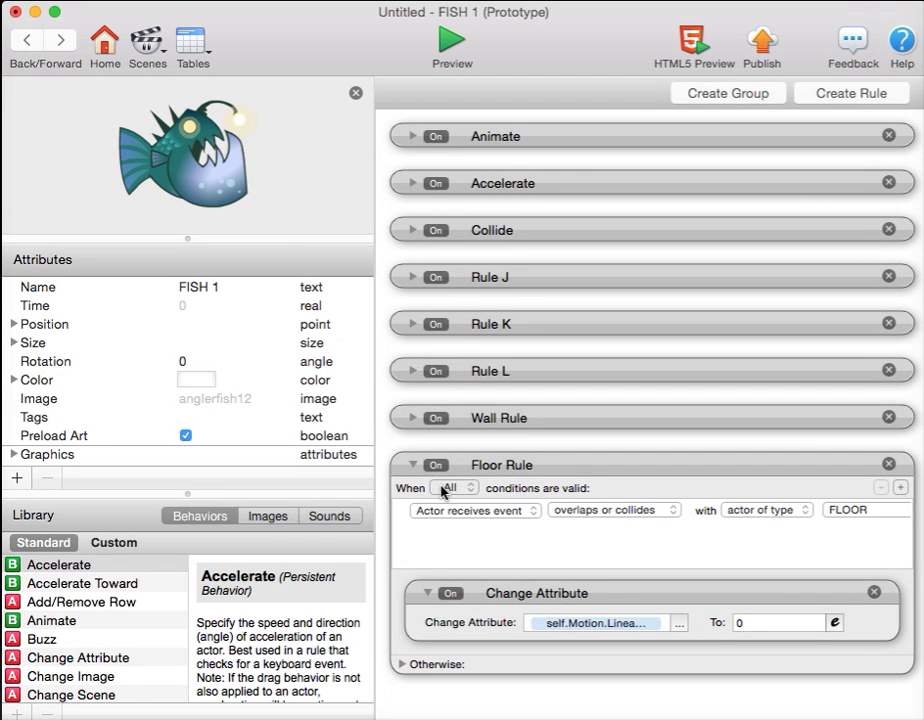
Step: Collapse Floor Rule and create a FISH 1 rule triggered by overlapping or colliding with FISH 2
click(408, 464)
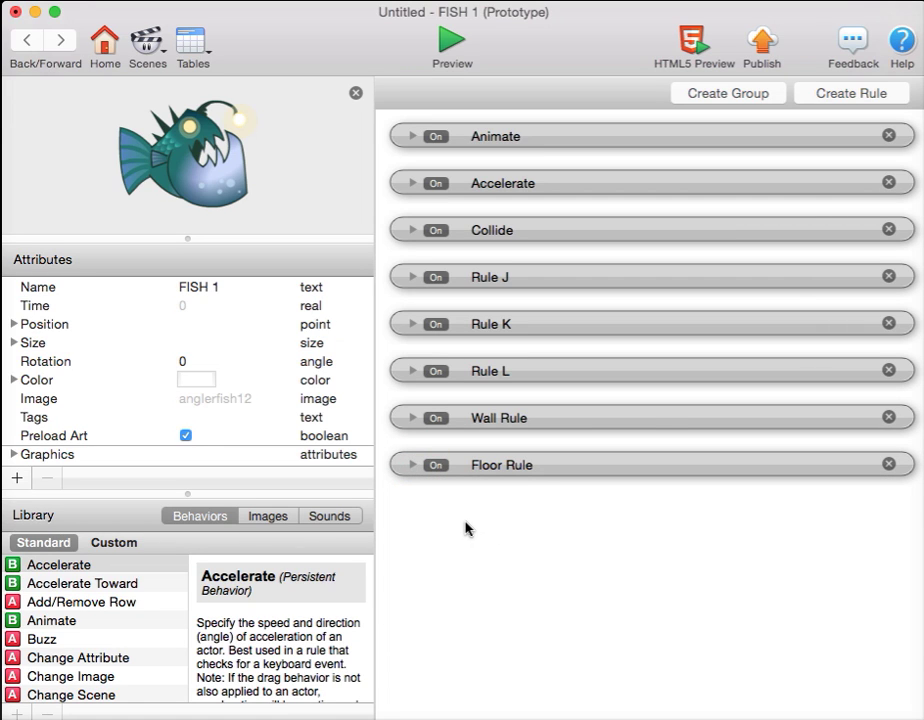
click(850, 94)
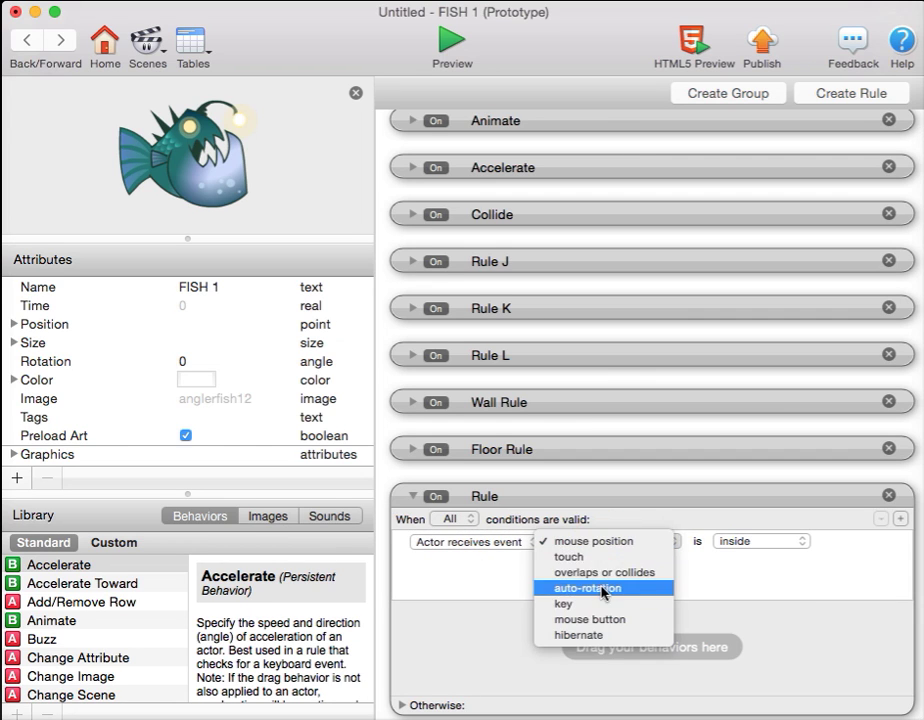
click(600, 568)
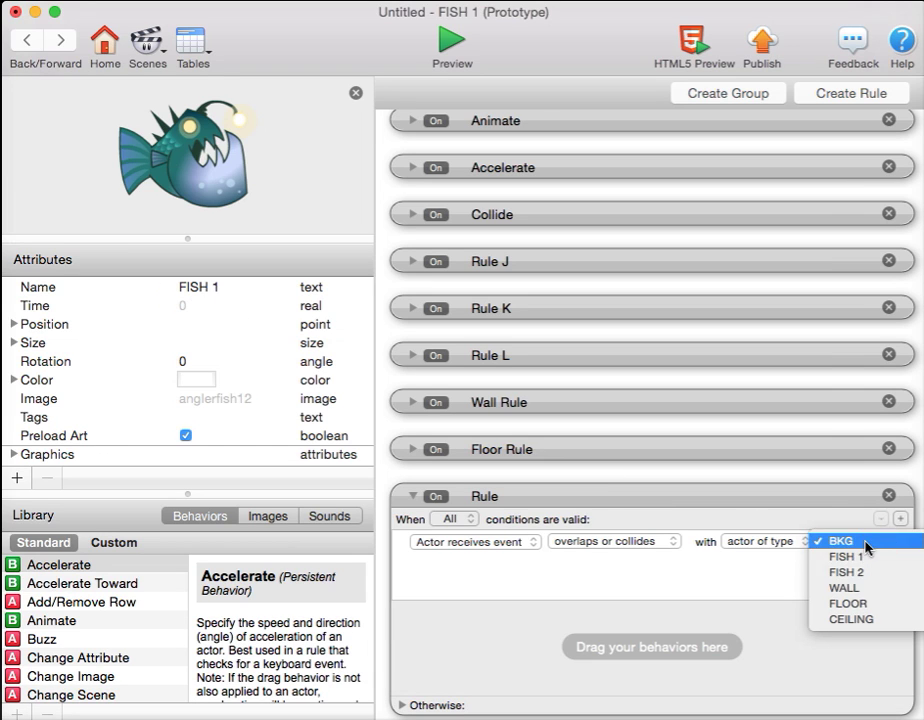
click(848, 572)
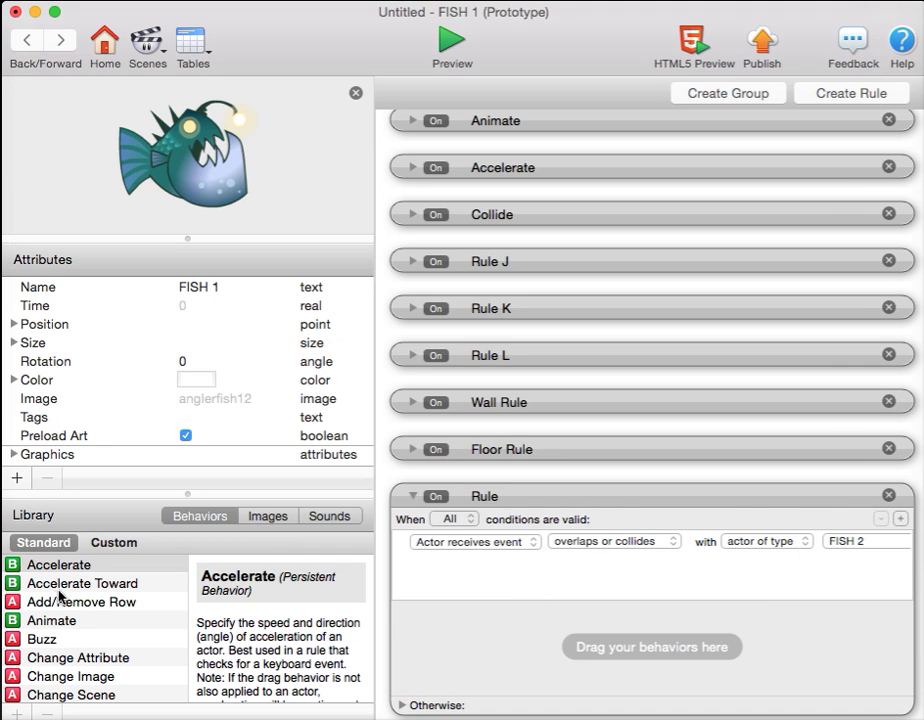
Step: Add a Change Attribute setting self.Color.Green to 0 inside the new rule
scroll(down, 3)
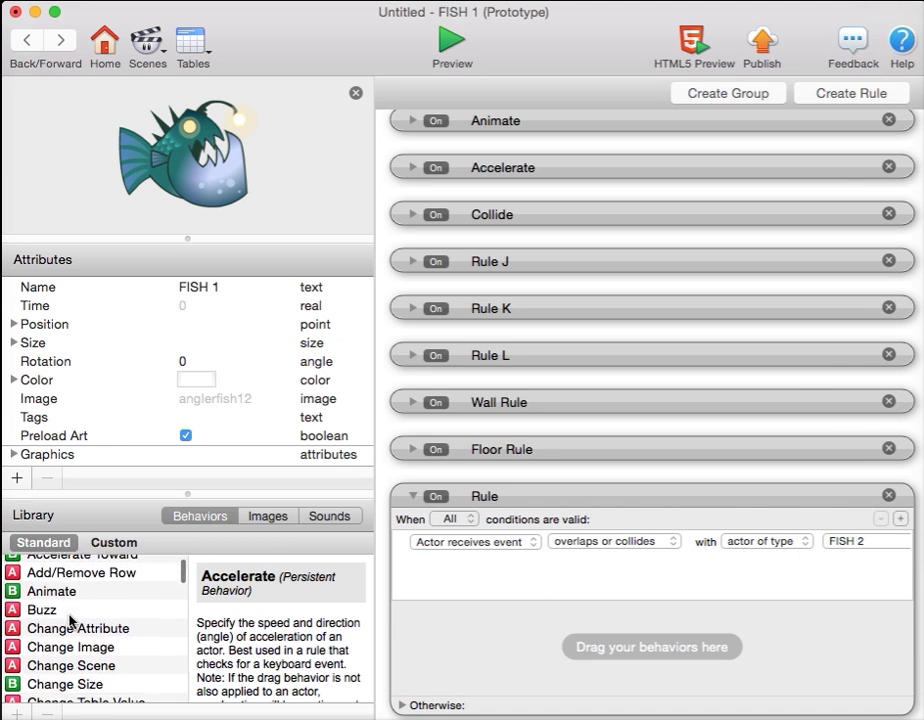
drag(78, 628, 652, 648)
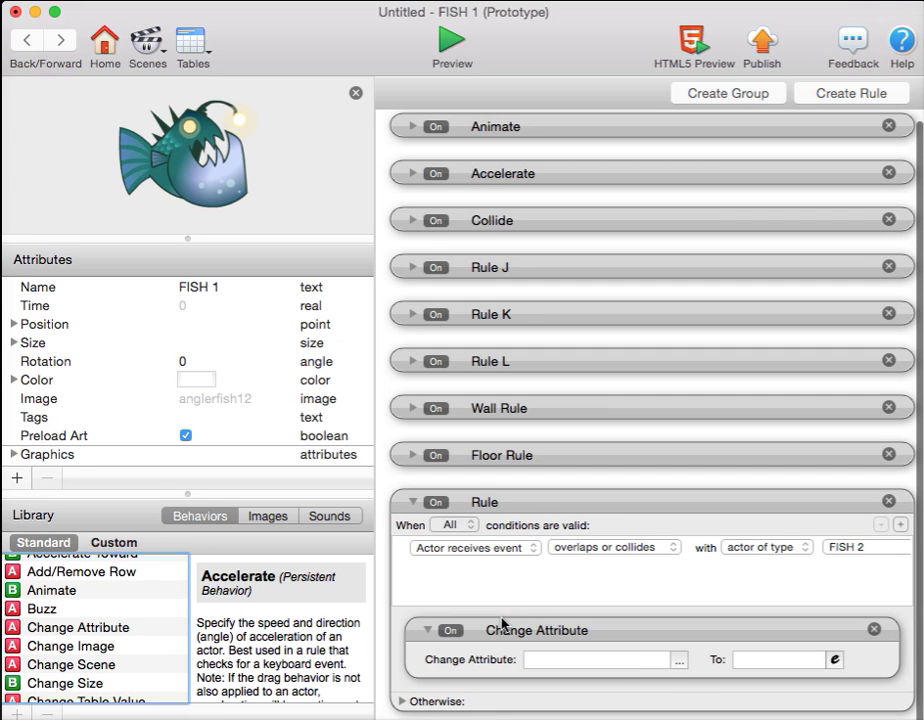
click(680, 660)
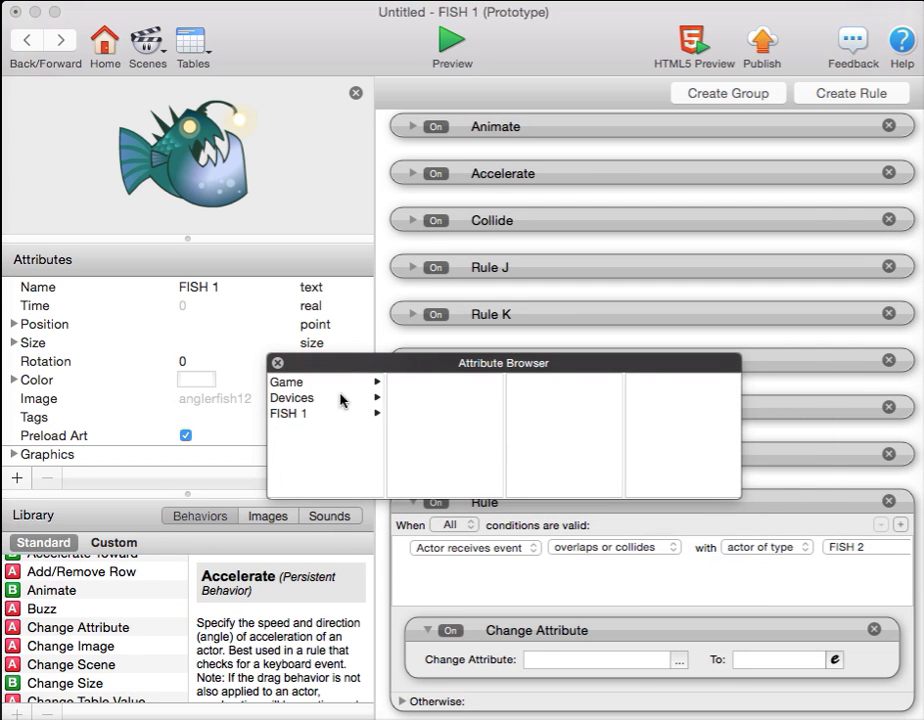
click(288, 412)
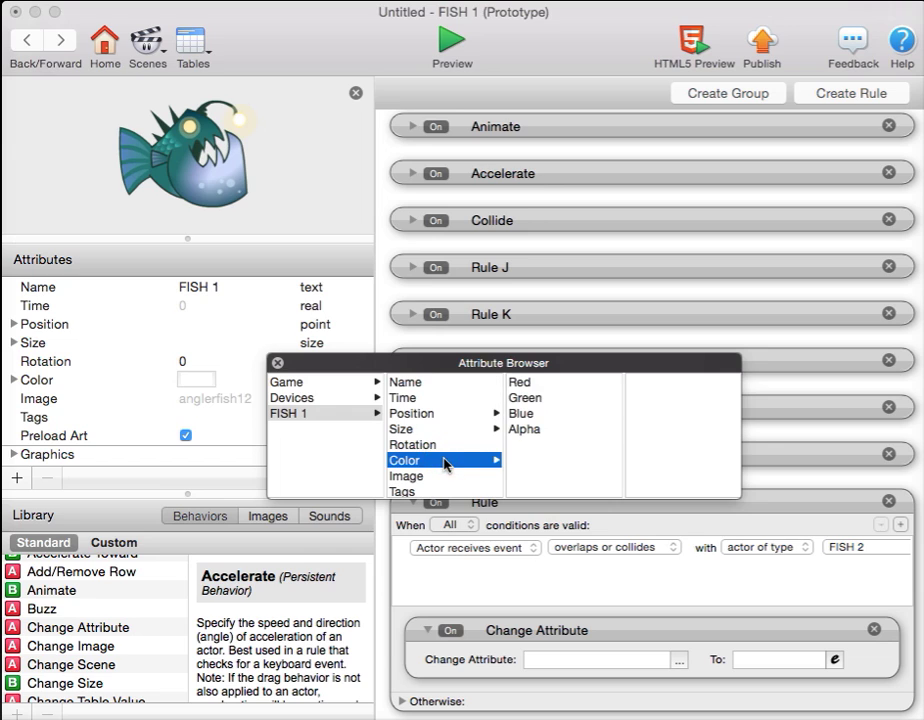
mouse_move(538, 388)
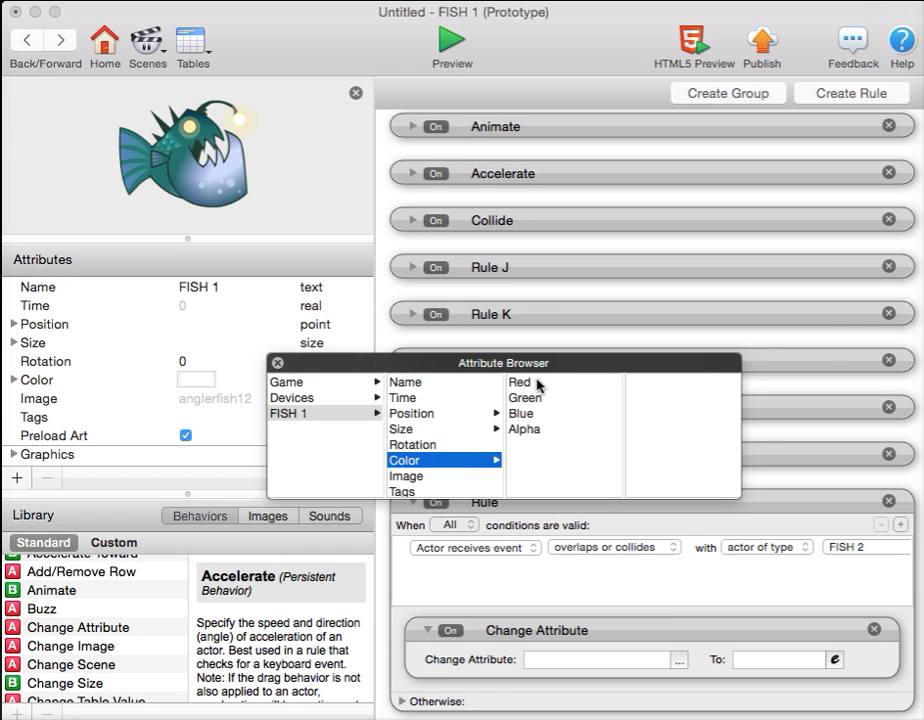
mouse_move(540, 440)
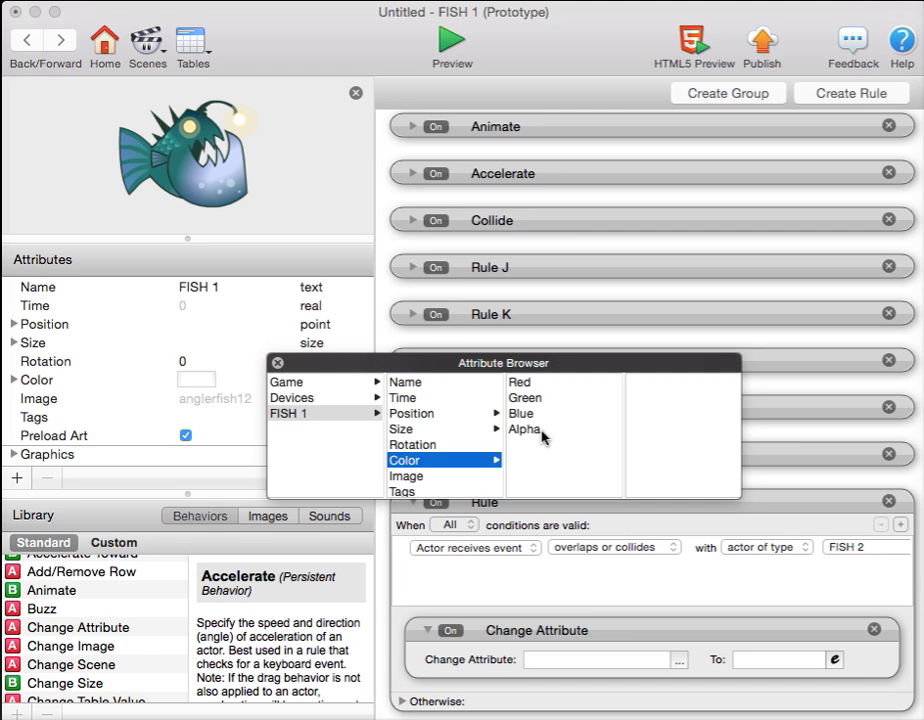
mouse_move(164, 204)
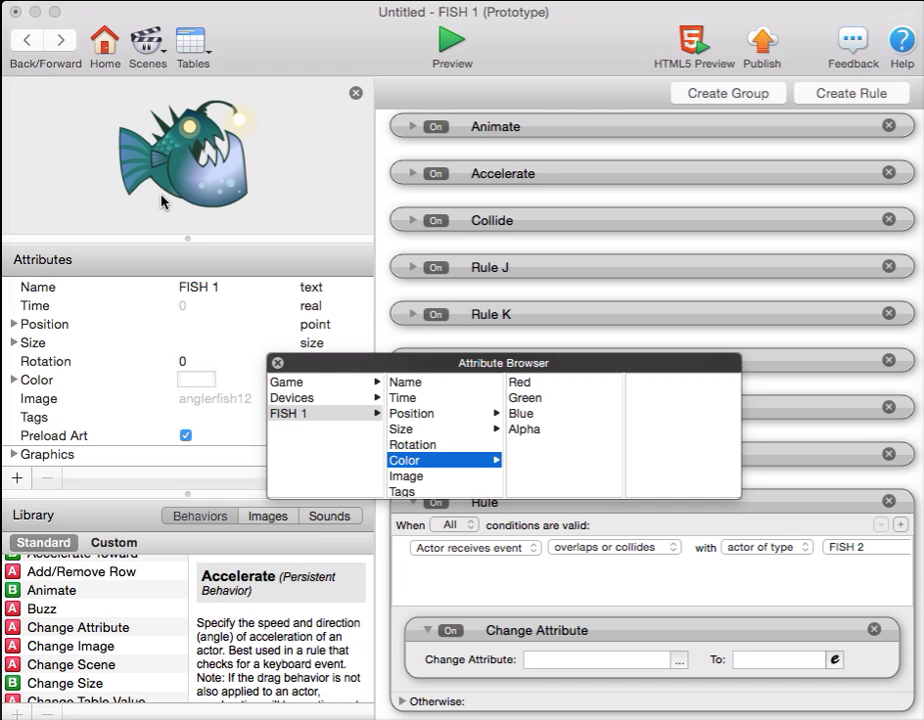
click(524, 396)
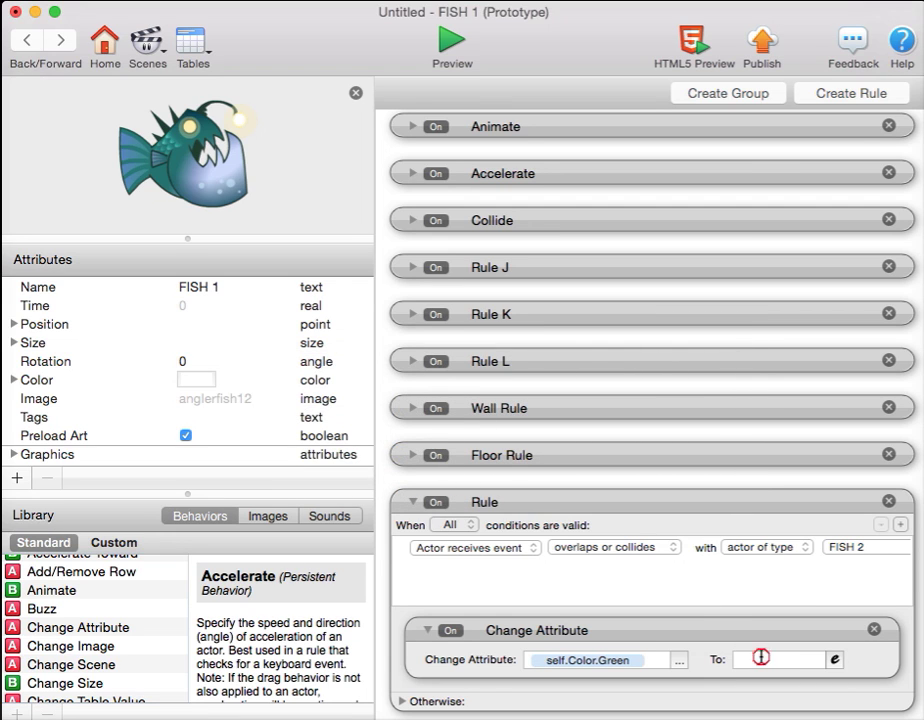
click(778, 660)
text(0)
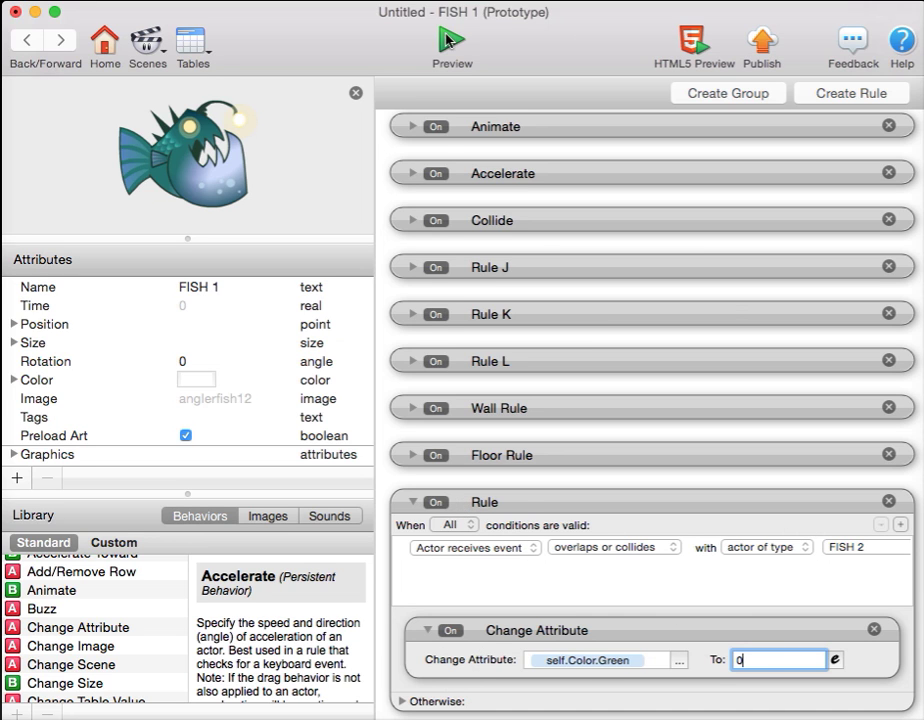
click(452, 38)
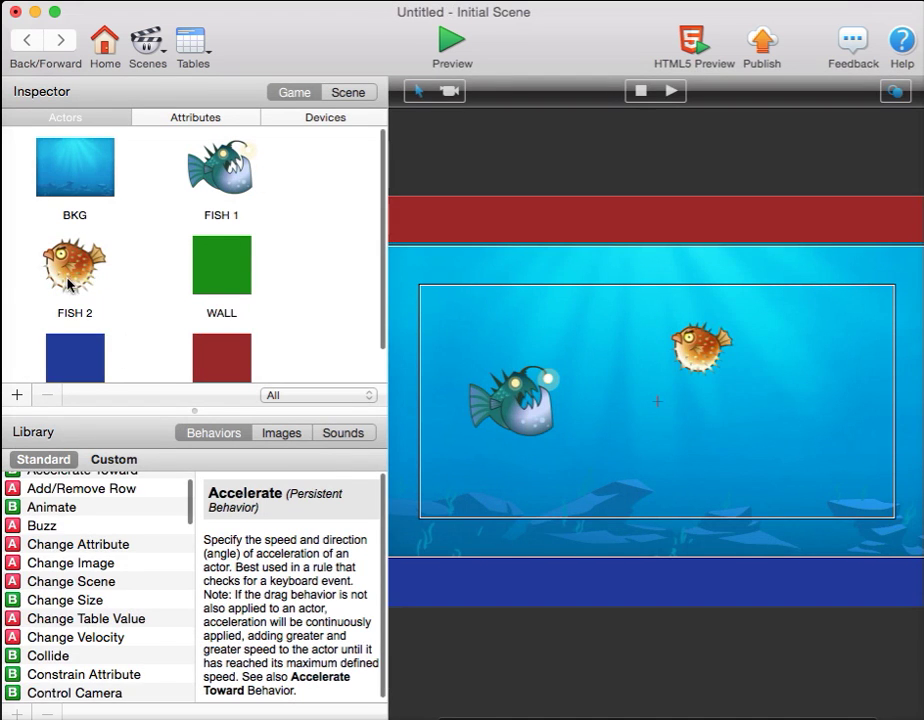
Step: Open FISH 2 and switch its collision rule's Change Attribute to self.Color.Red at 0
double_click(74, 264)
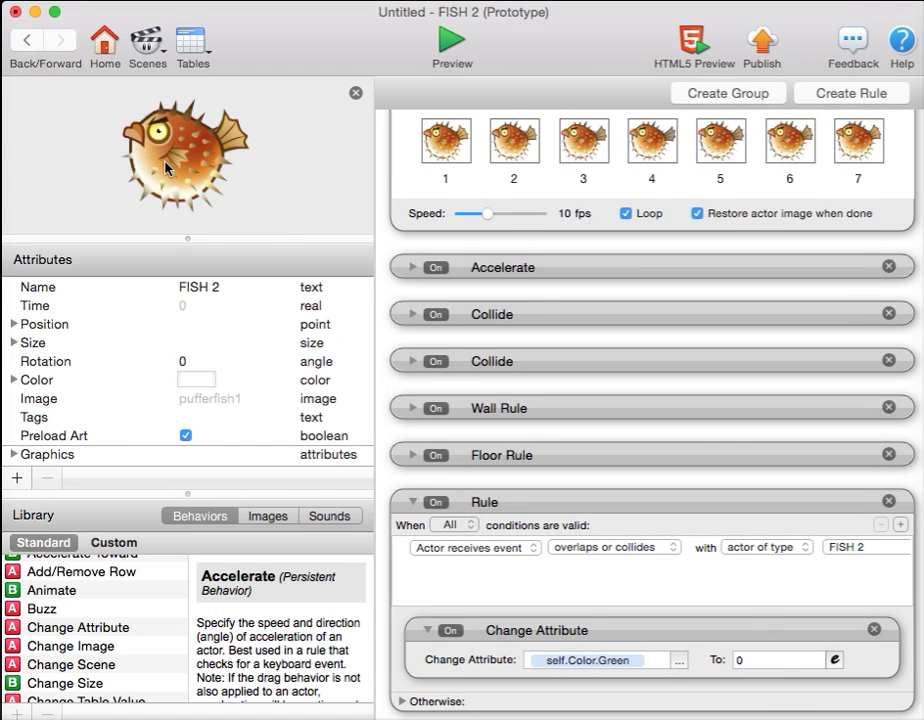
click(680, 660)
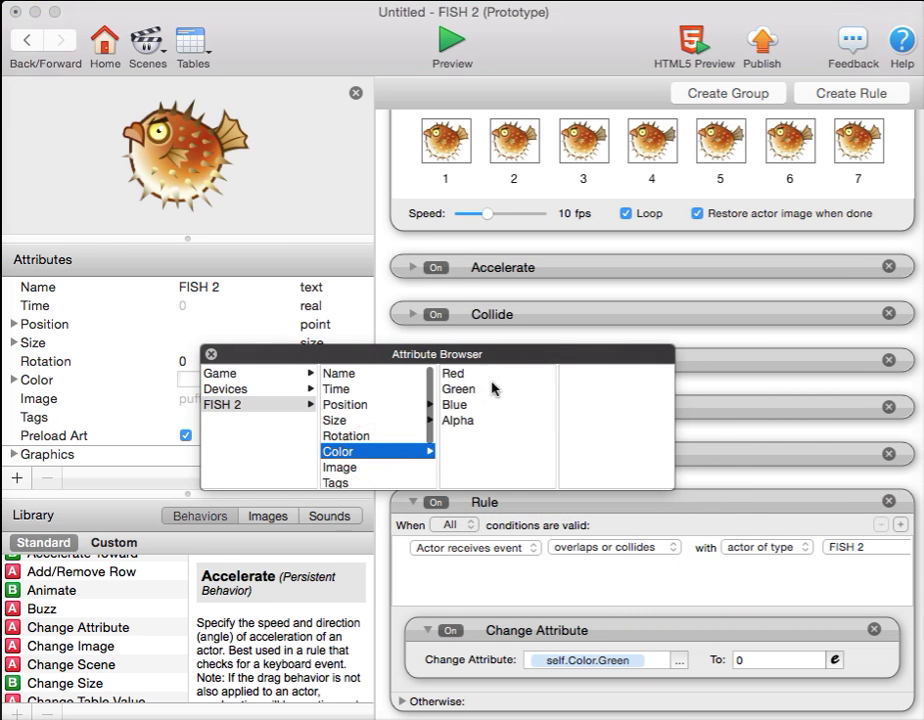
click(452, 372)
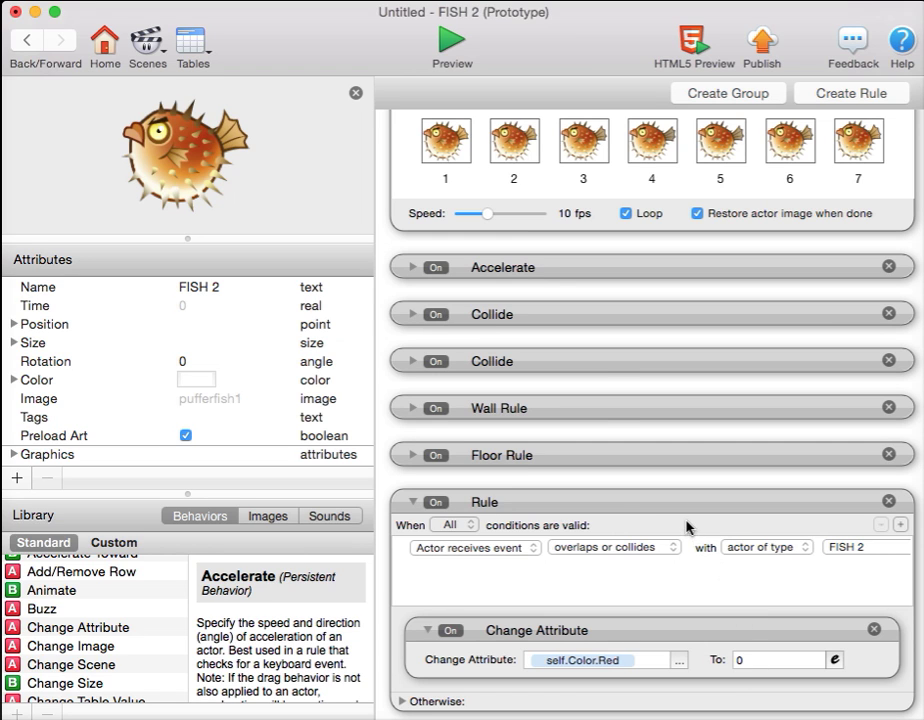
click(452, 40)
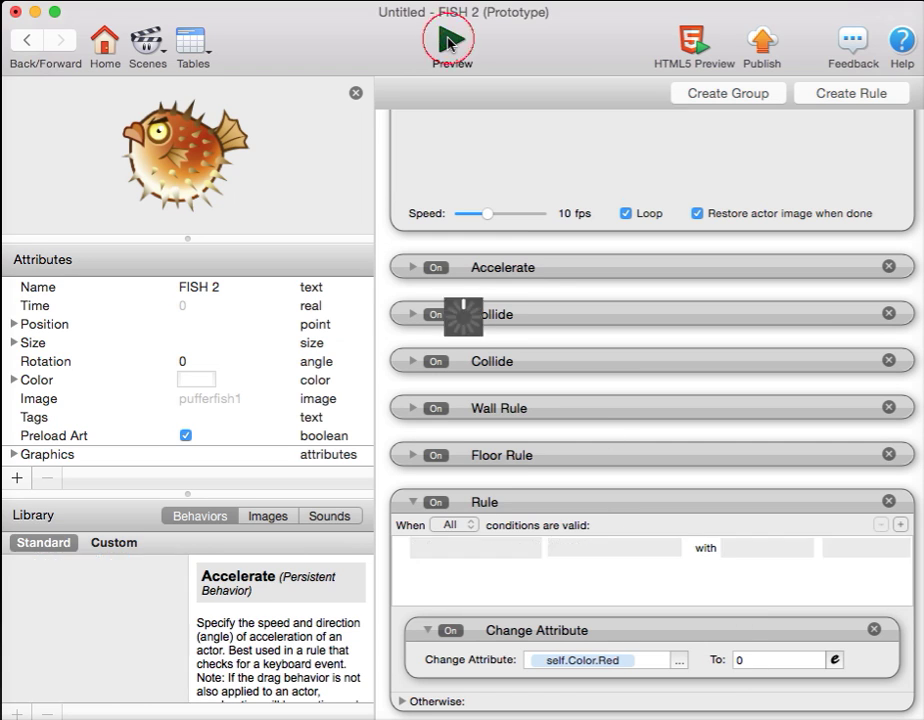
Step: Set FISH 2's colour-loss rule to trigger on collisions with actor type FISH 1
click(452, 42)
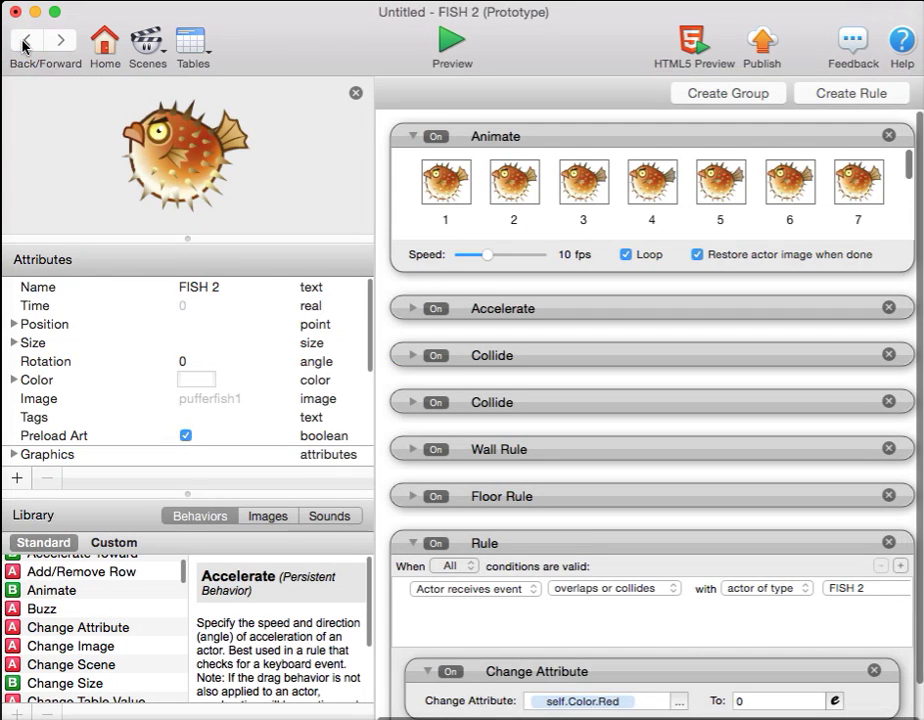
scroll(down, 3)
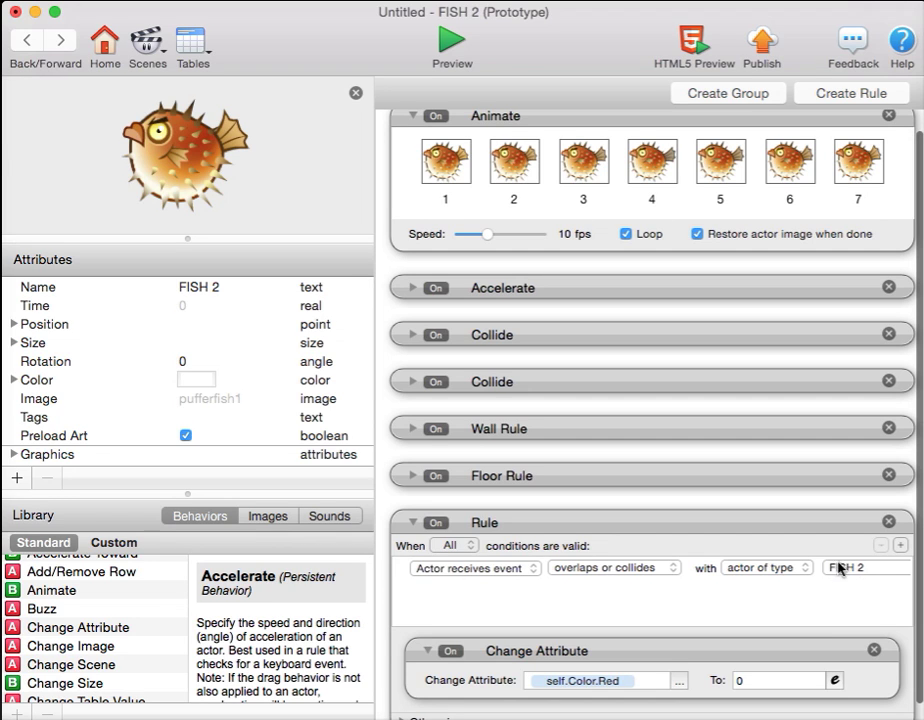
mouse_move(196, 296)
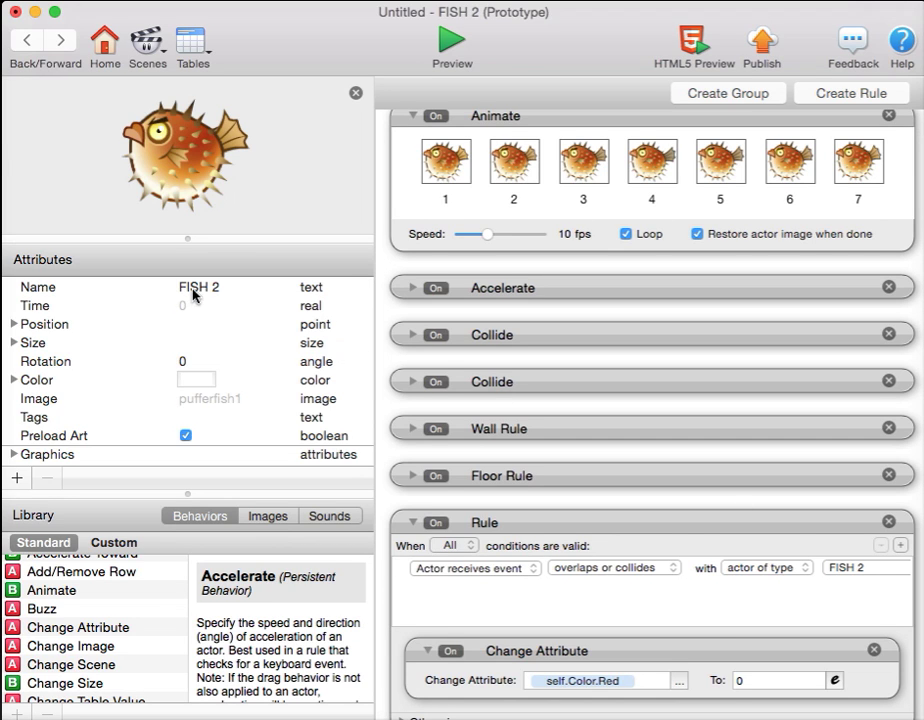
mouse_move(732, 644)
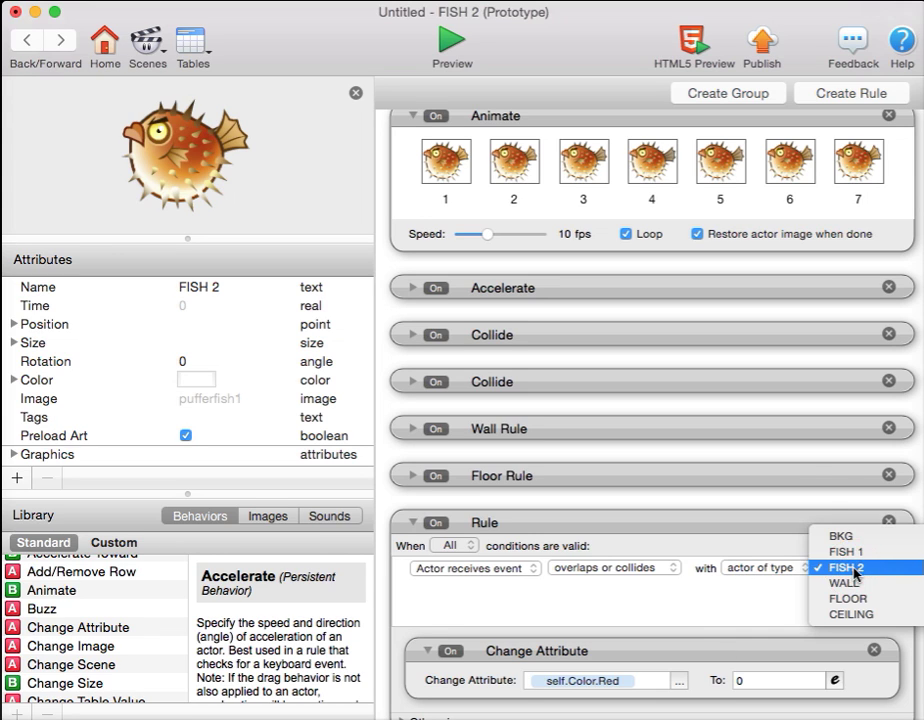
click(846, 552)
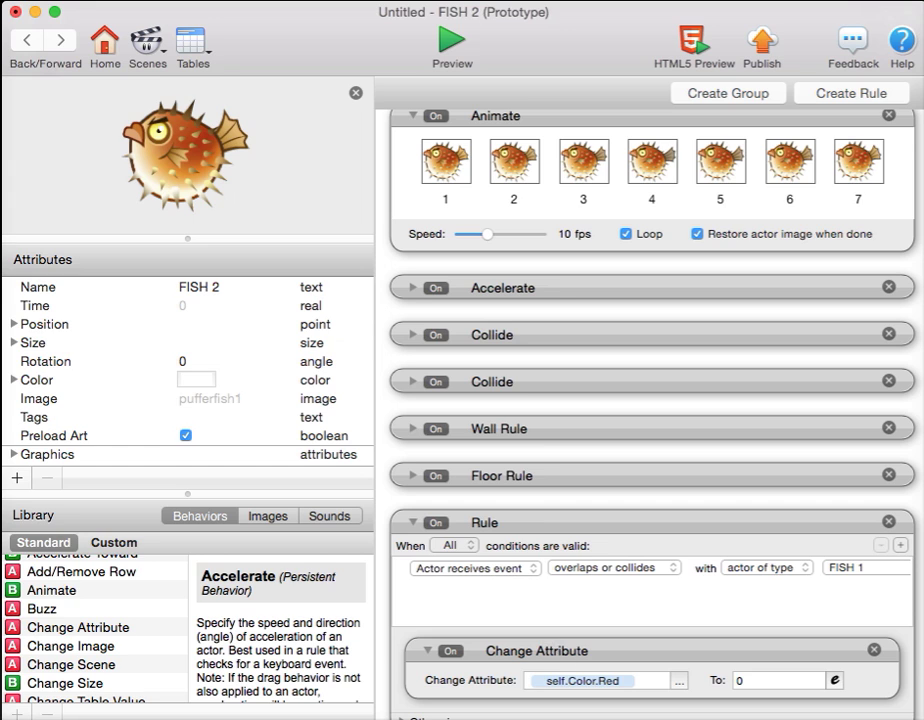
Step: Preview the scene to test the collisions, then return to FISH 2's editor
click(452, 44)
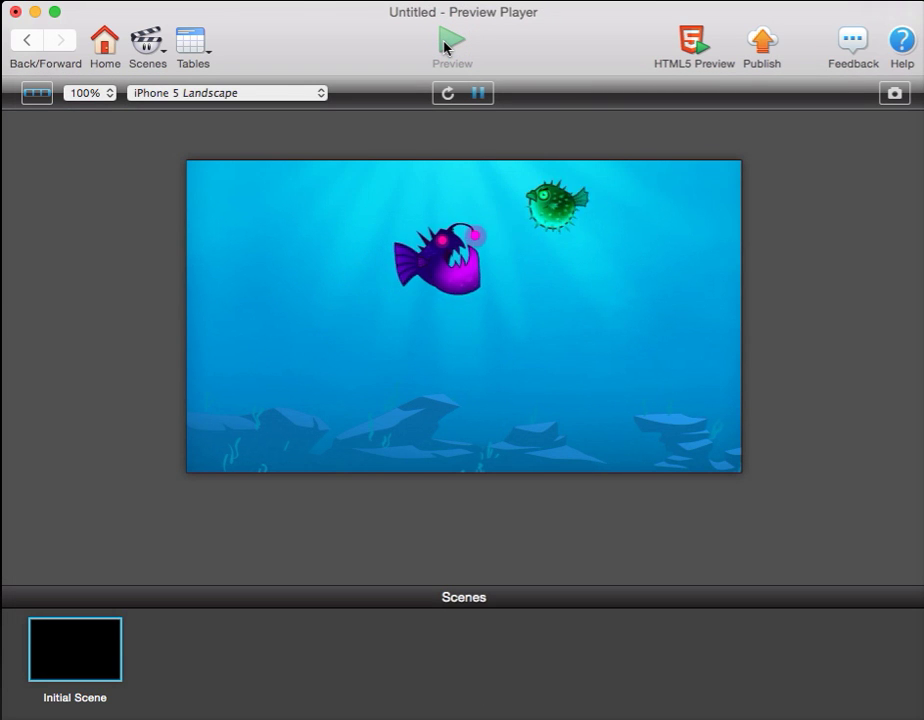
click(24, 40)
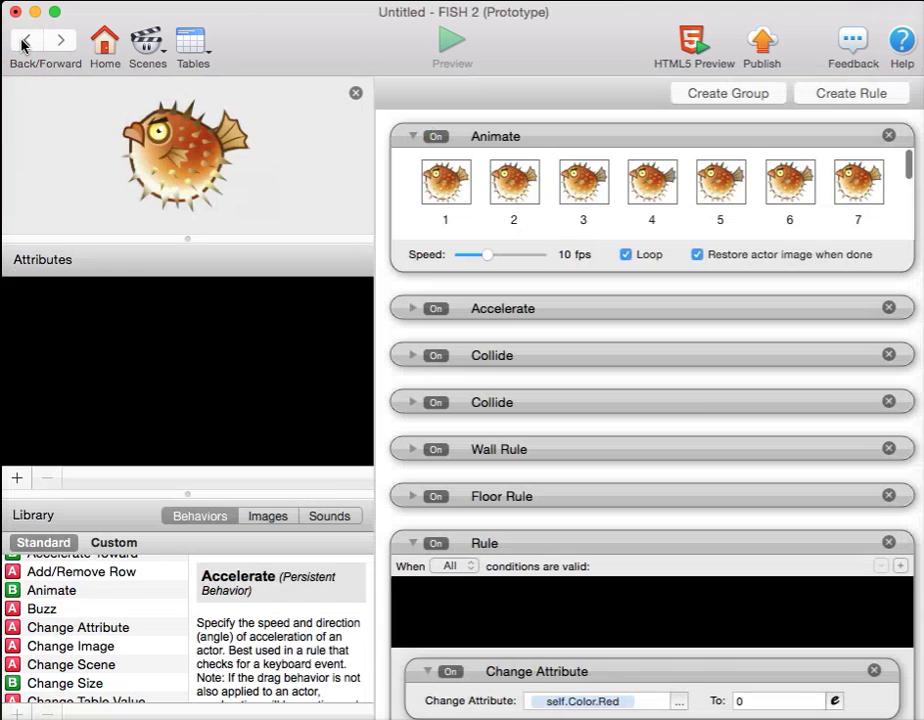